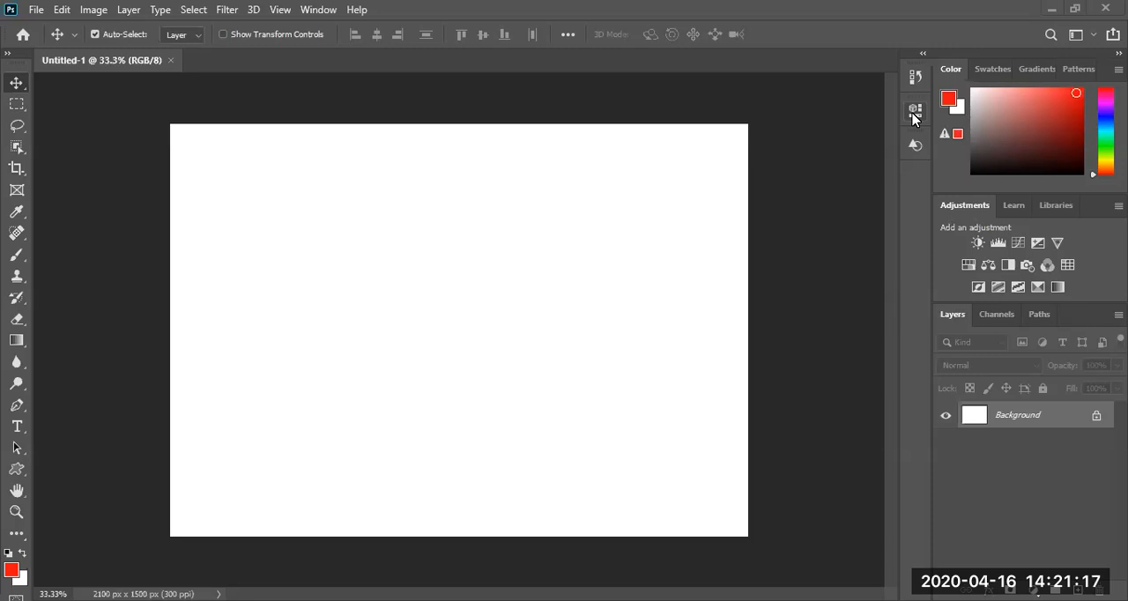
pyautogui.moveTo(88, 184)
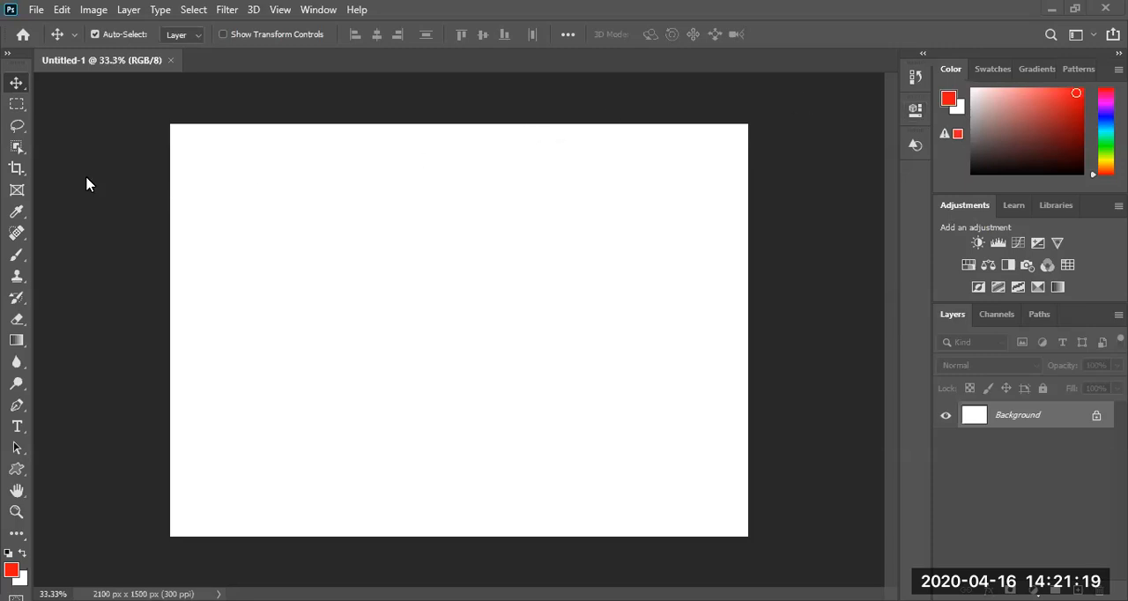
pyautogui.moveTo(25, 126)
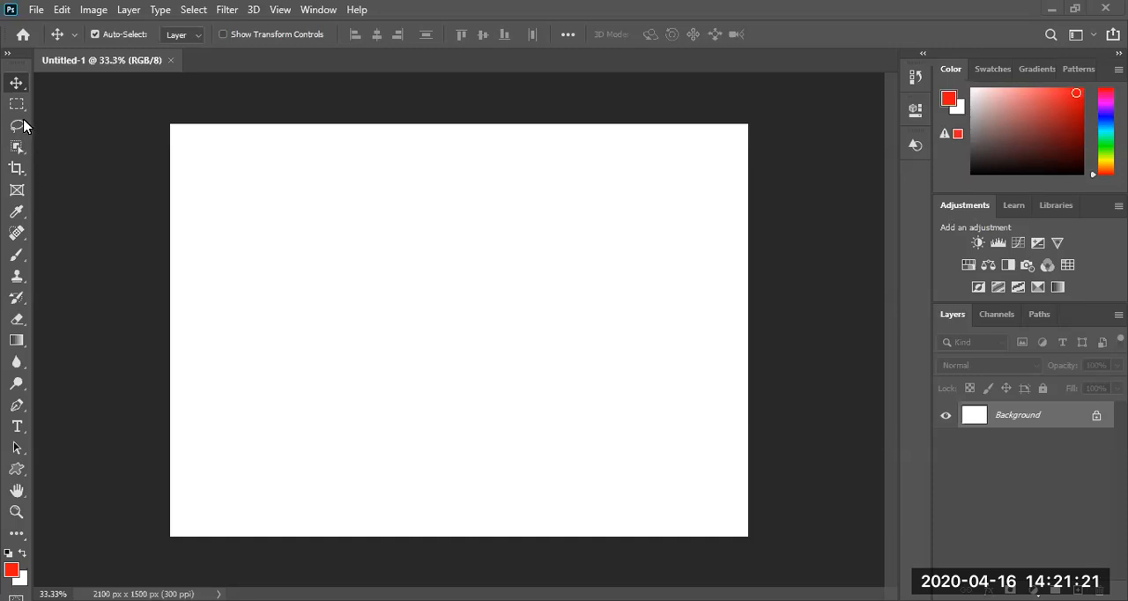
pyautogui.moveTo(27, 372)
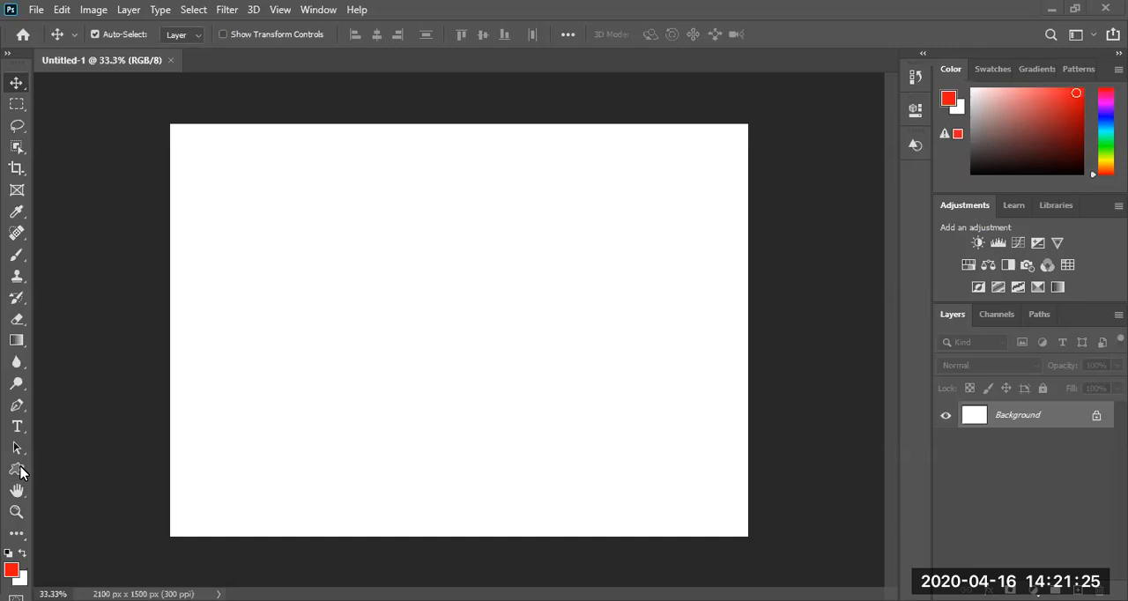
pyautogui.moveTo(22, 351)
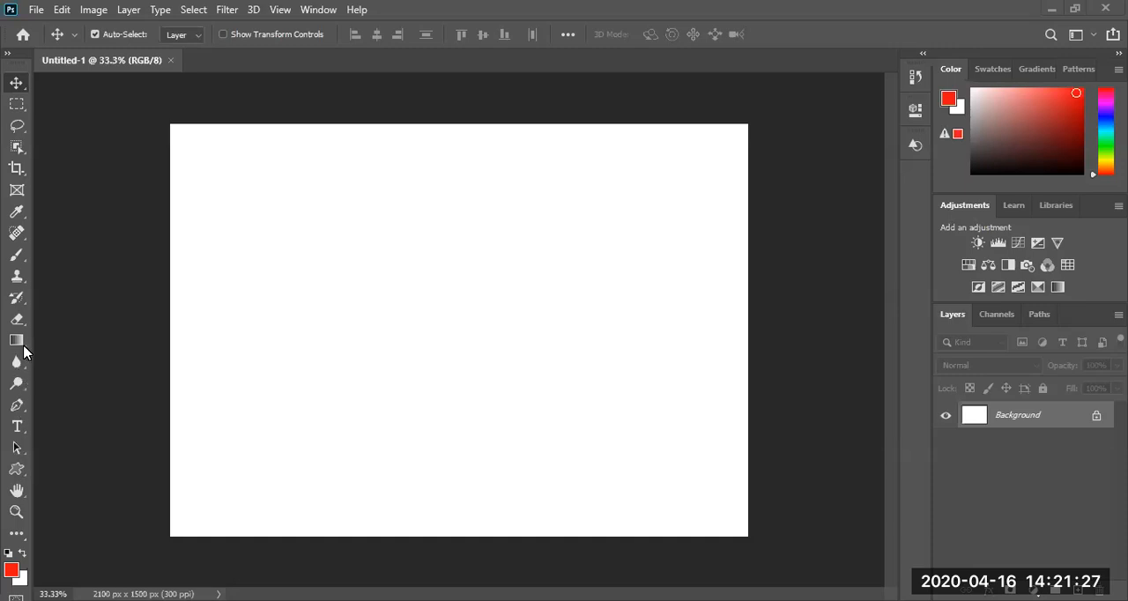
# Draw a red circle of about 576×573 px on the left, then set the foreground to blue
pyautogui.click(17, 340)
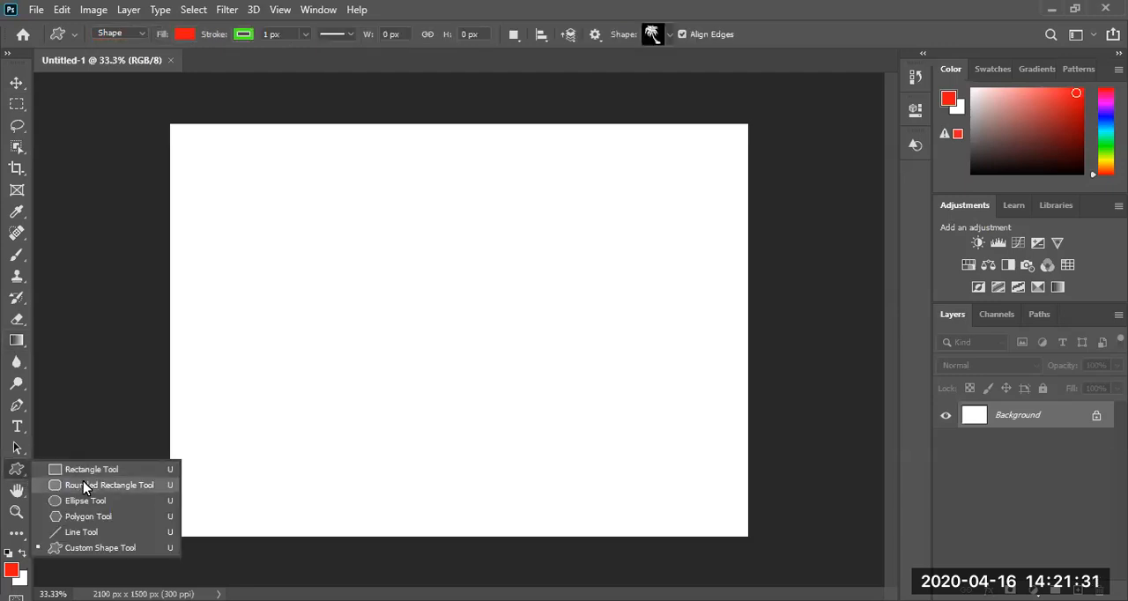
pyautogui.click(85, 501)
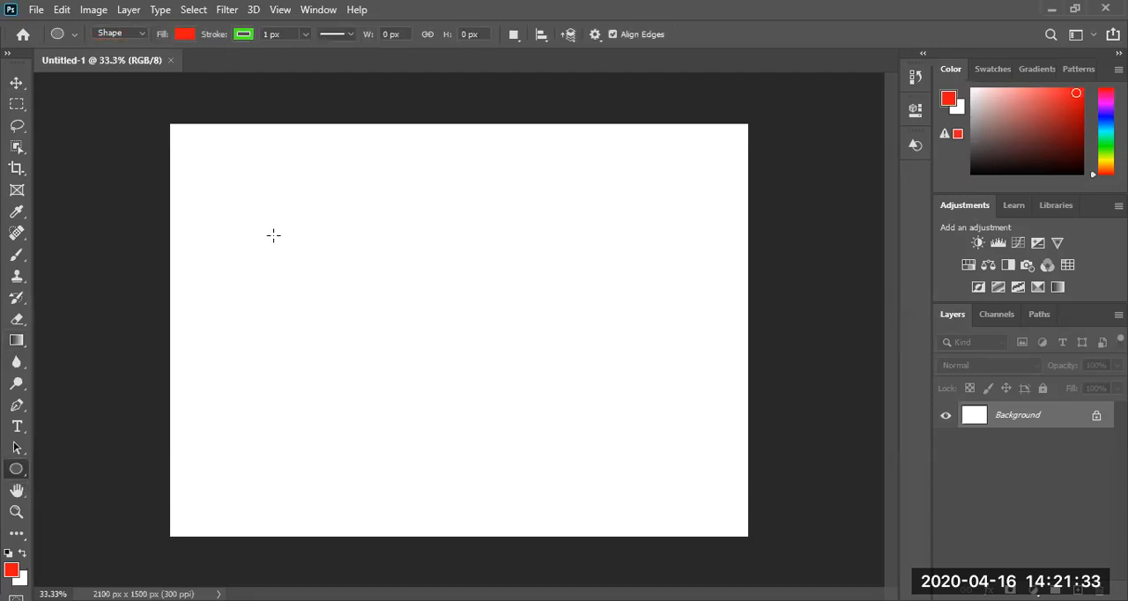
pyautogui.moveTo(273, 235); pyautogui.dragTo(426, 373)
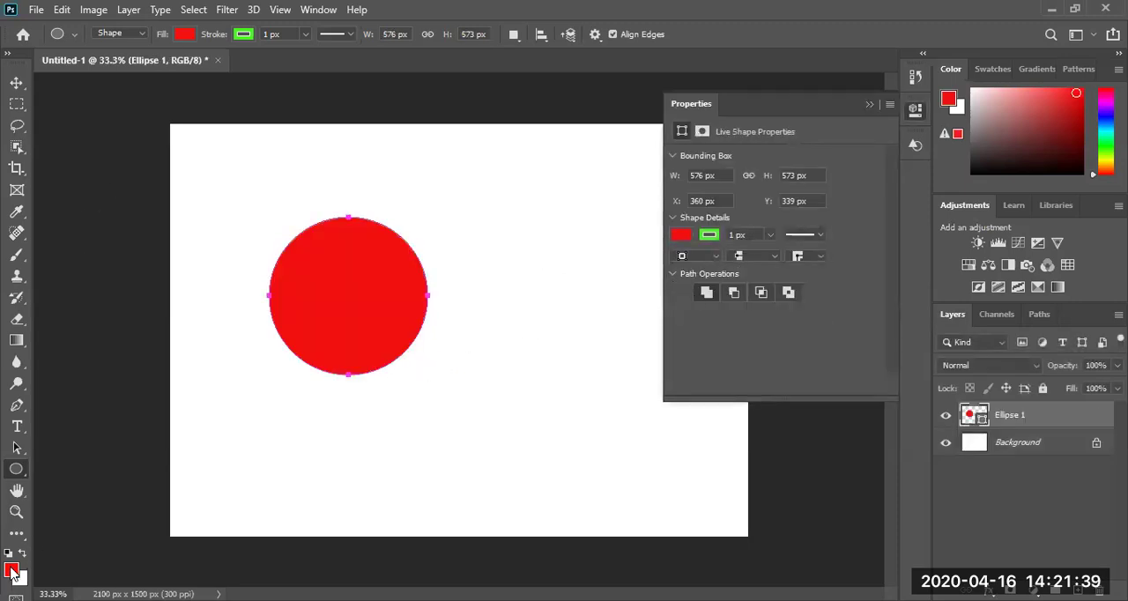
pyautogui.click(12, 570)
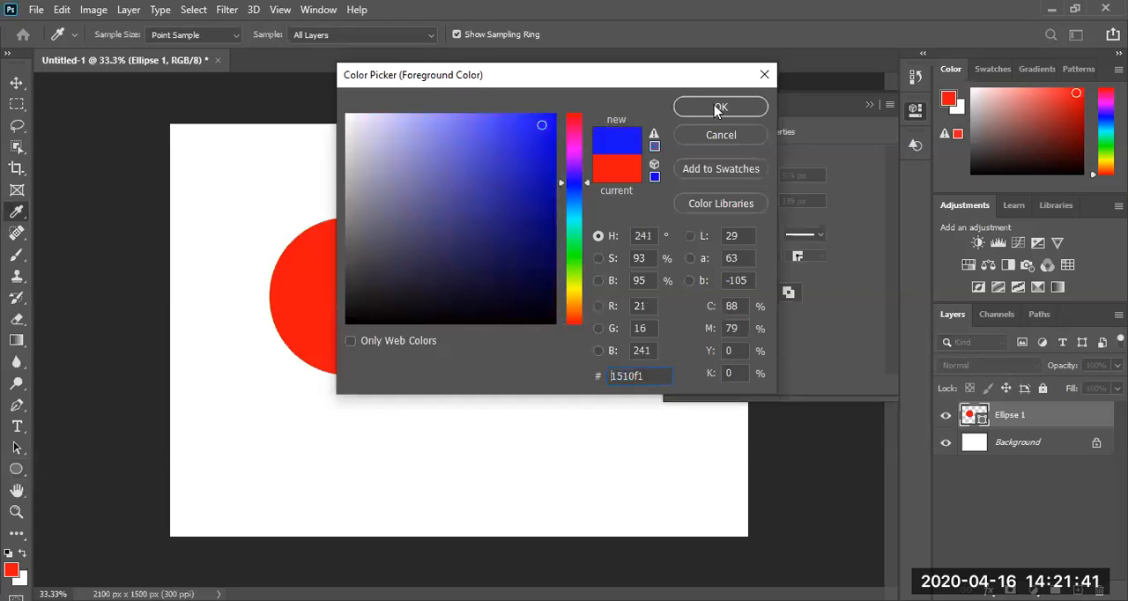
pyautogui.click(721, 107)
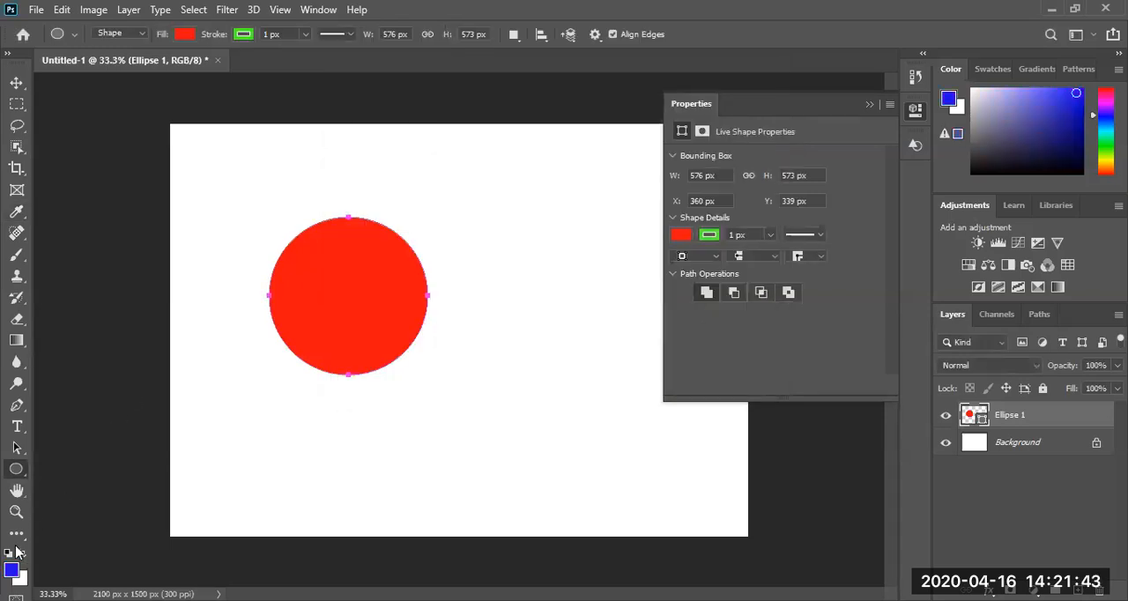
pyautogui.moveTo(15, 361)
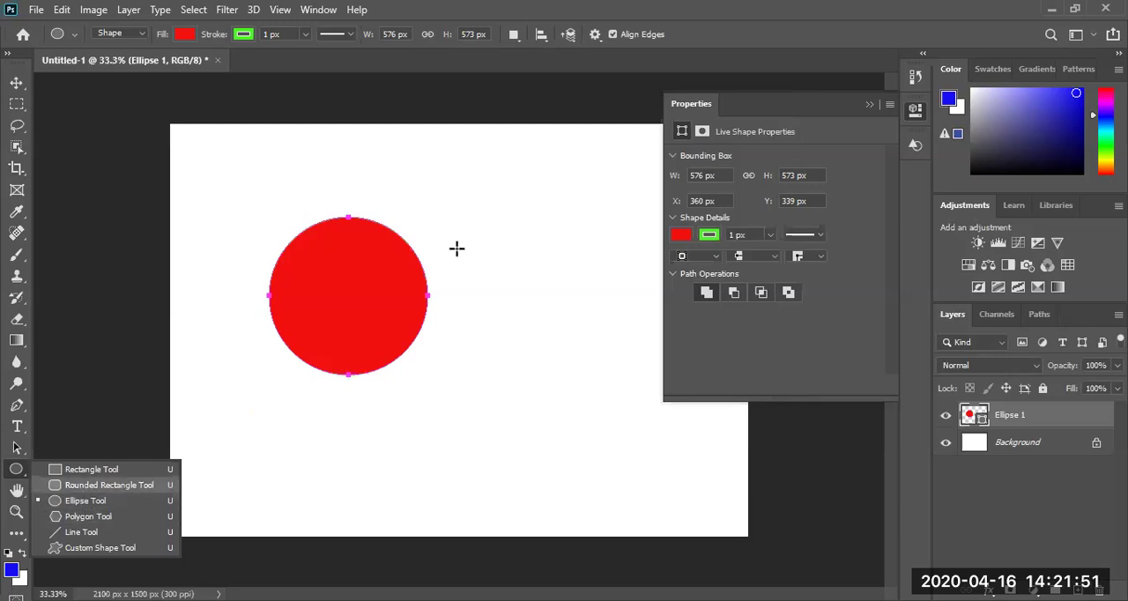
# Draw a thin red bar, about 822×165 px, from the circle's centre to the right
pyautogui.click(109, 485)
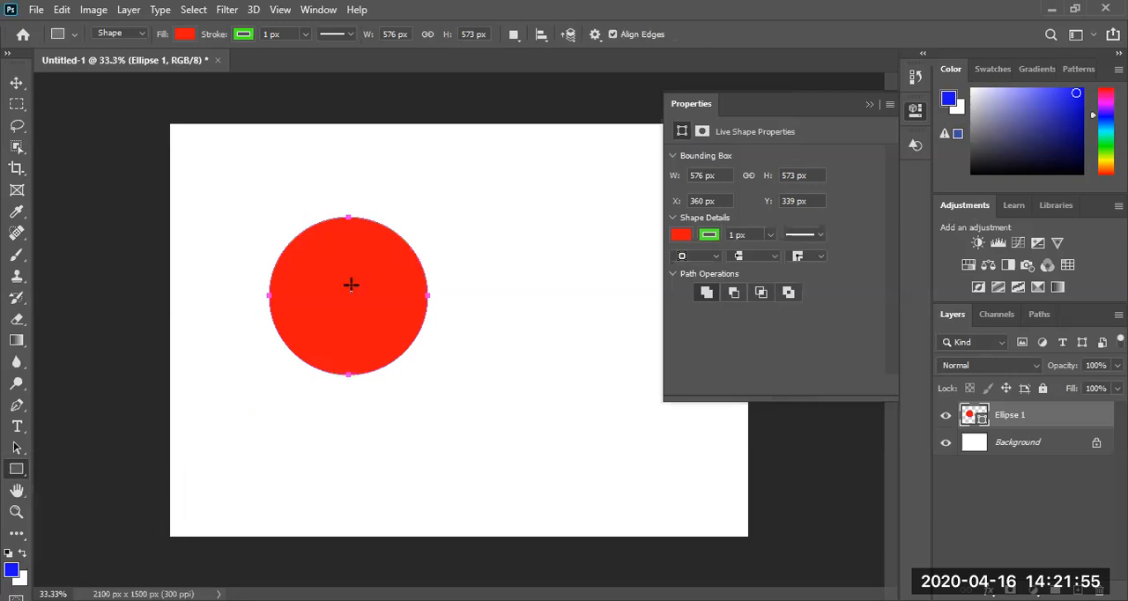
pyautogui.moveTo(351, 285); pyautogui.dragTo(580, 321)
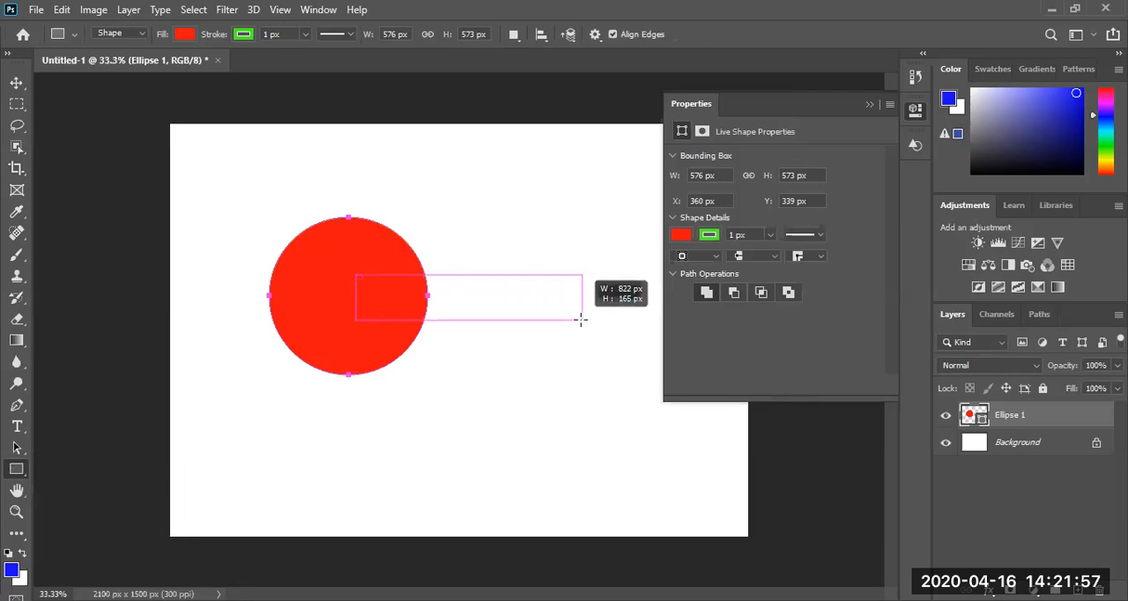
pyautogui.moveTo(356, 273); pyautogui.dragTo(581, 321)
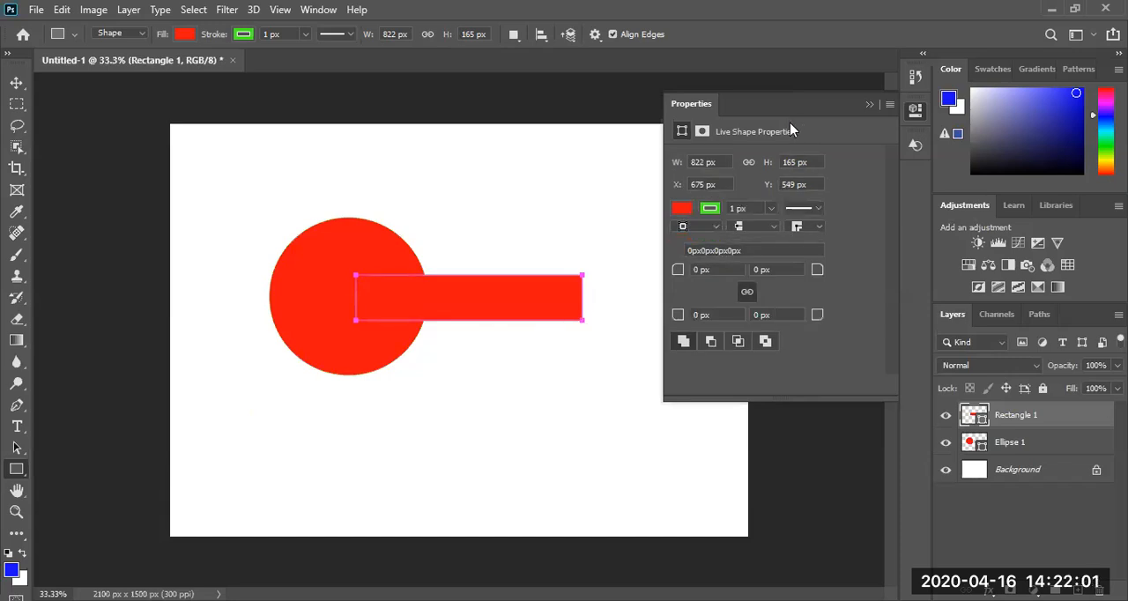
pyautogui.moveTo(145, 362)
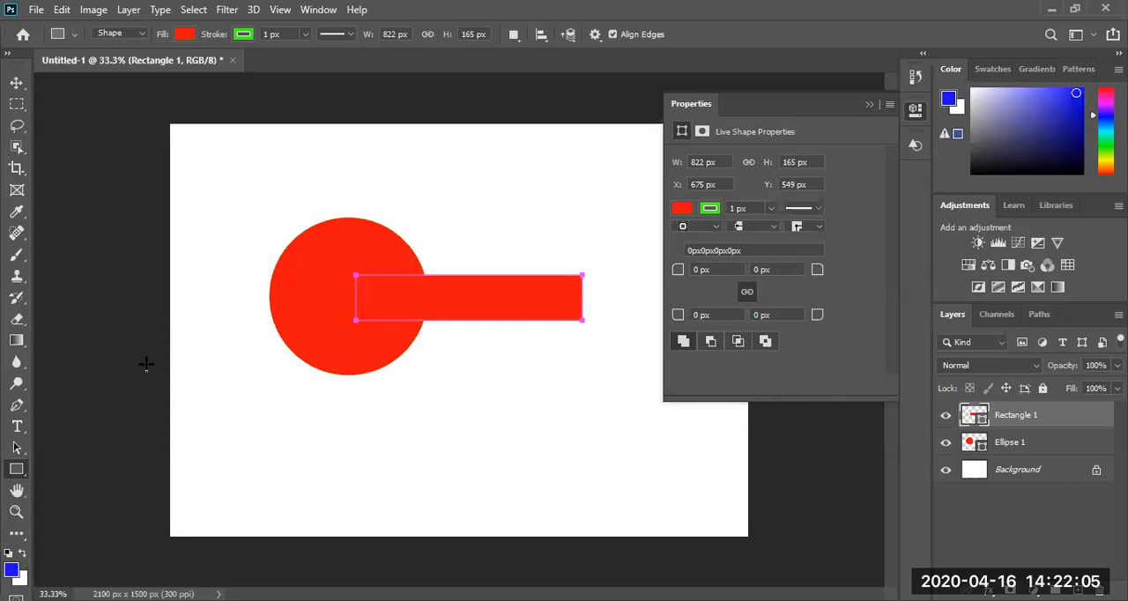
pyautogui.moveTo(128, 374)
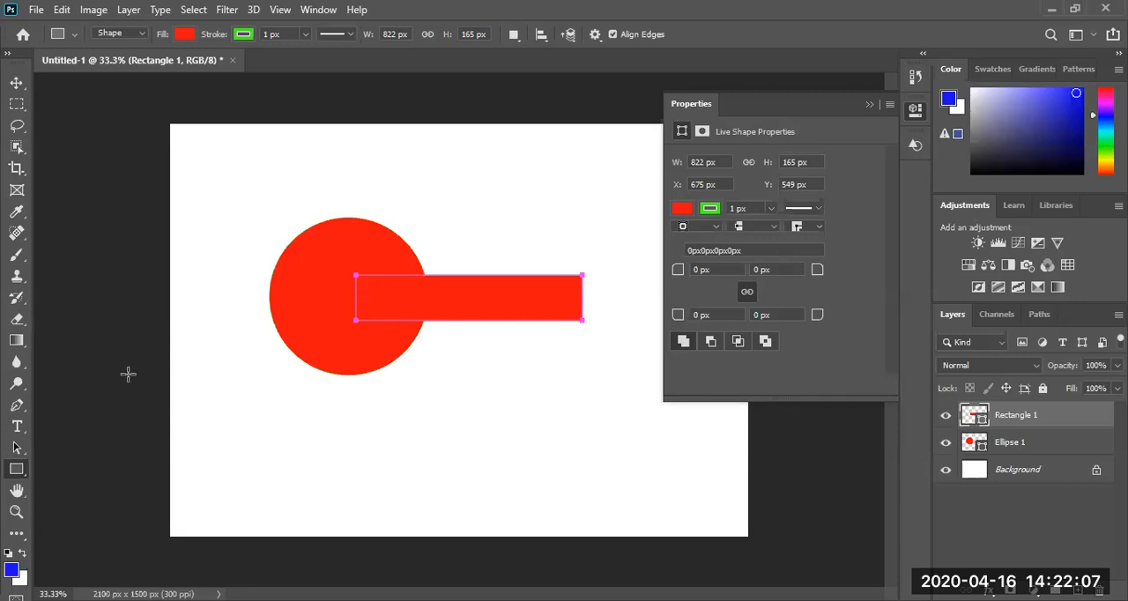
pyautogui.moveTo(33, 509)
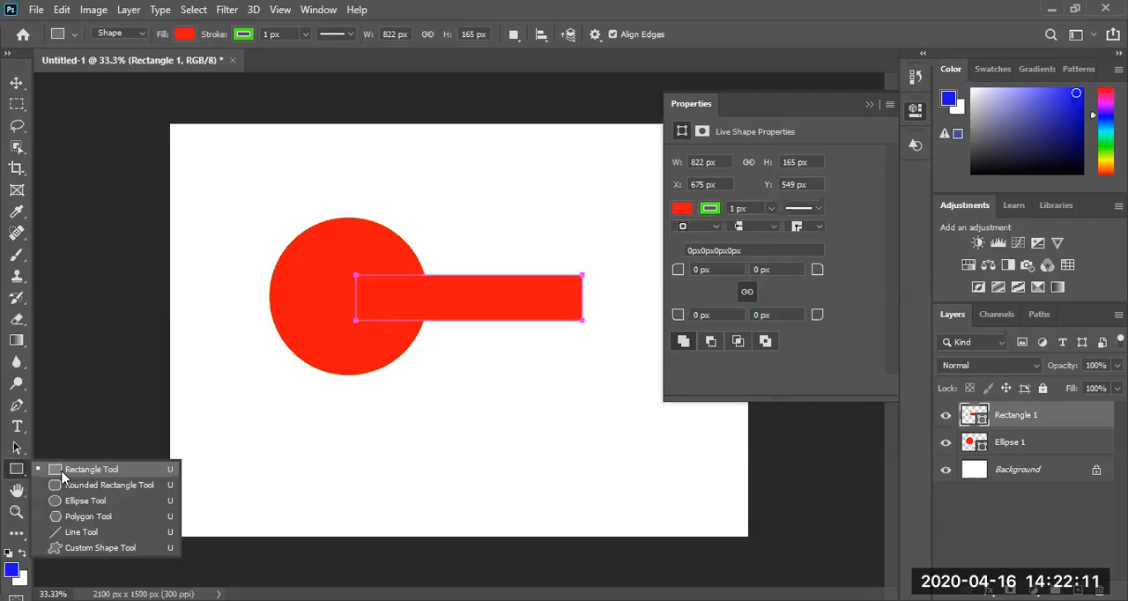
pyautogui.moveTo(87, 501)
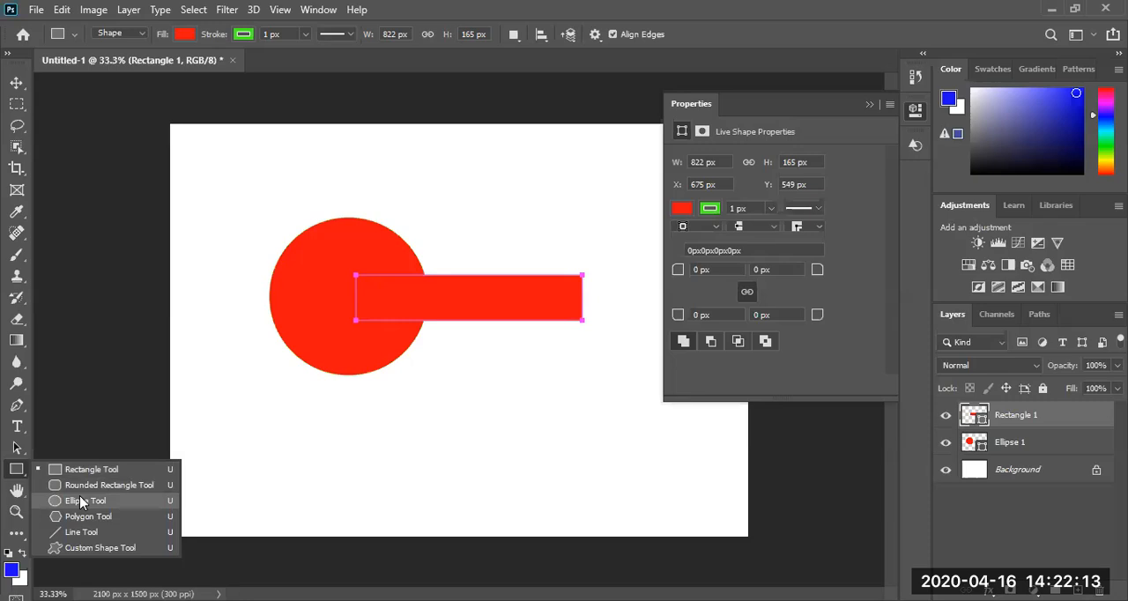
pyautogui.moveTo(81, 531)
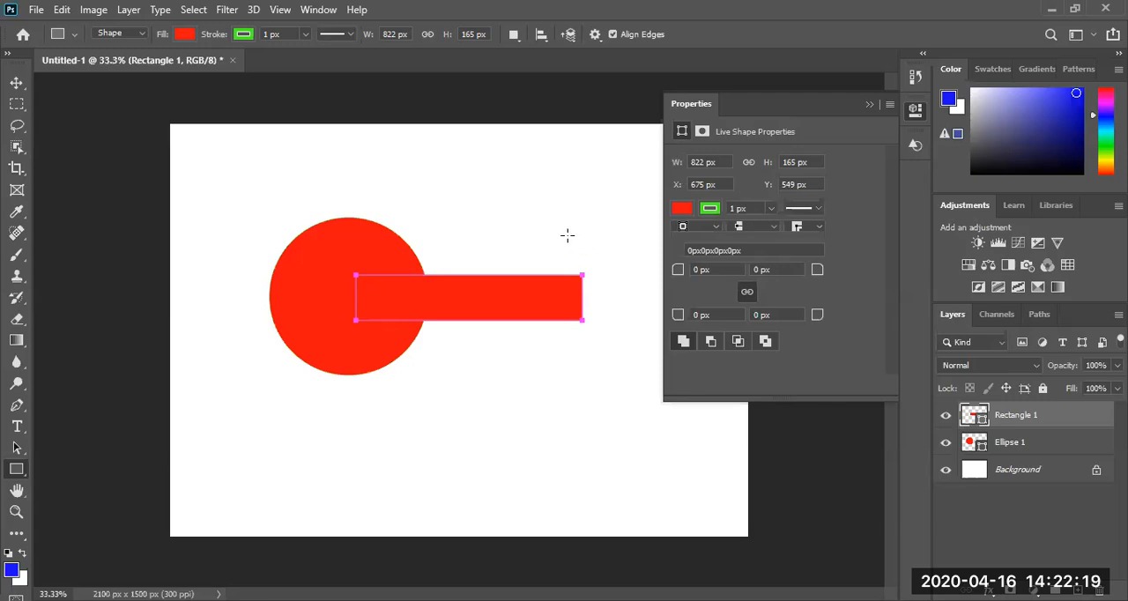
# Draw a 537×537 px red square at the bar's right end and collapse the Properties panel
pyautogui.moveTo(550, 224); pyautogui.dragTo(692, 392)
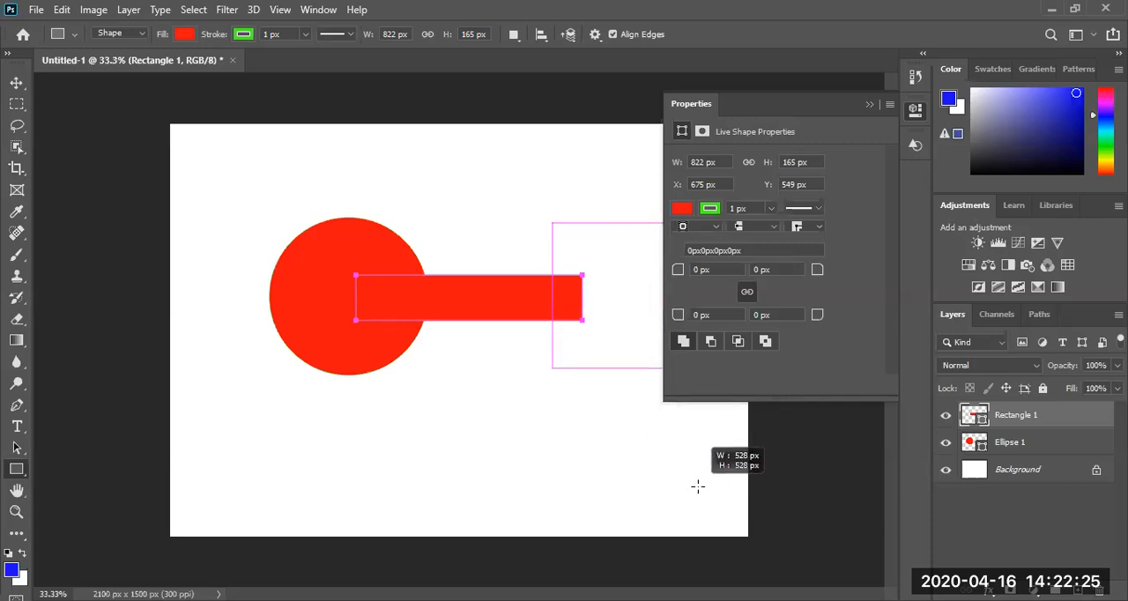
pyautogui.moveTo(550, 222); pyautogui.dragTo(667, 374)
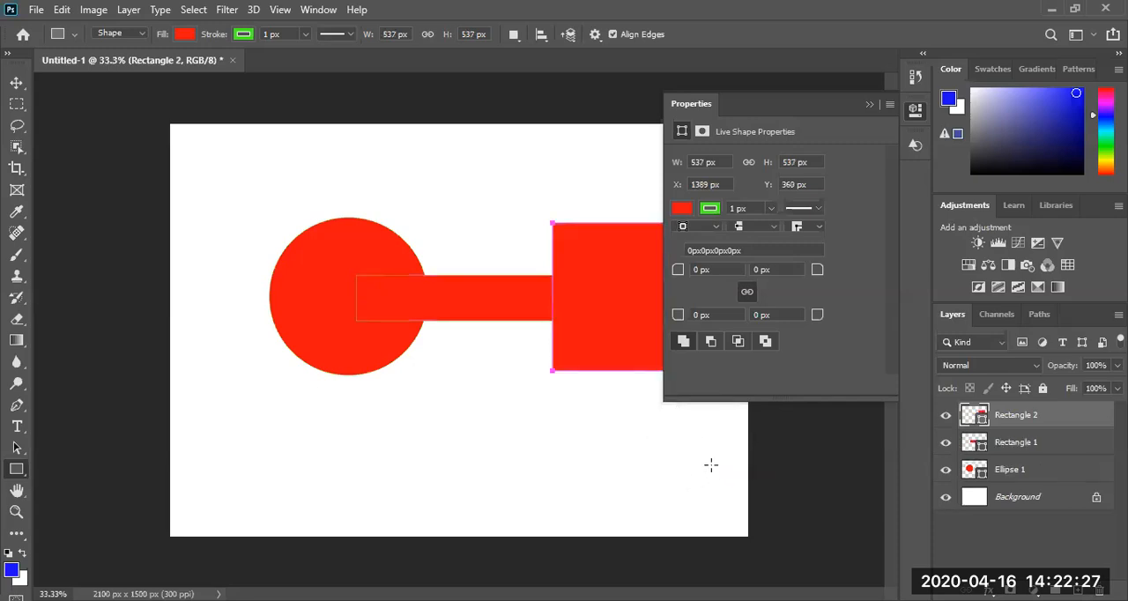
pyautogui.click(868, 104)
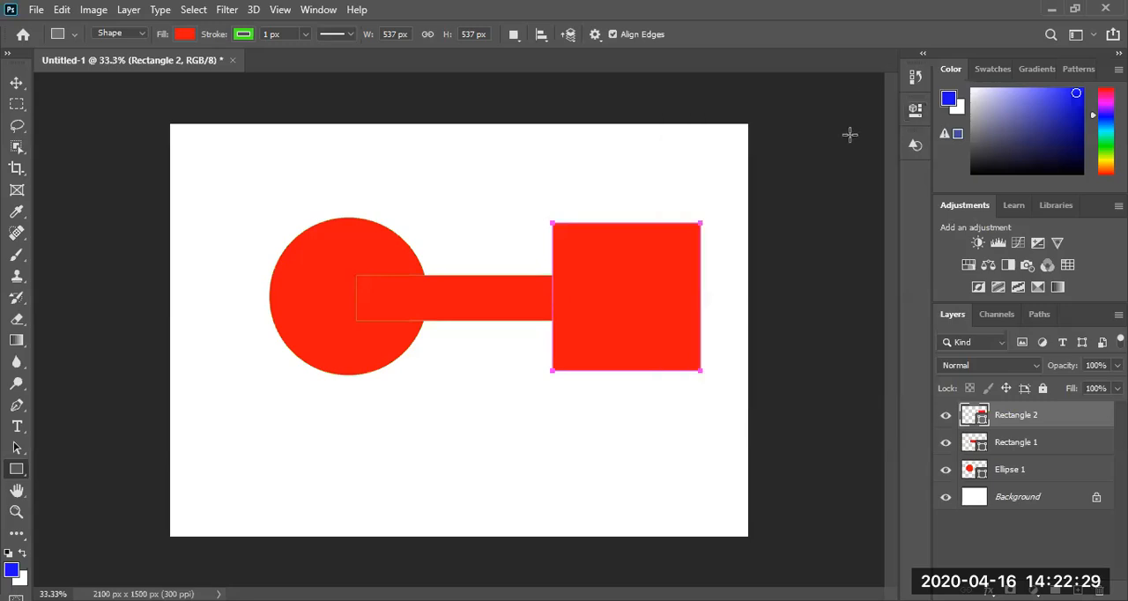
pyautogui.moveTo(1024, 472)
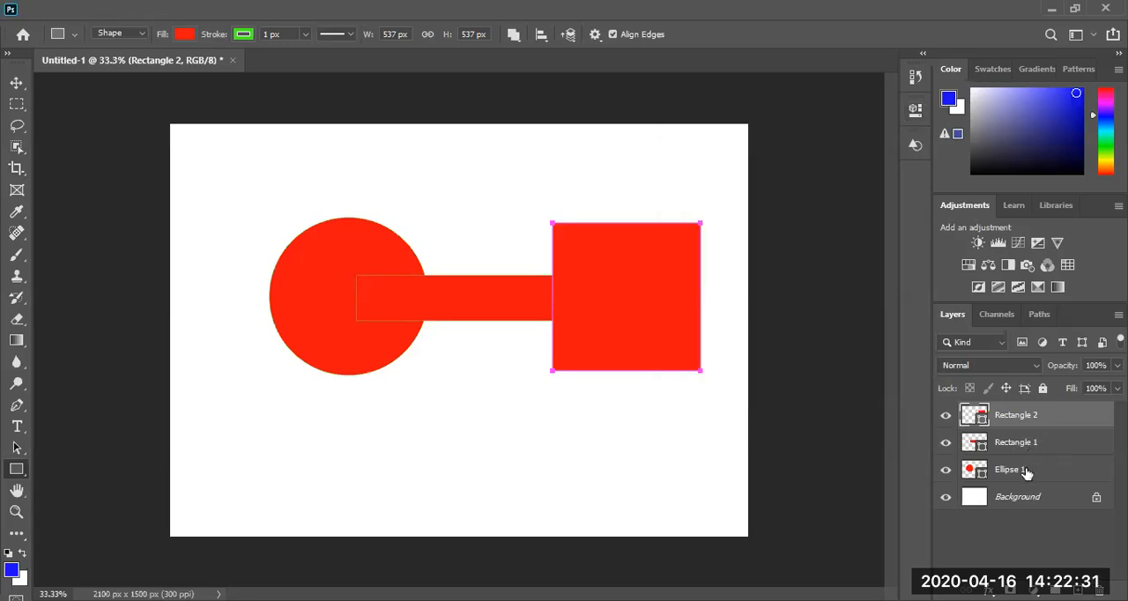
# Flatten the selected circle, bar and square layers with Flatten Image
pyautogui.click(1016, 442)
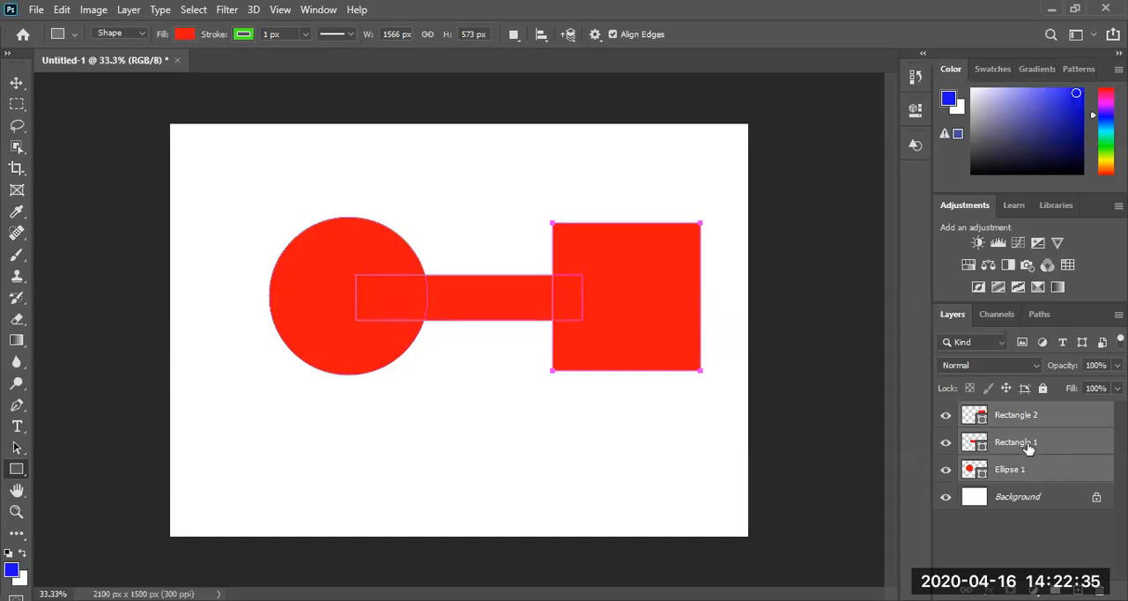
pyautogui.rightClick(1016, 441)
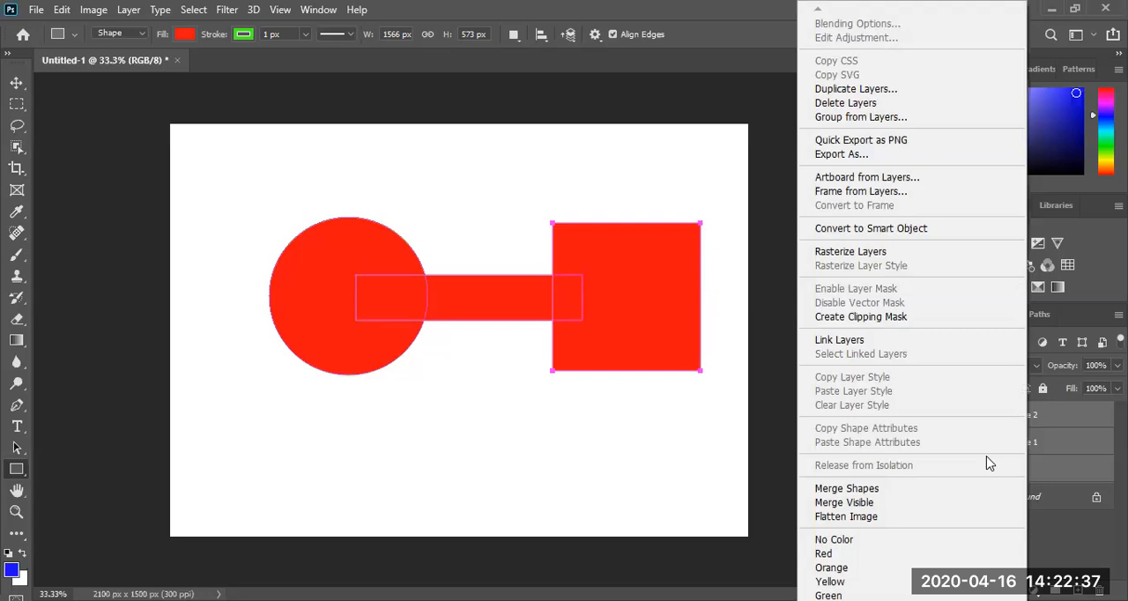
pyautogui.moveTo(859, 502)
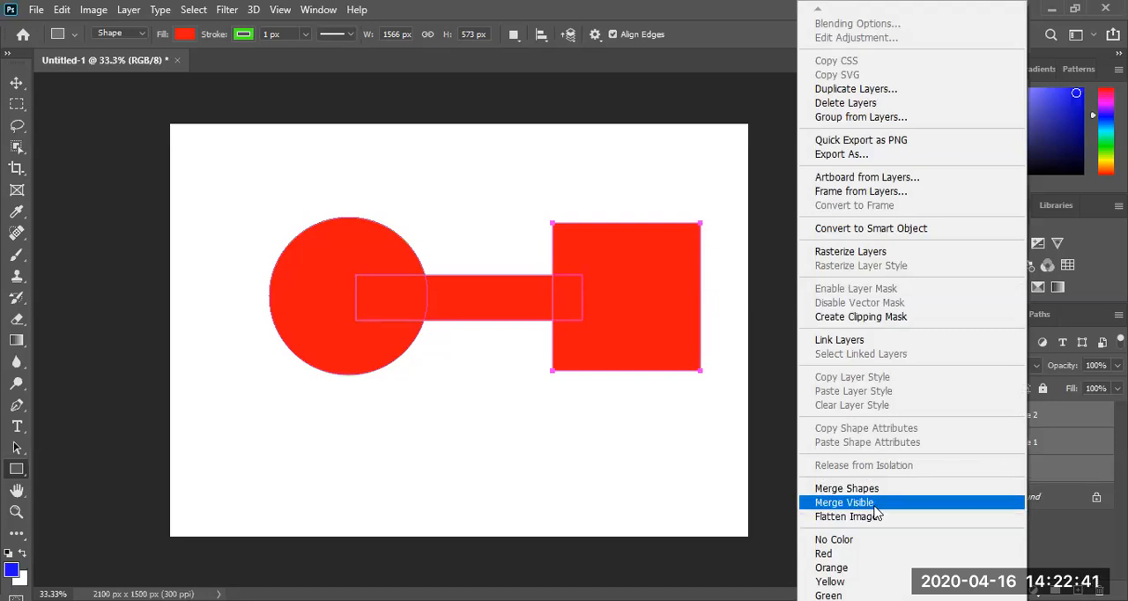
pyautogui.moveTo(876, 516)
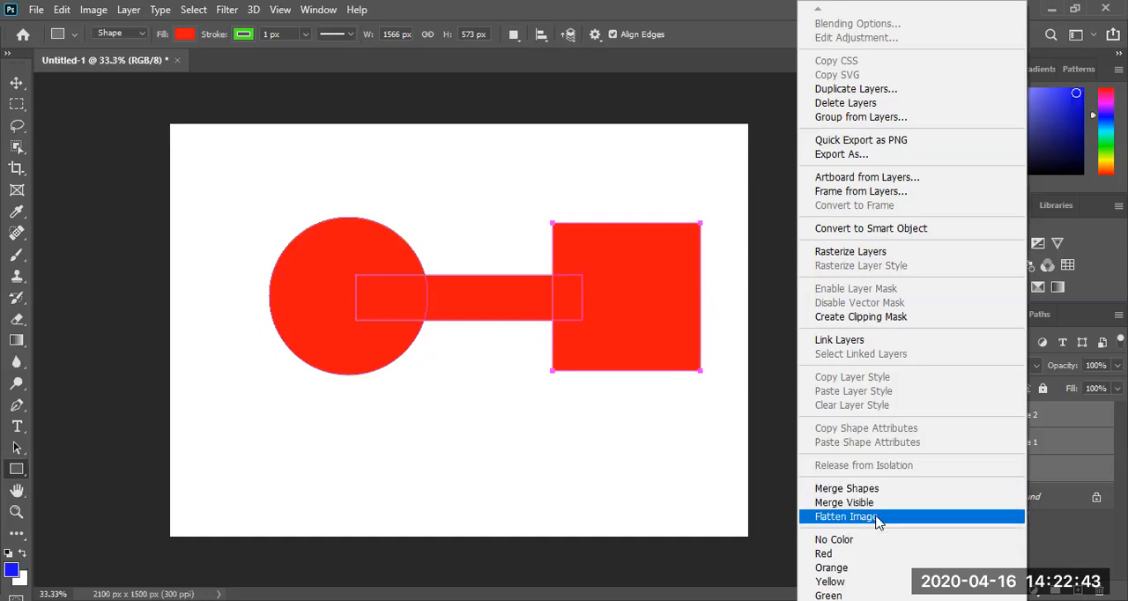
pyautogui.click(847, 516)
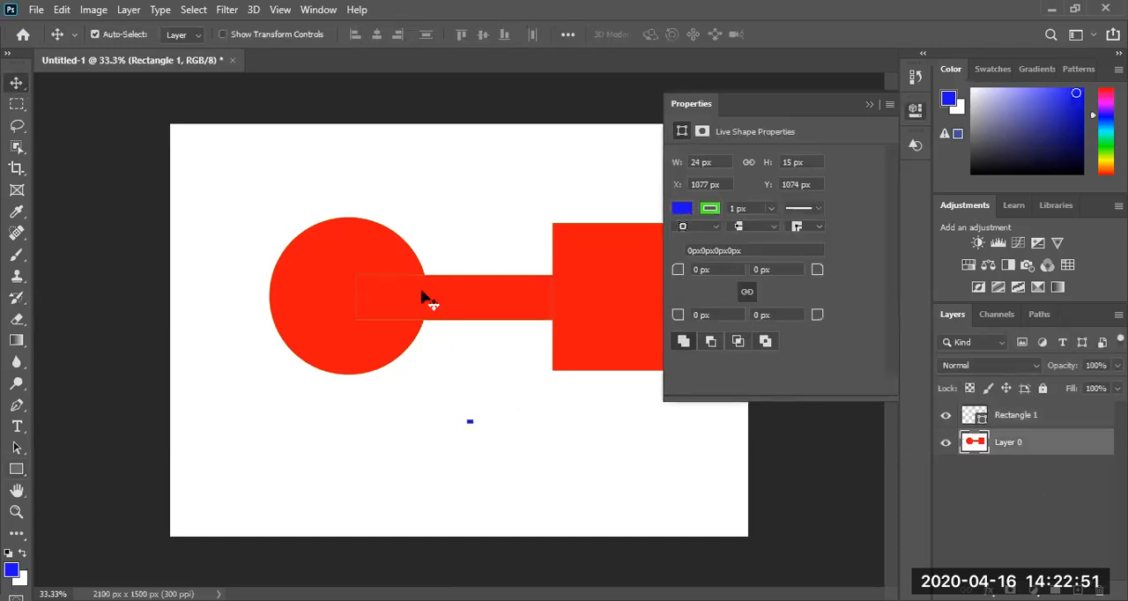
# Delete the stray tiny blue rectangle layer and bring up the foreground Color Picker
pyautogui.click(1008, 441)
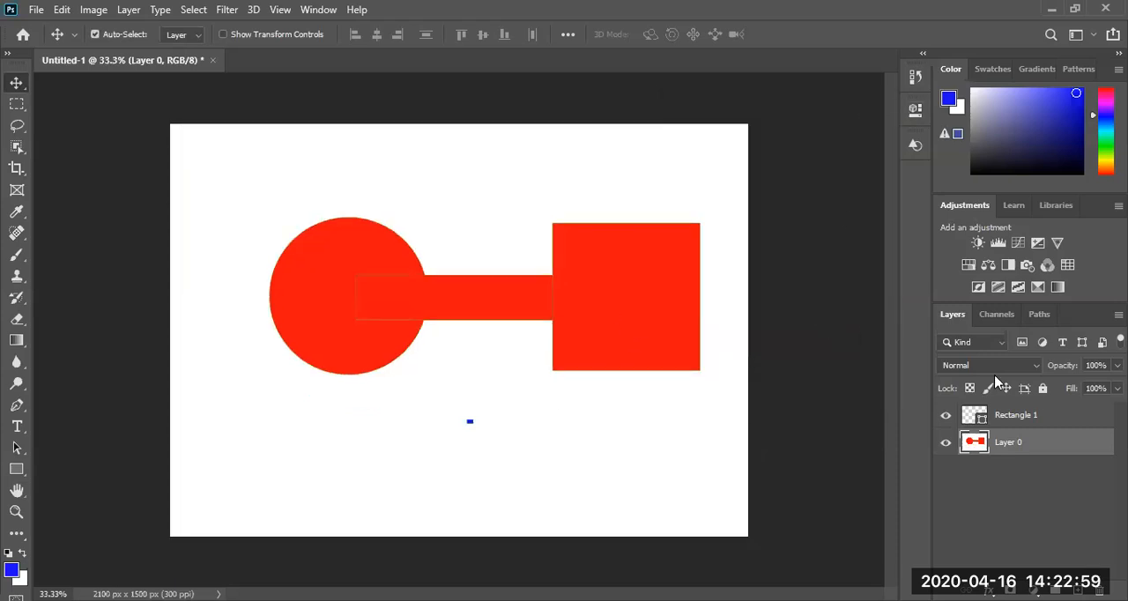
pyautogui.click(1015, 414)
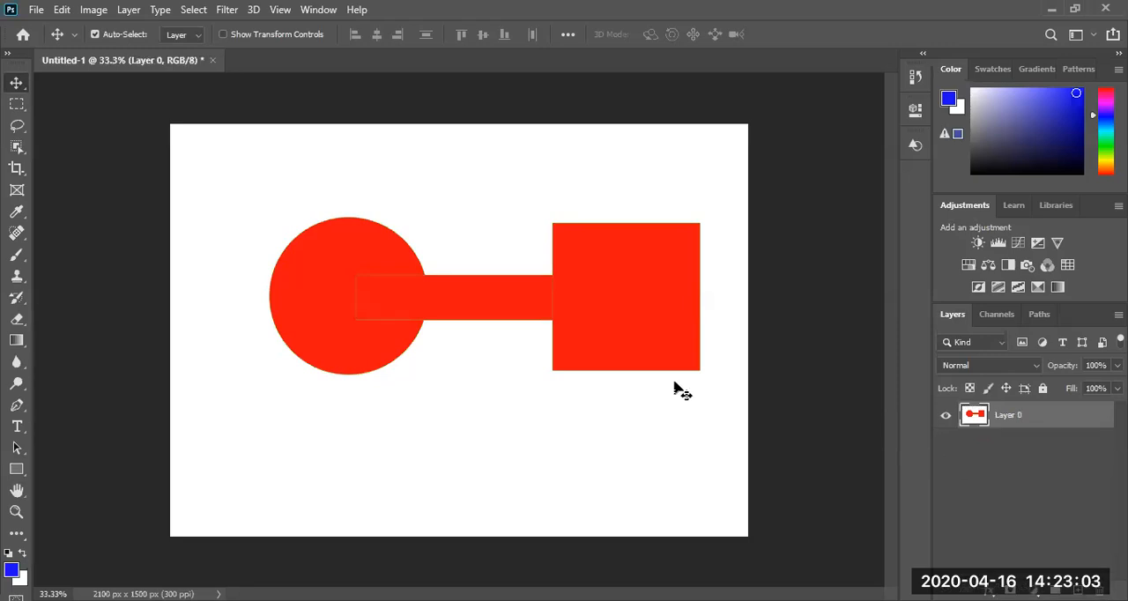
pyautogui.moveTo(295, 245)
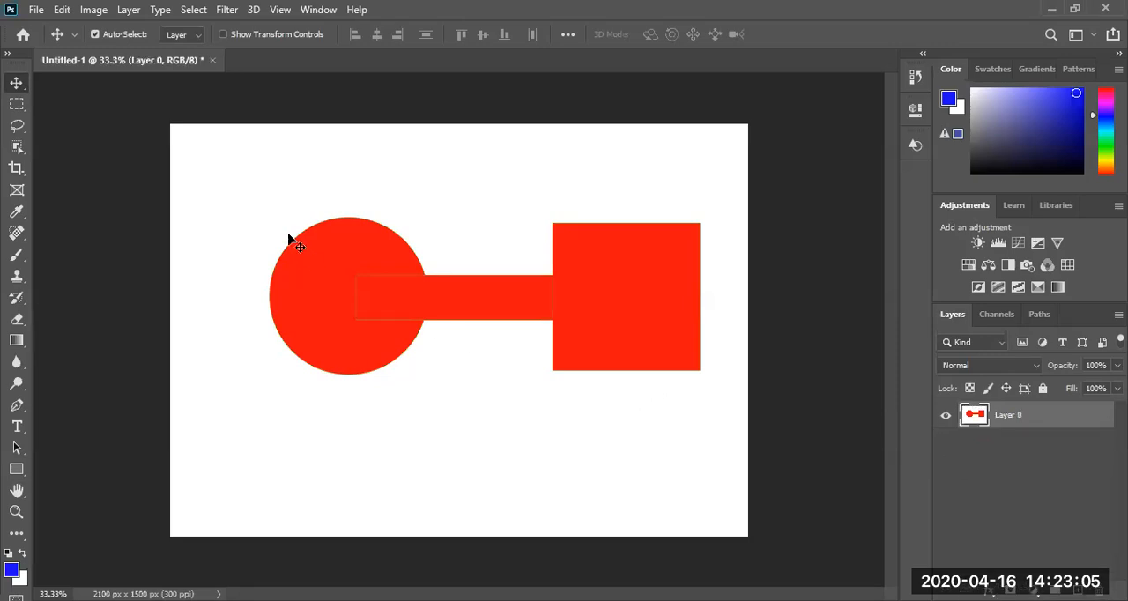
pyautogui.moveTo(342, 302)
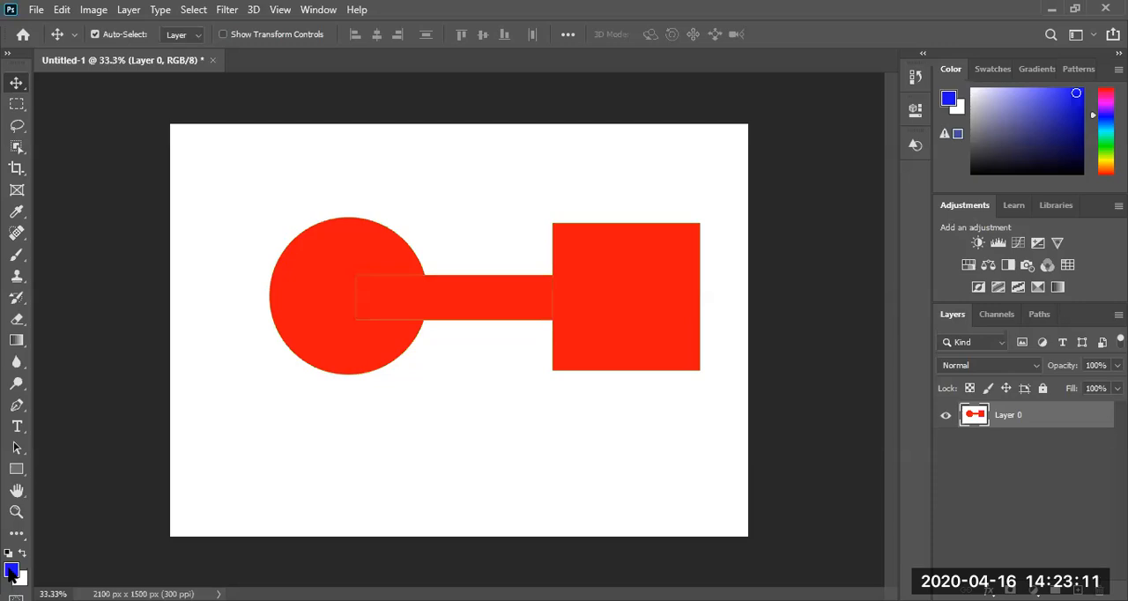
pyautogui.click(12, 570)
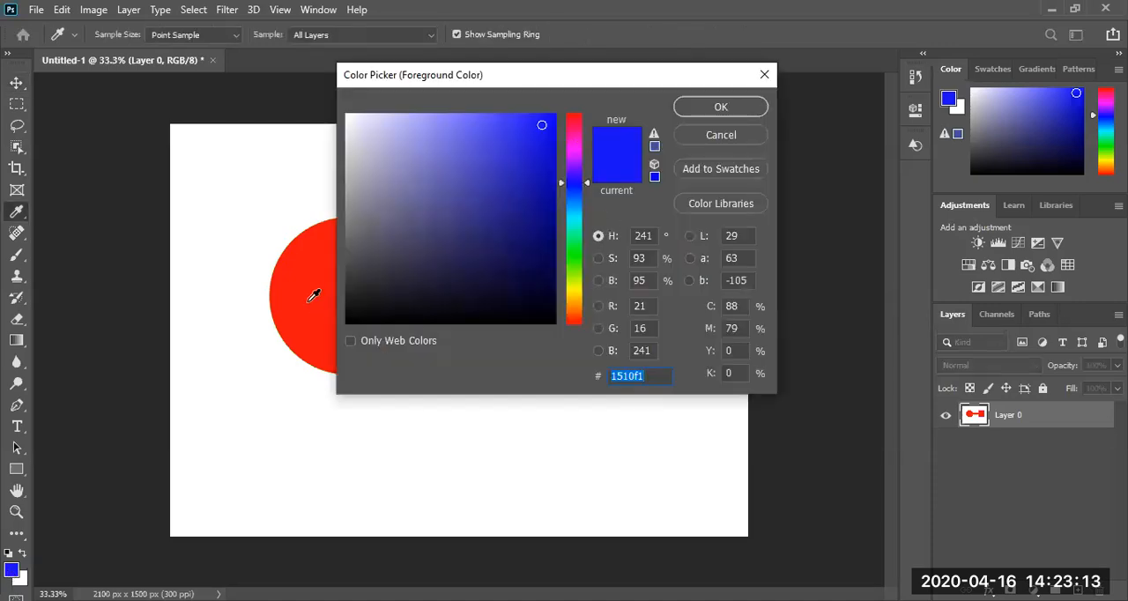
# Take the shape's red as the foreground colour and set brush hardness to 100%
pyautogui.click(720, 106)
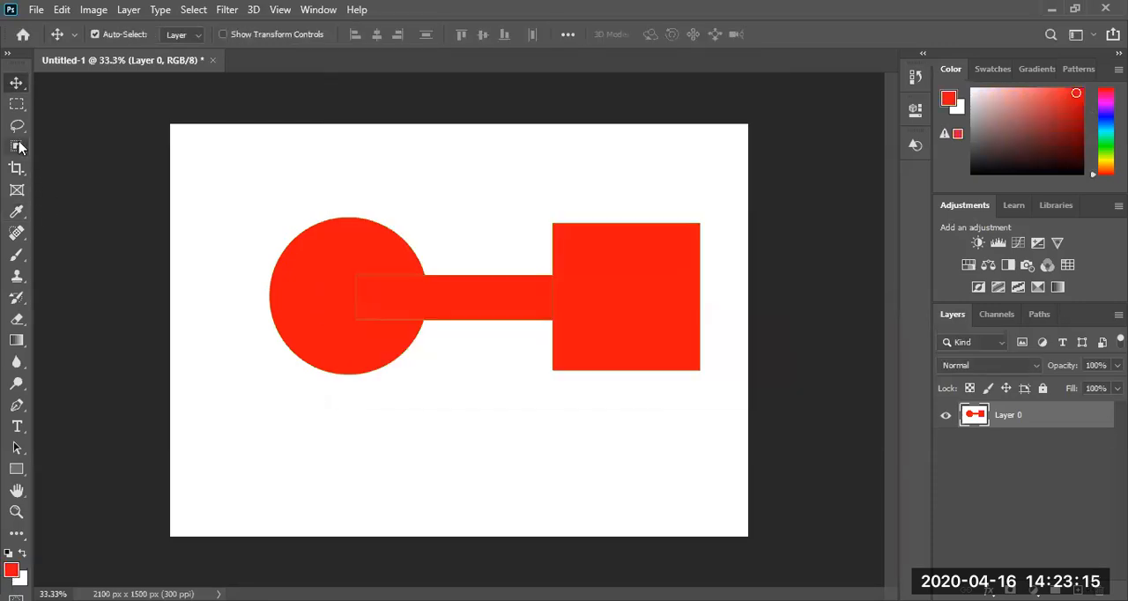
pyautogui.moveTo(17, 298)
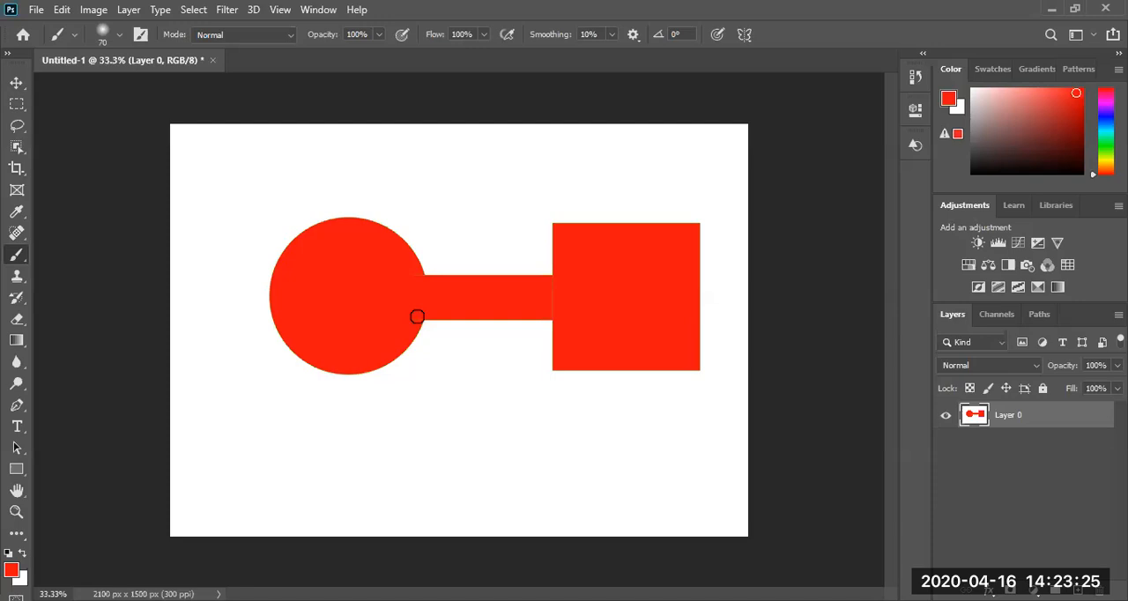
pyautogui.moveTo(560, 293)
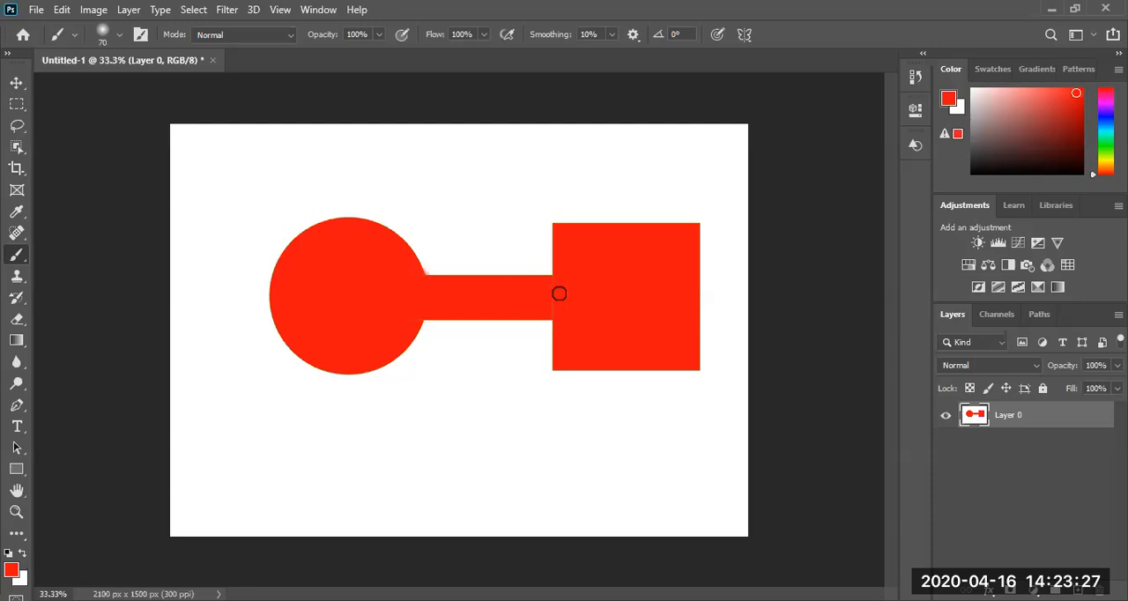
pyautogui.moveTo(553, 310)
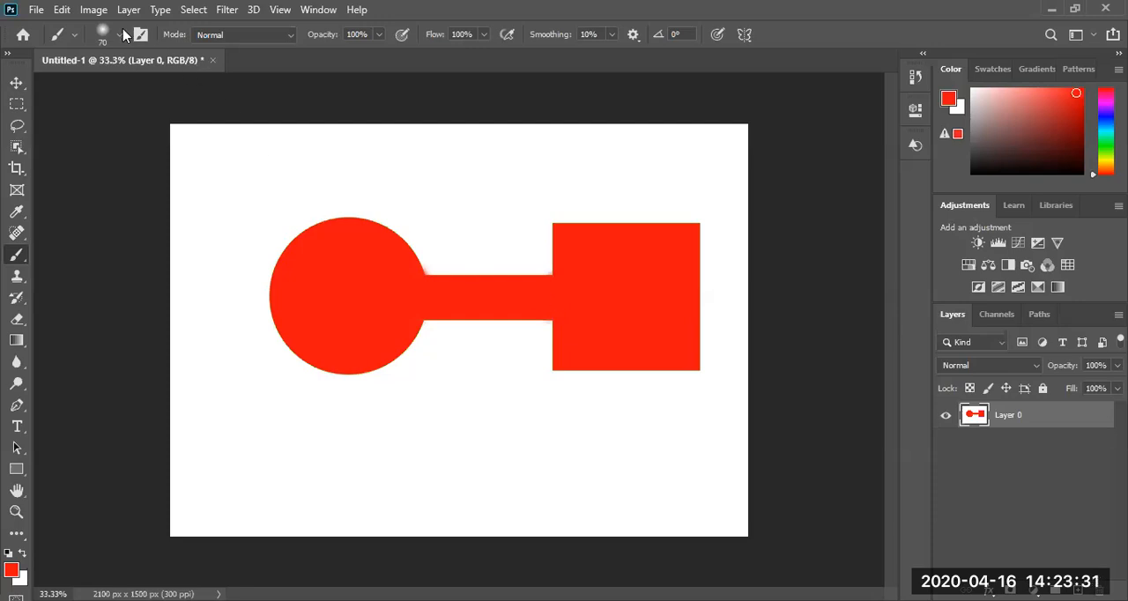
pyautogui.click(119, 34)
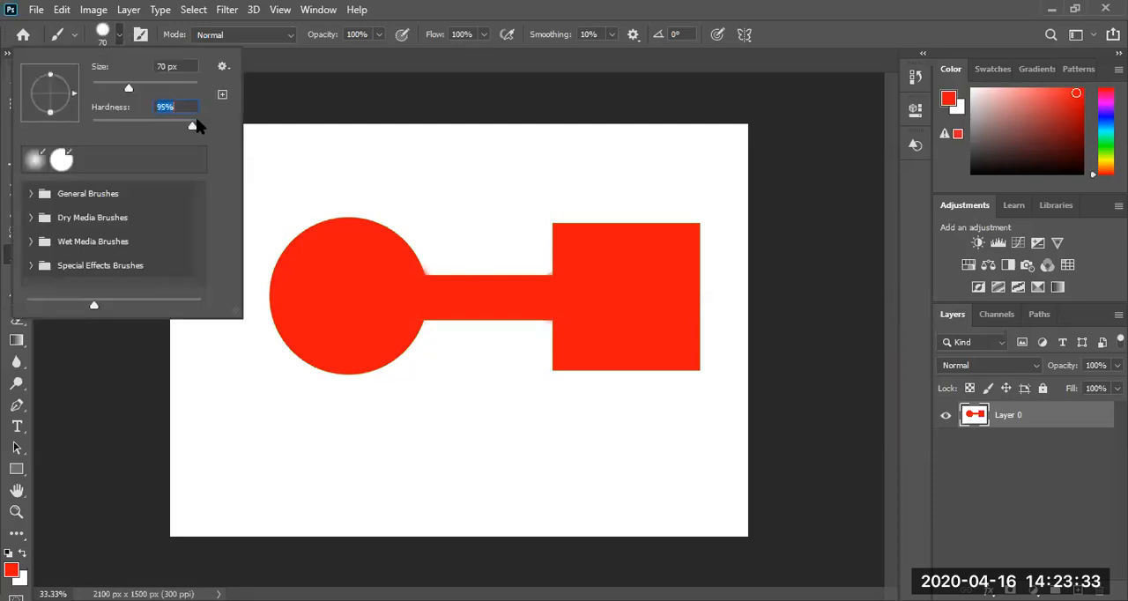
pyautogui.moveTo(192, 126); pyautogui.dragTo(198, 126)
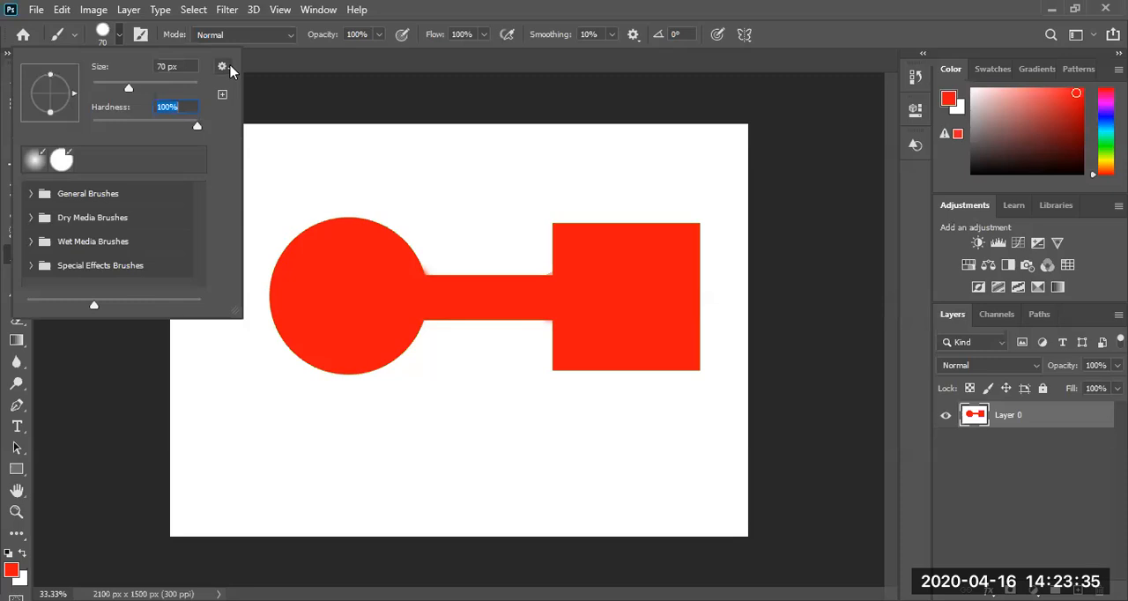
pyautogui.click(222, 66)
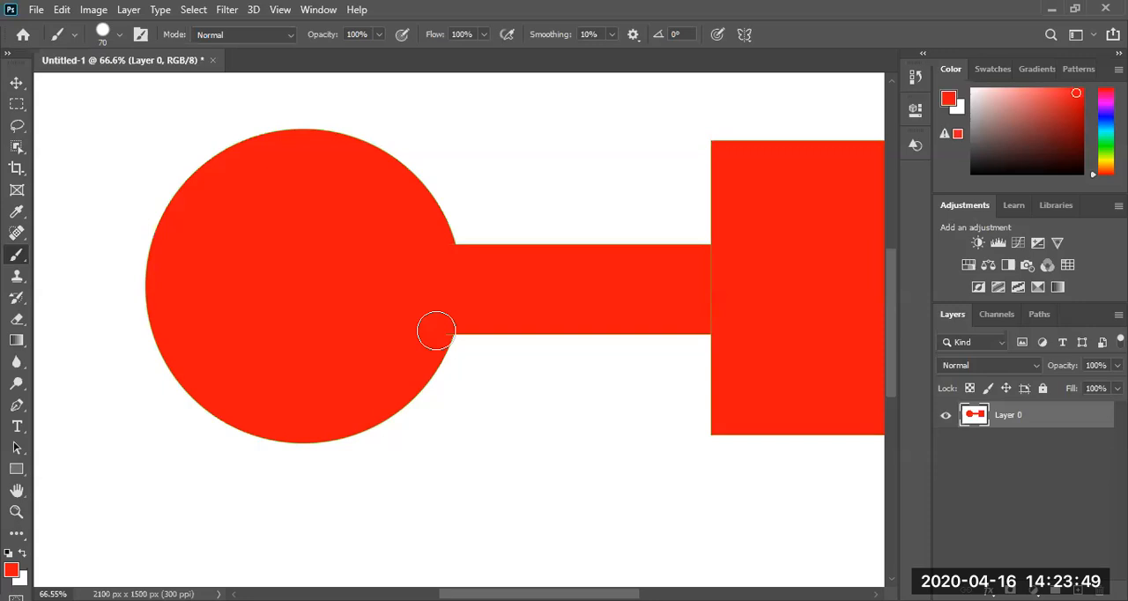
pyautogui.moveTo(711, 263)
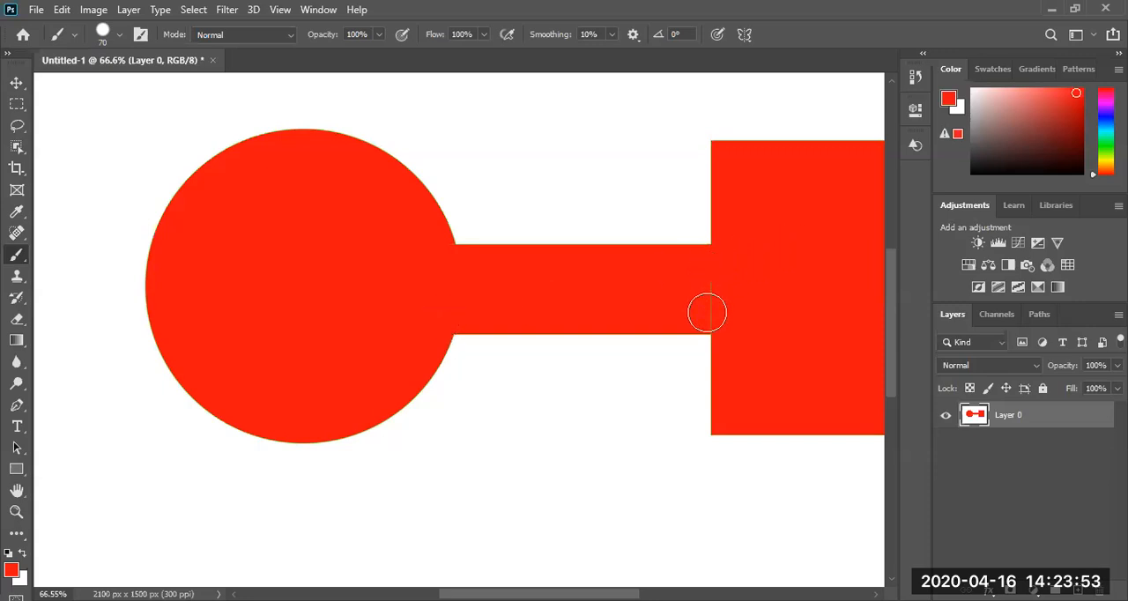
pyautogui.moveTo(709, 295)
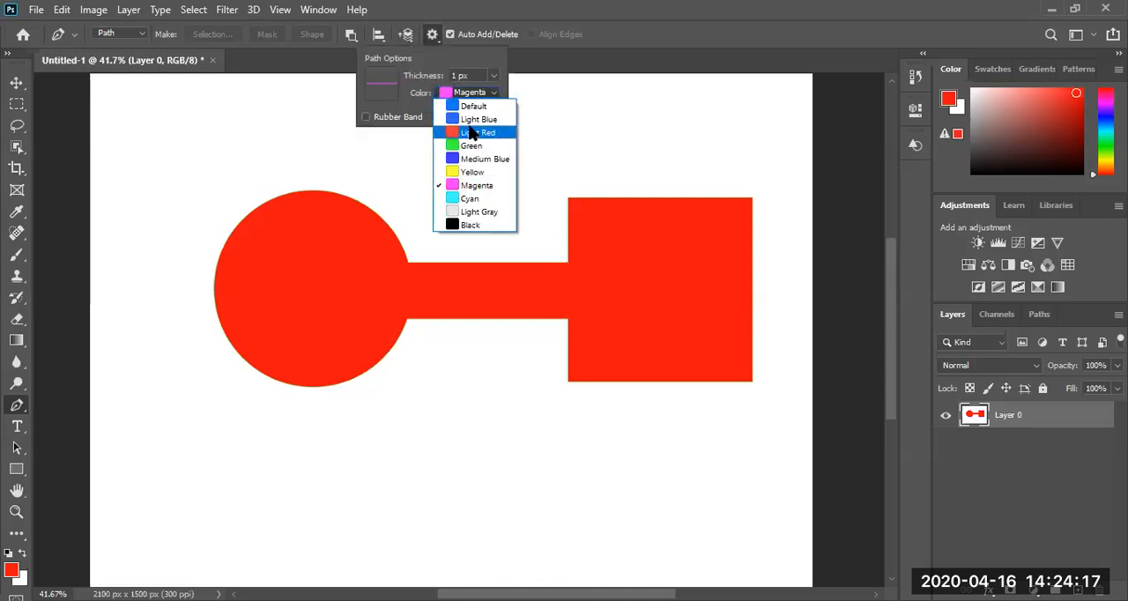
pyautogui.moveTo(473, 105)
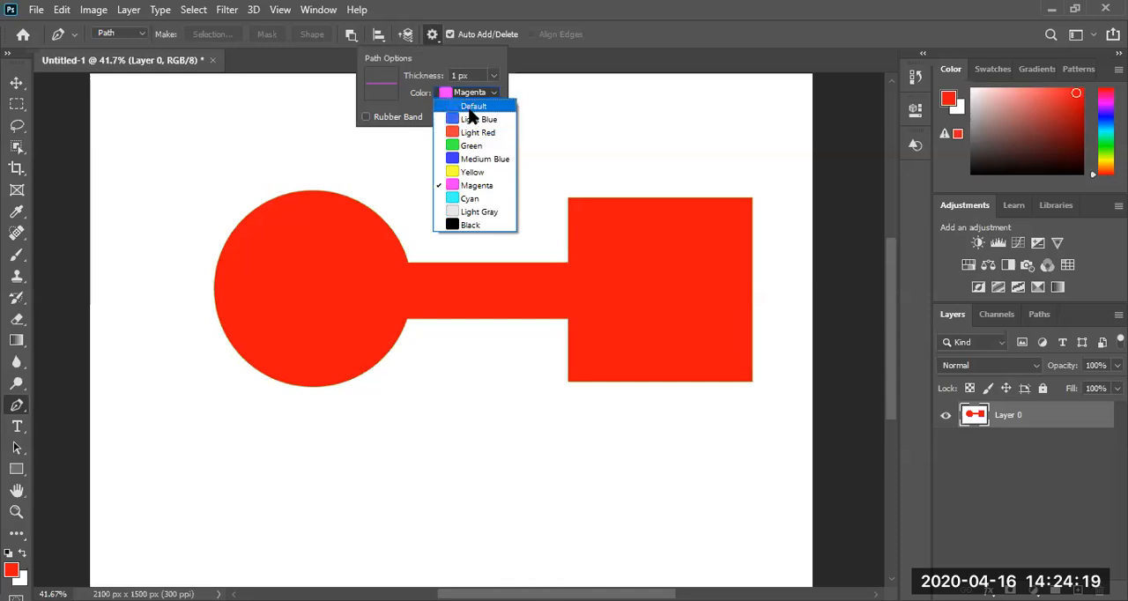
# Switch the Pen tool's Path Options colour to Default
pyautogui.click(474, 105)
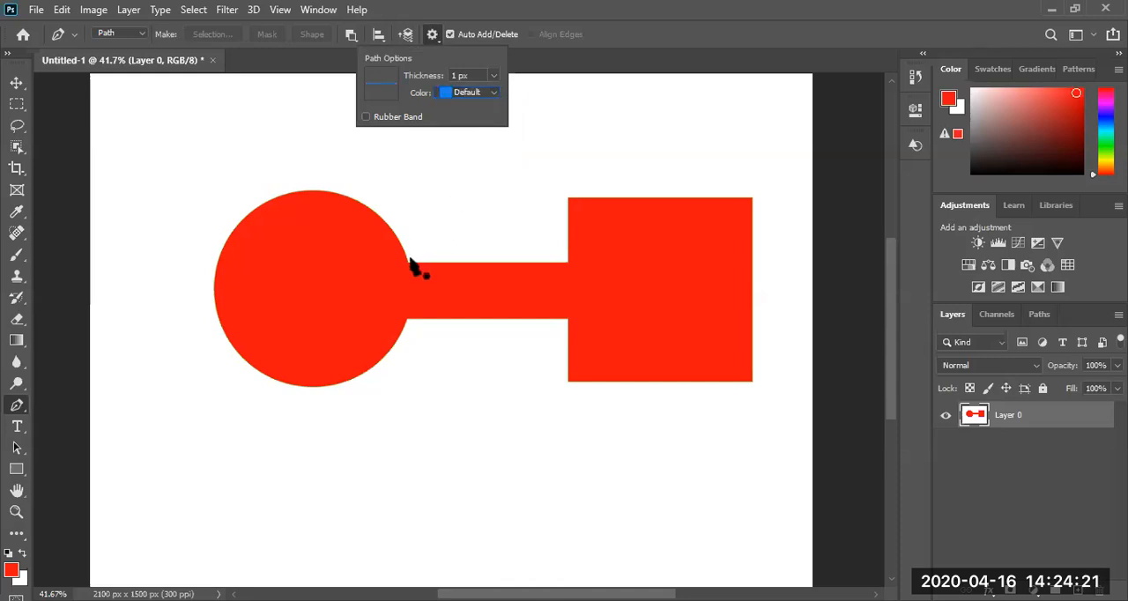
pyautogui.moveTo(595, 278)
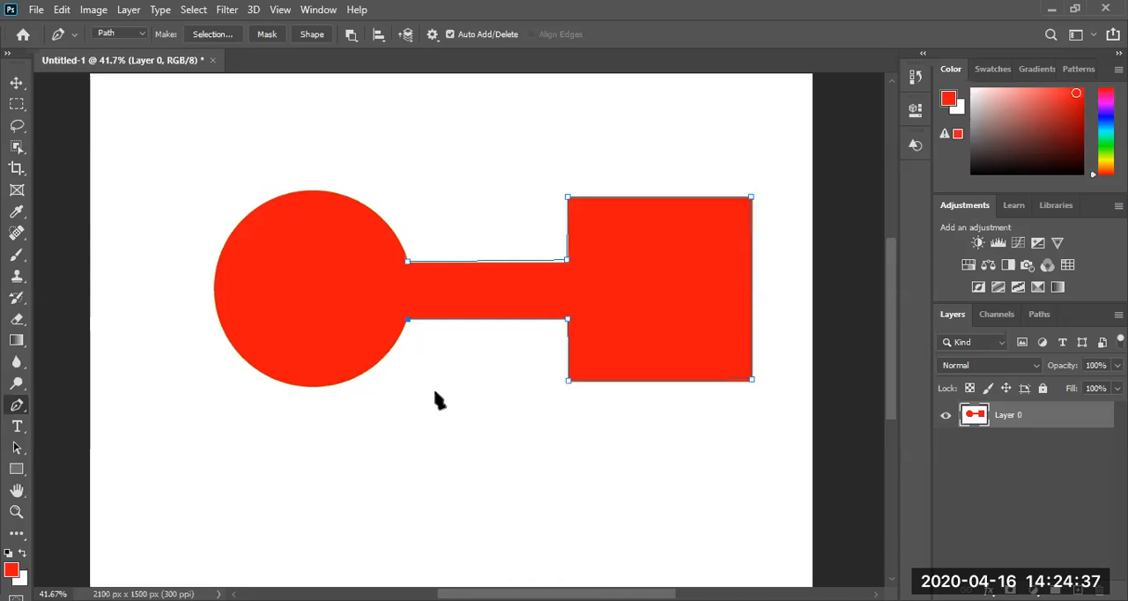
pyautogui.moveTo(410, 271)
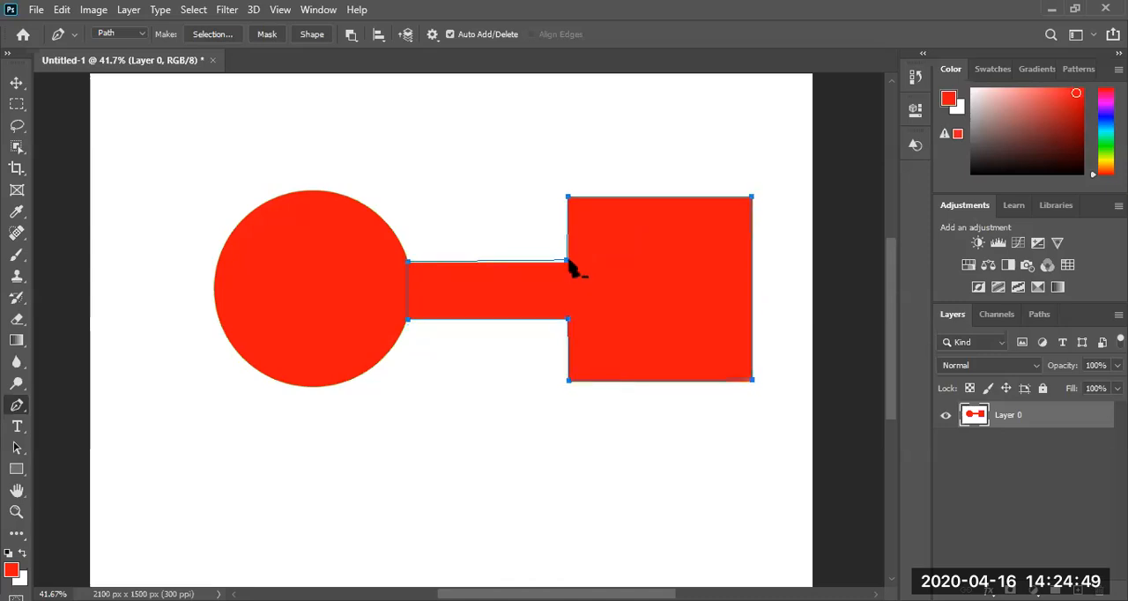
pyautogui.moveTo(575, 270)
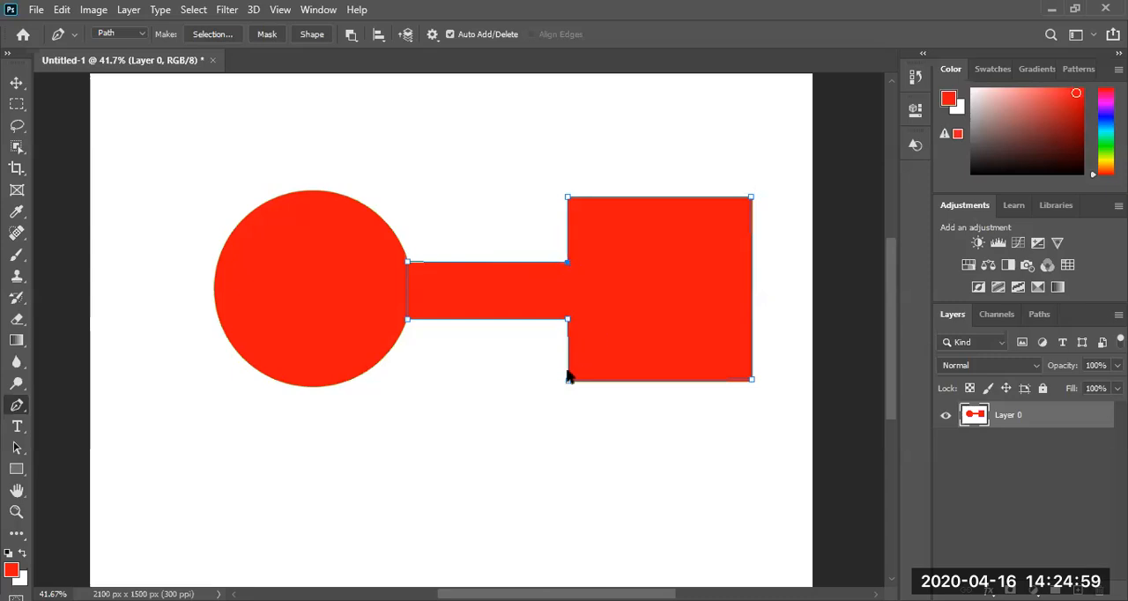
pyautogui.moveTo(753, 388)
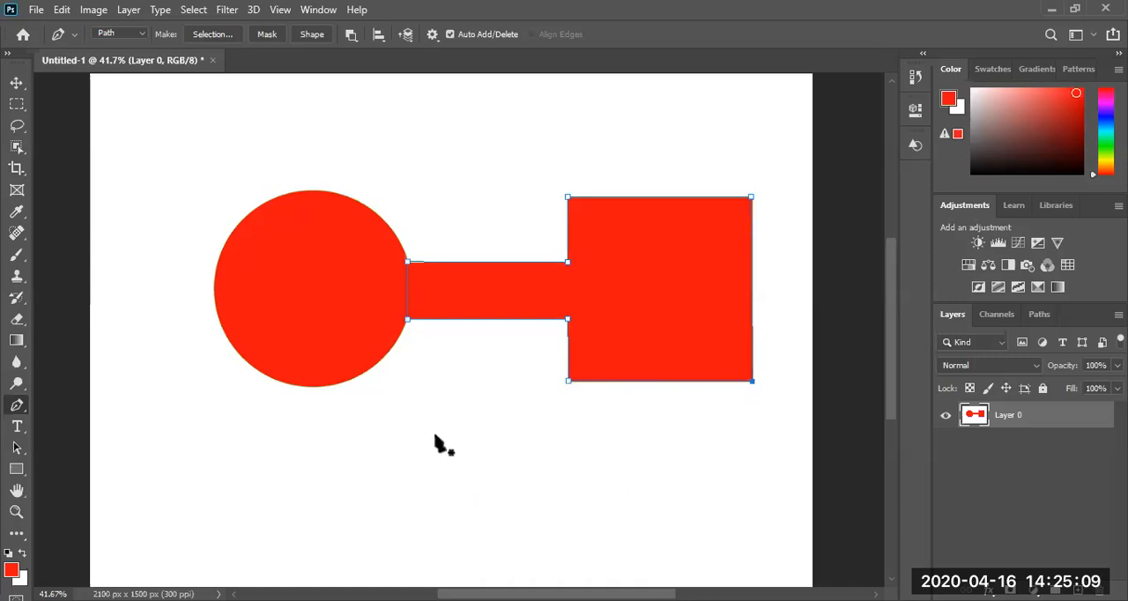
pyautogui.moveTo(410, 265)
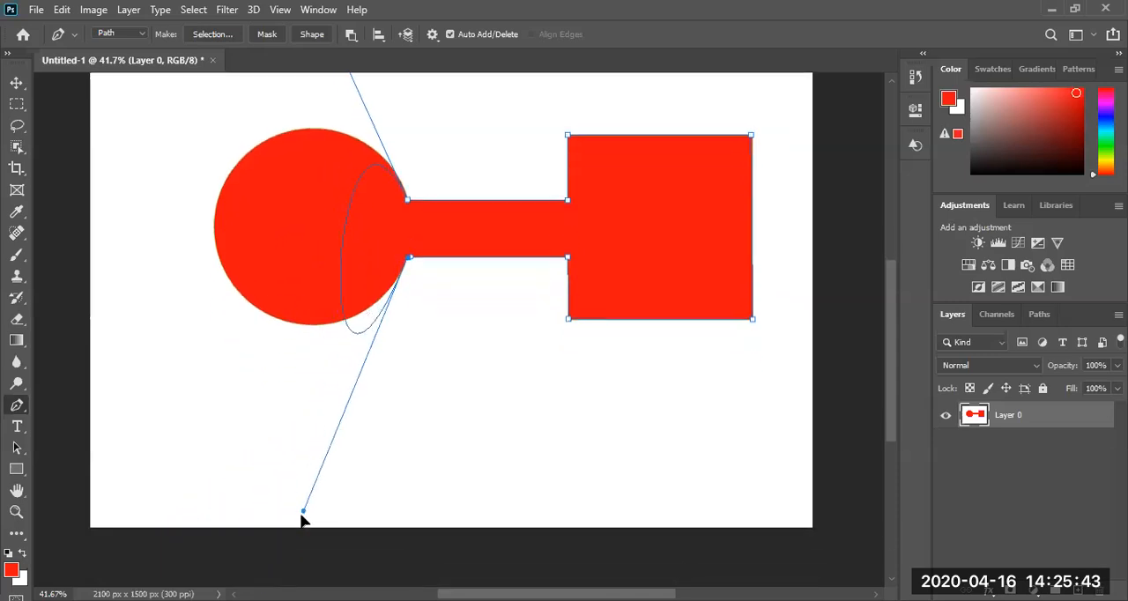
# Place curved anchor points along the circle's top and down its left edge
pyautogui.moveTo(304, 511); pyautogui.dragTo(286, 498)
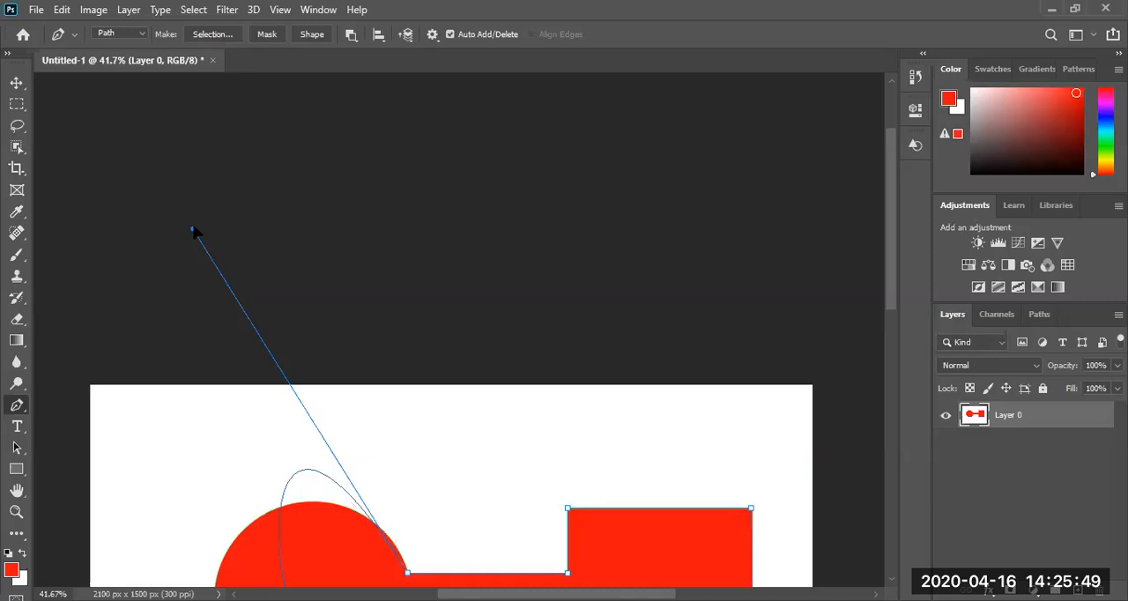
pyautogui.moveTo(196, 232); pyautogui.dragTo(164, 115)
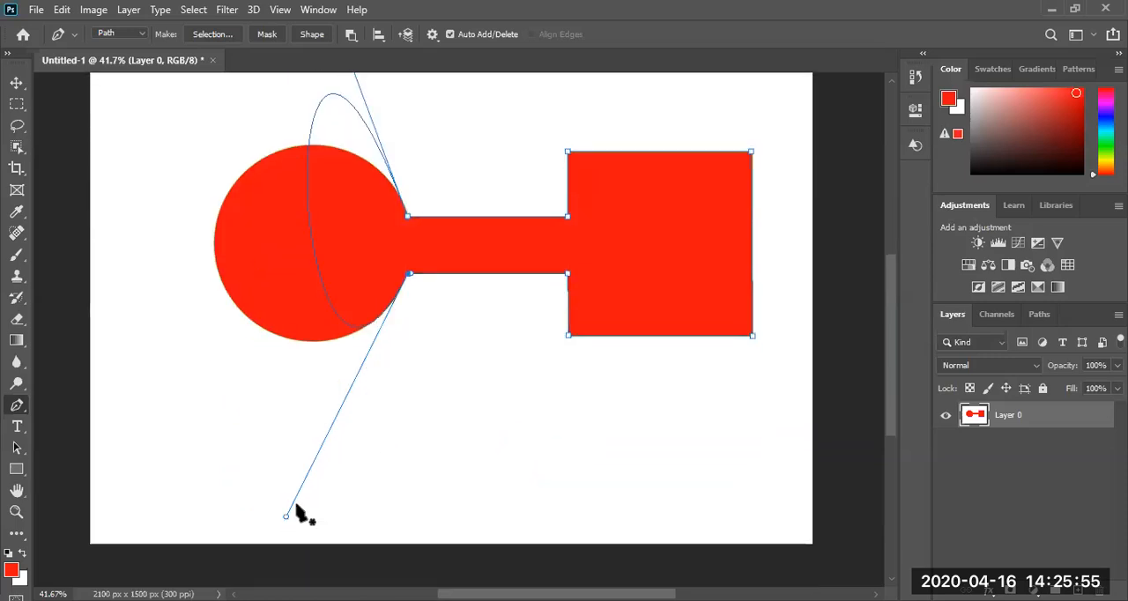
pyautogui.moveTo(286, 516); pyautogui.dragTo(190, 558)
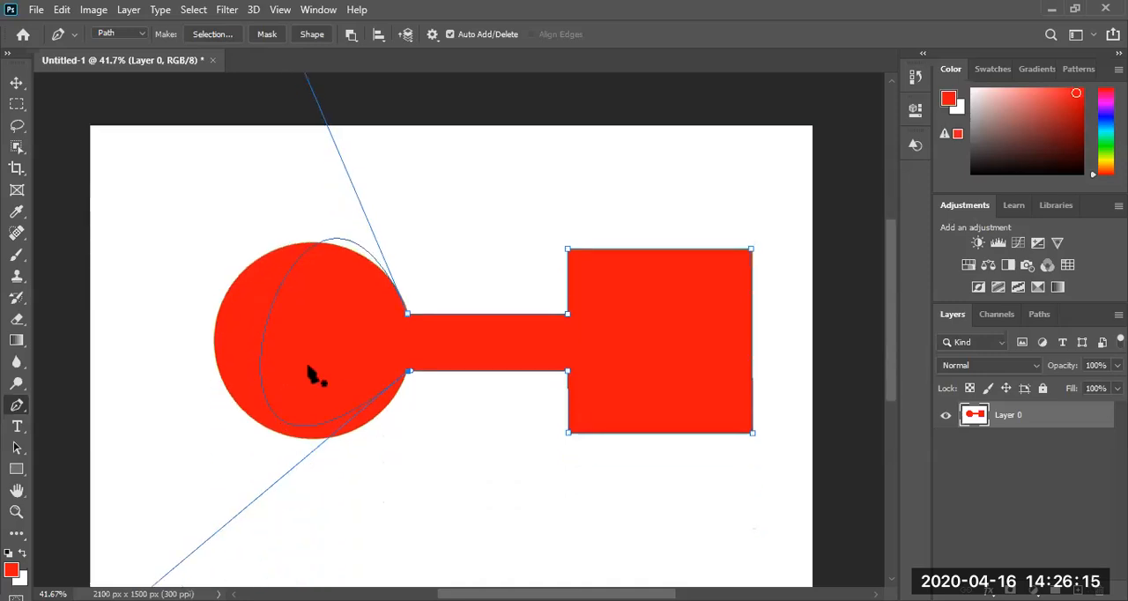
pyautogui.moveTo(265, 343)
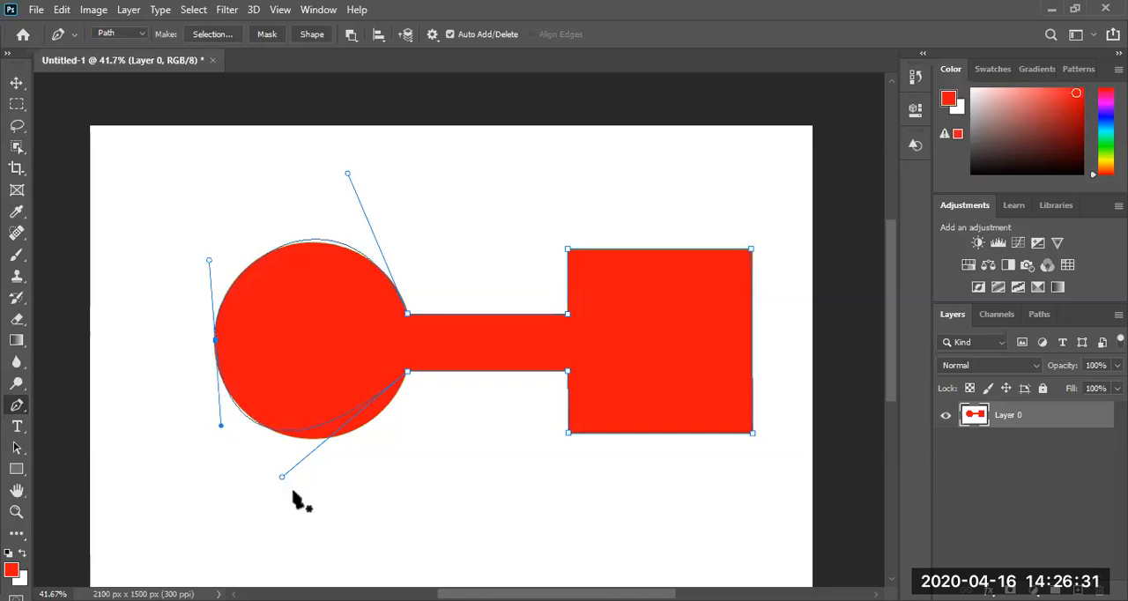
pyautogui.moveTo(282, 476); pyautogui.dragTo(367, 491)
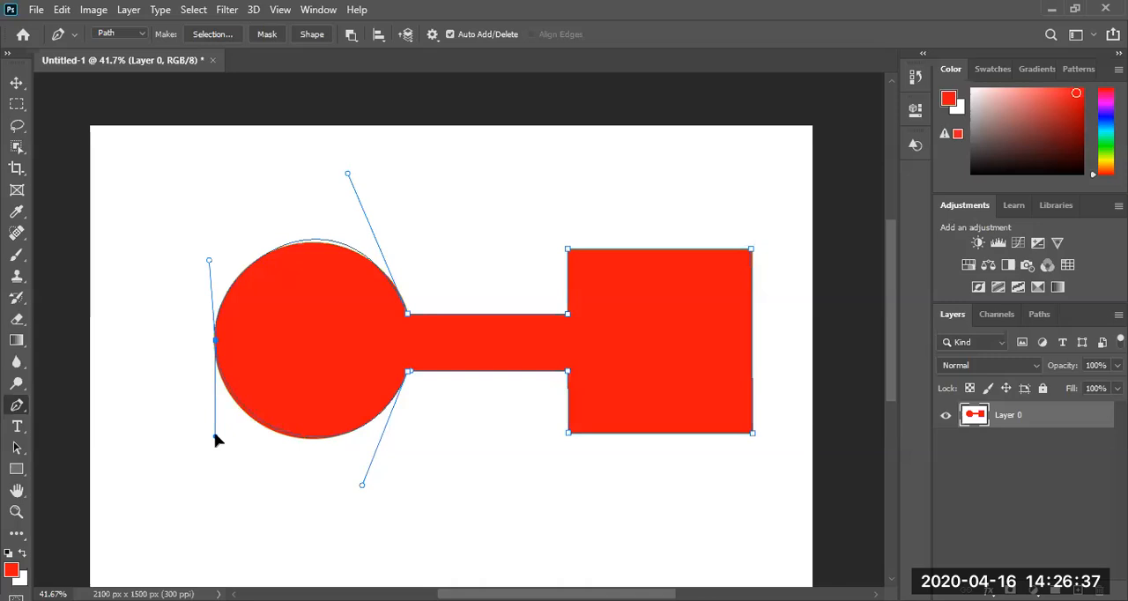
pyautogui.moveTo(736, 291)
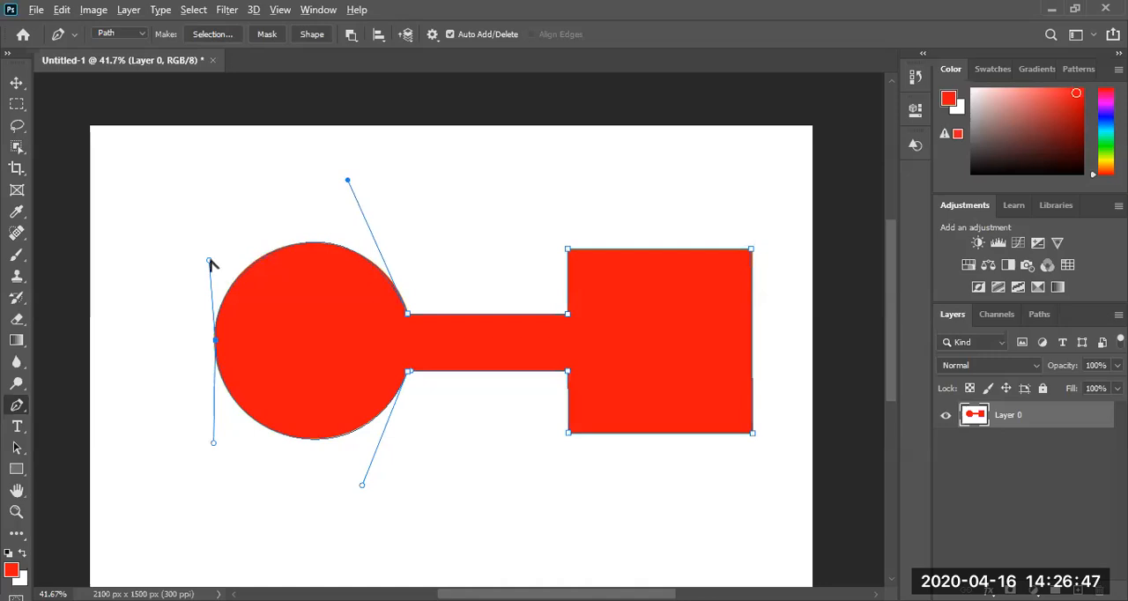
pyautogui.moveTo(340, 333)
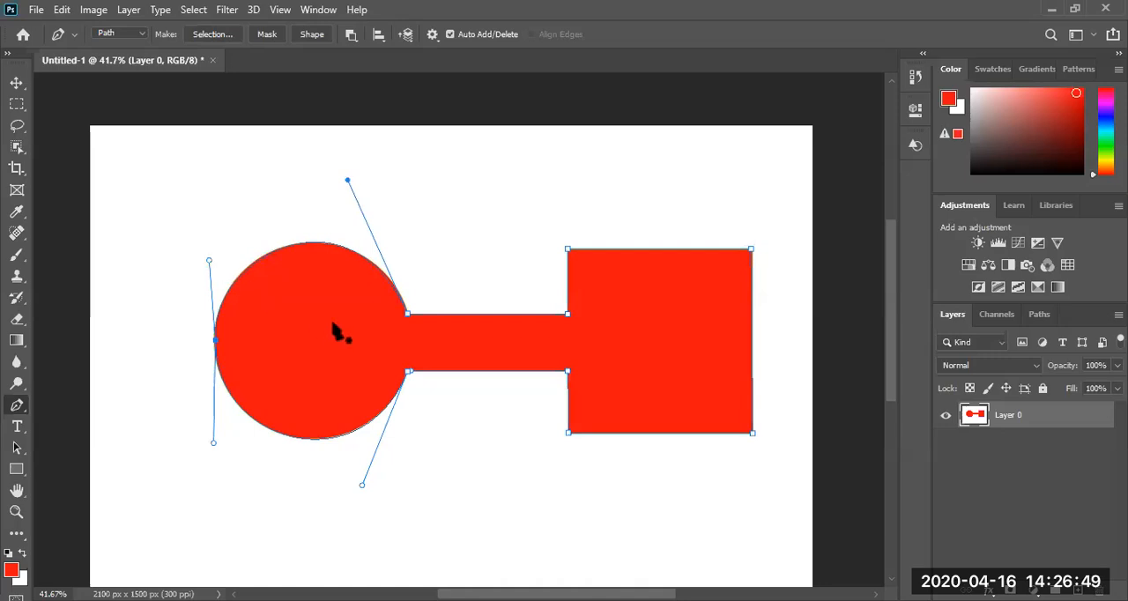
pyautogui.moveTo(987, 441)
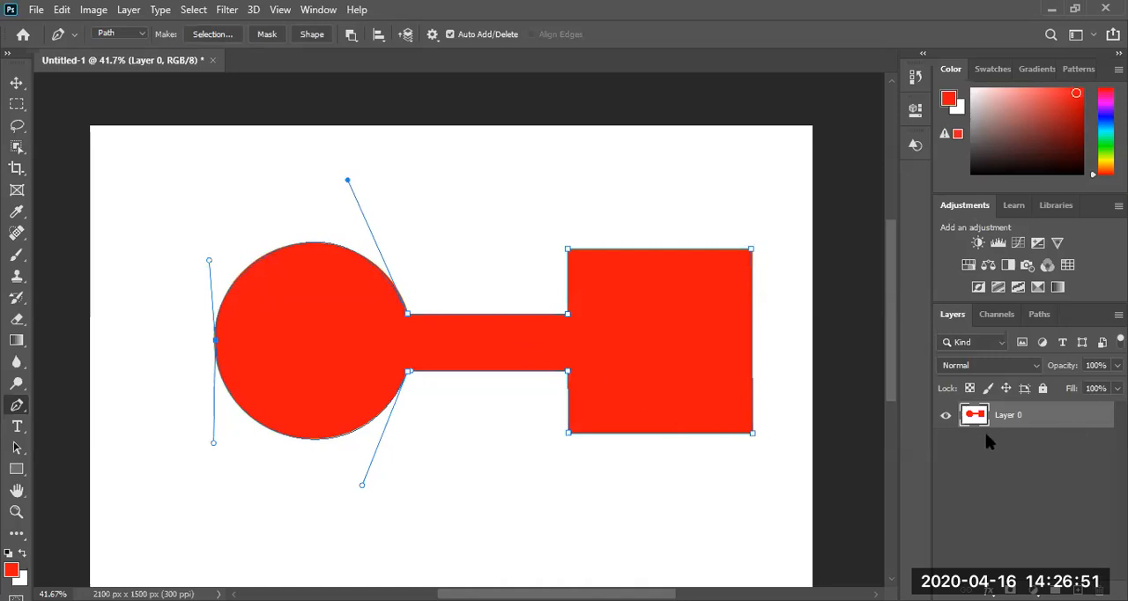
pyautogui.moveTo(983, 432)
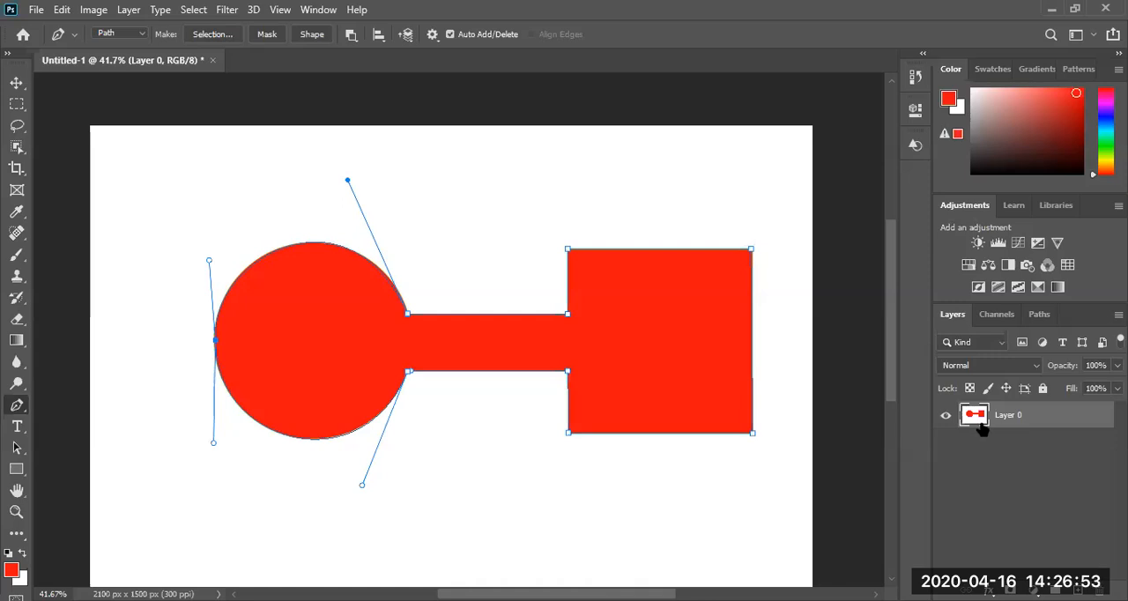
pyautogui.moveTo(247, 326)
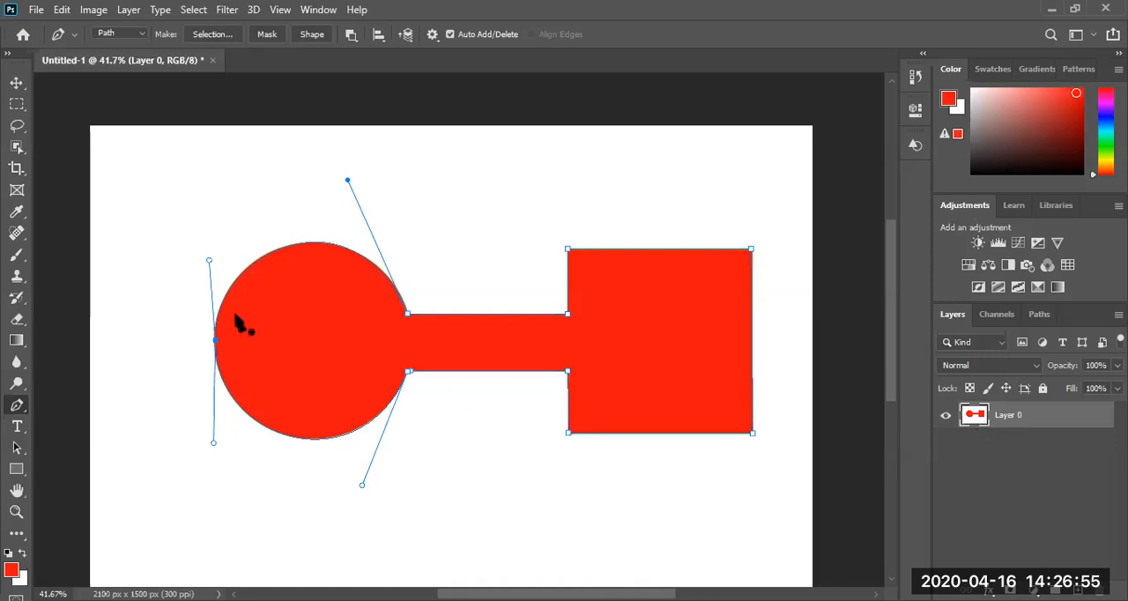
pyautogui.moveTo(665, 357)
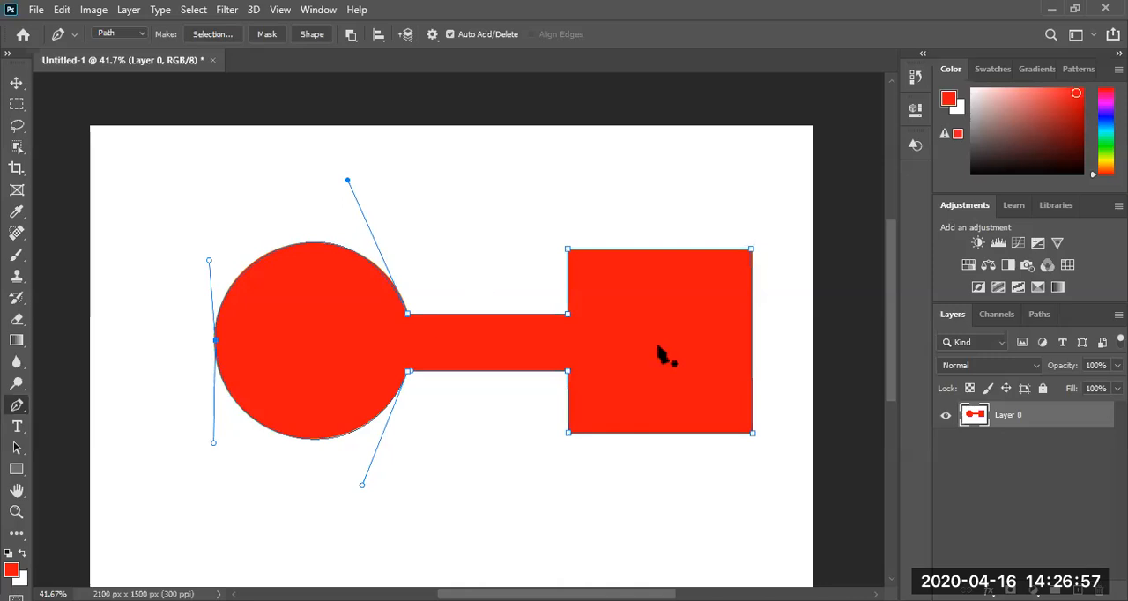
# Save the traced work path under the name 'shape'
pyautogui.click(1039, 313)
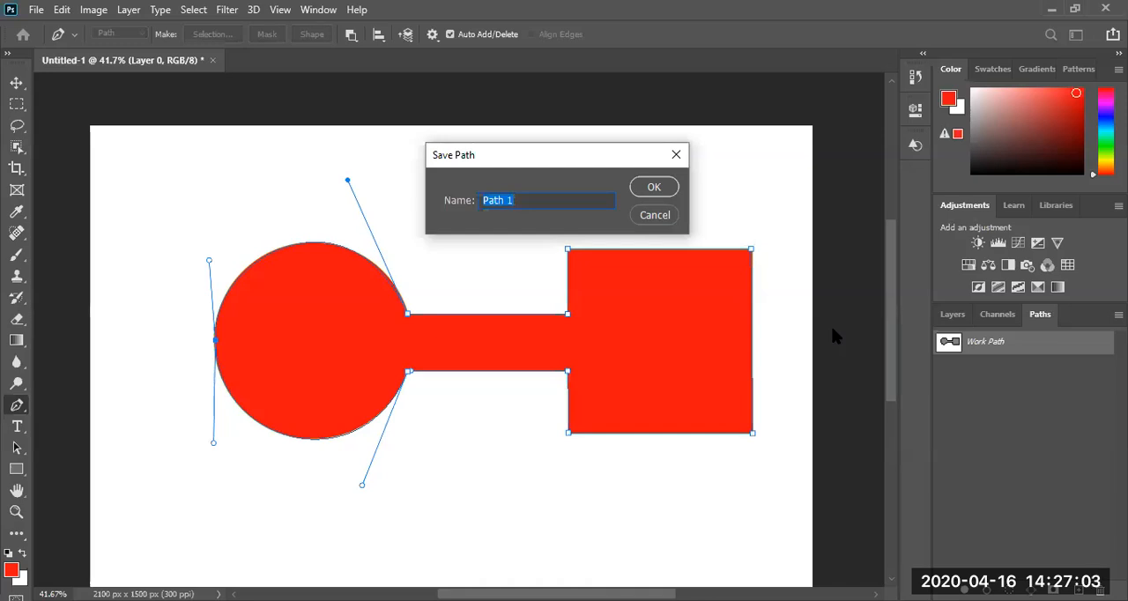
pyautogui.write('shape')
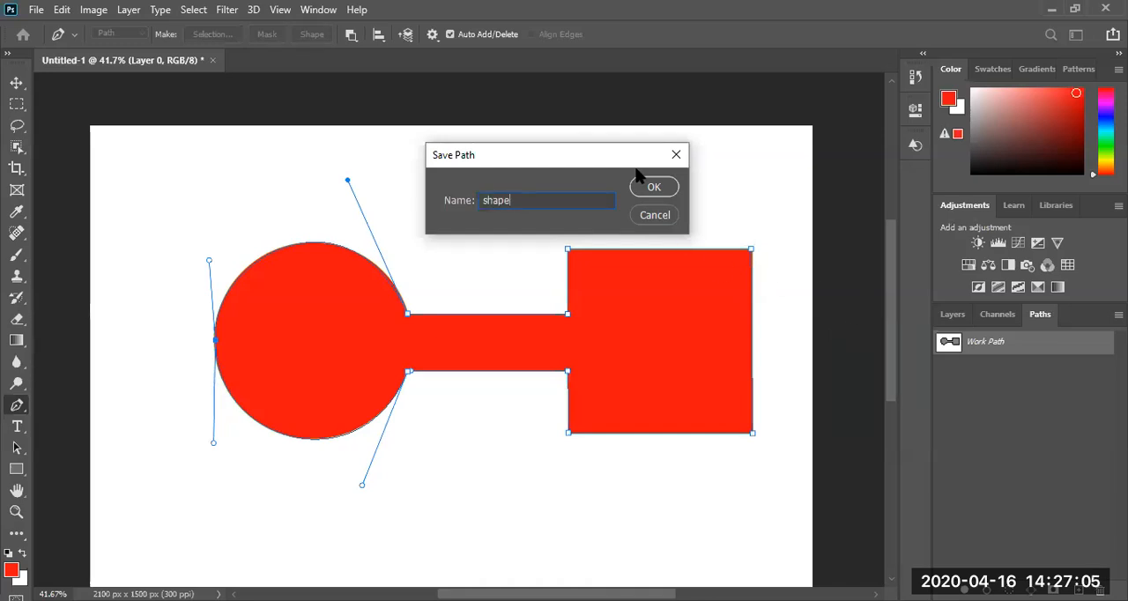
pyautogui.click(654, 185)
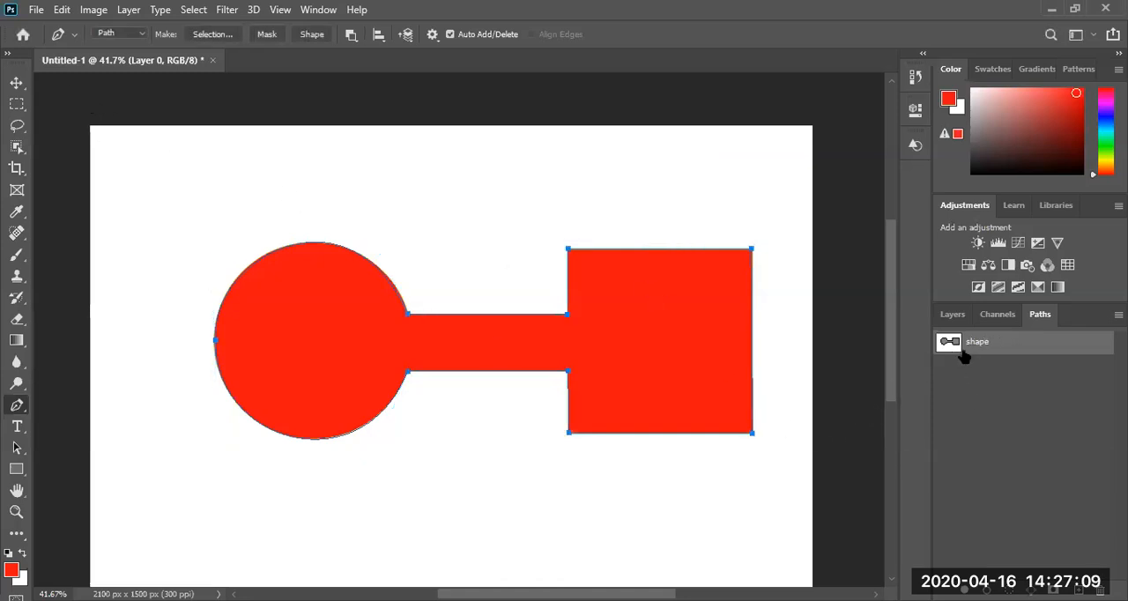
pyautogui.moveTo(498, 507)
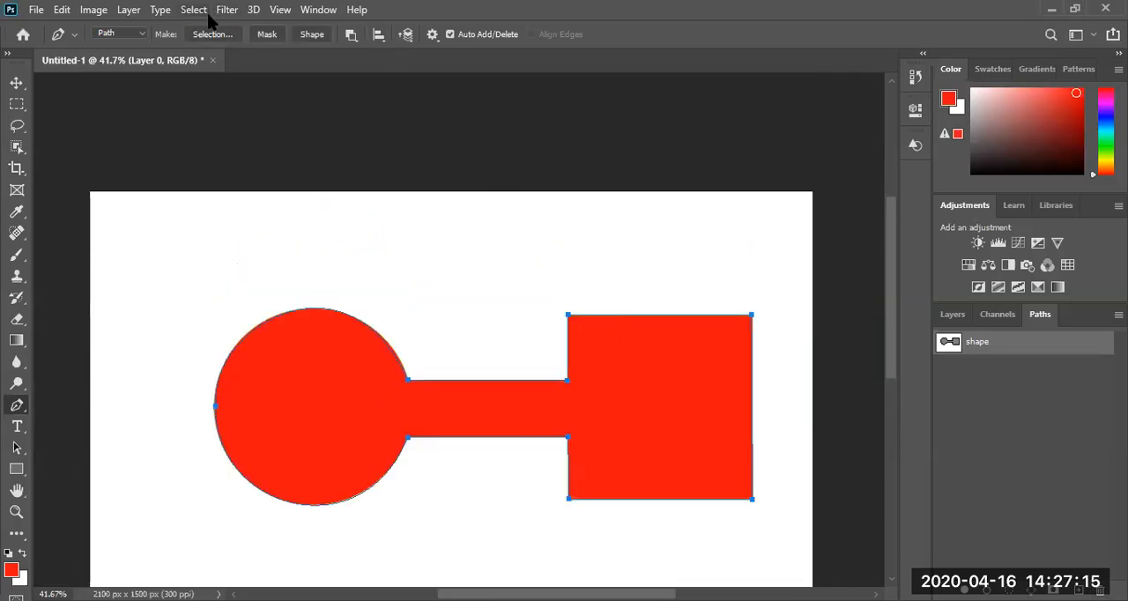
# Define the saved path as a custom shape named 'Shape' via Edit > Define Custom Shape
pyautogui.click(351, 34)
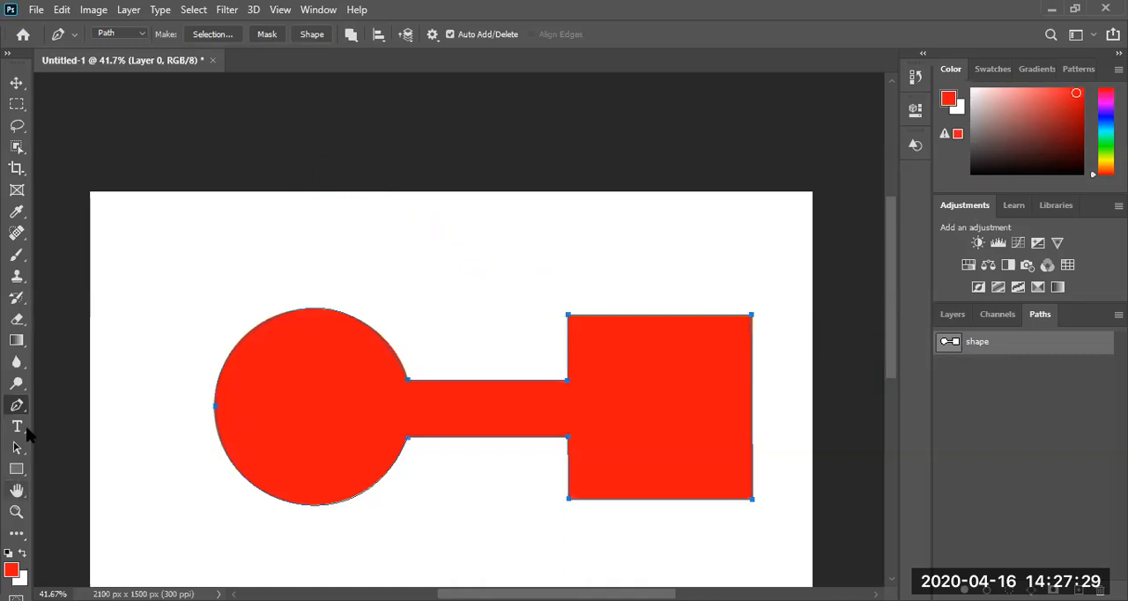
pyautogui.click(61, 10)
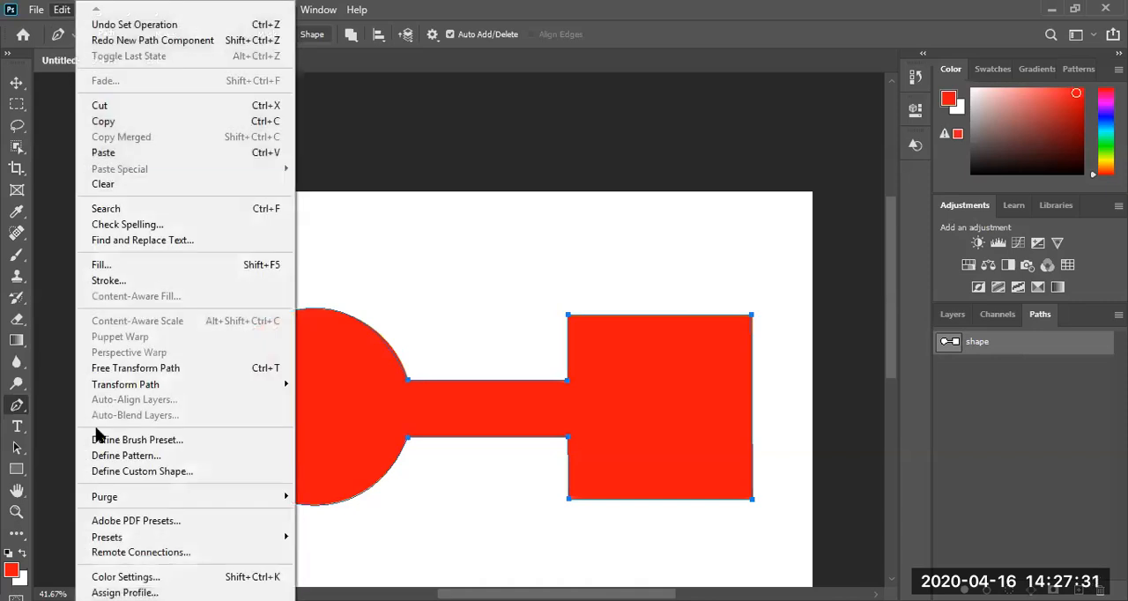
pyautogui.moveTo(125, 455)
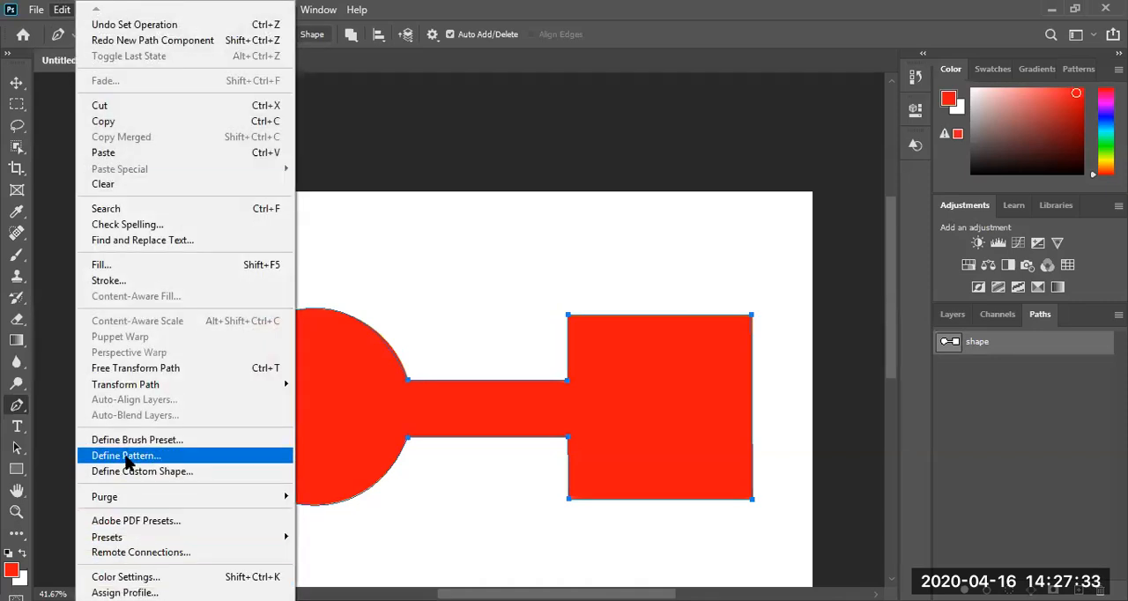
pyautogui.moveTo(141, 471)
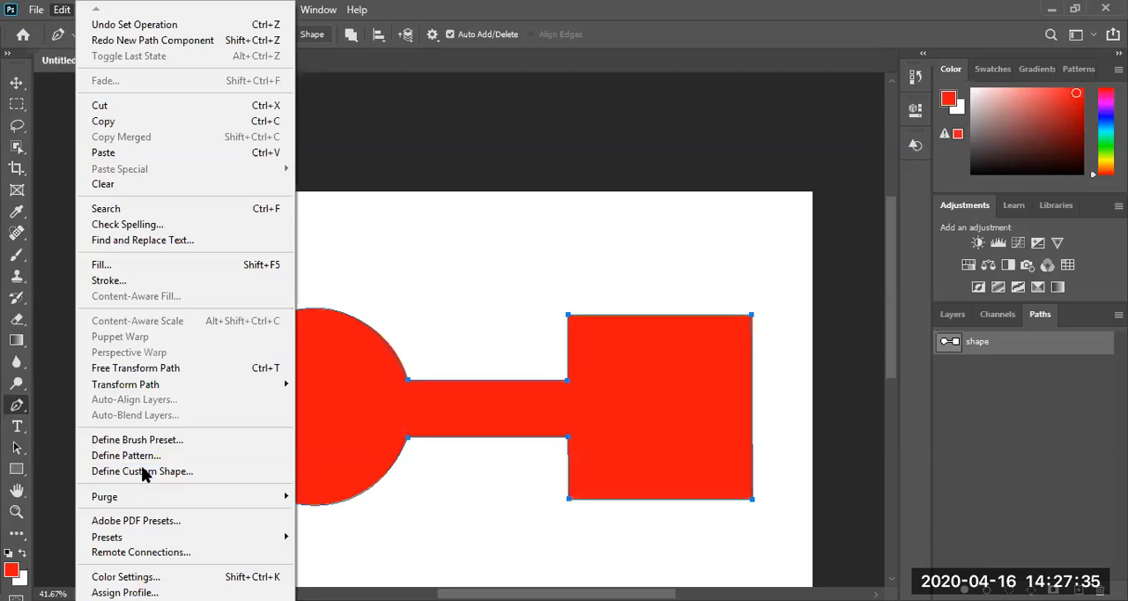
pyautogui.click(141, 471)
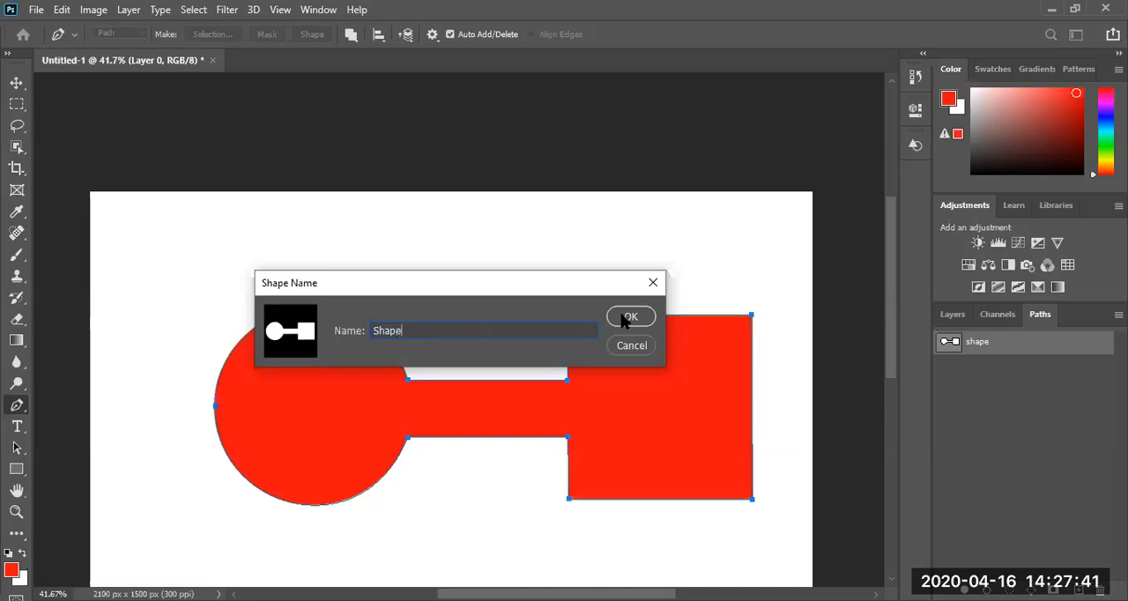
pyautogui.click(631, 316)
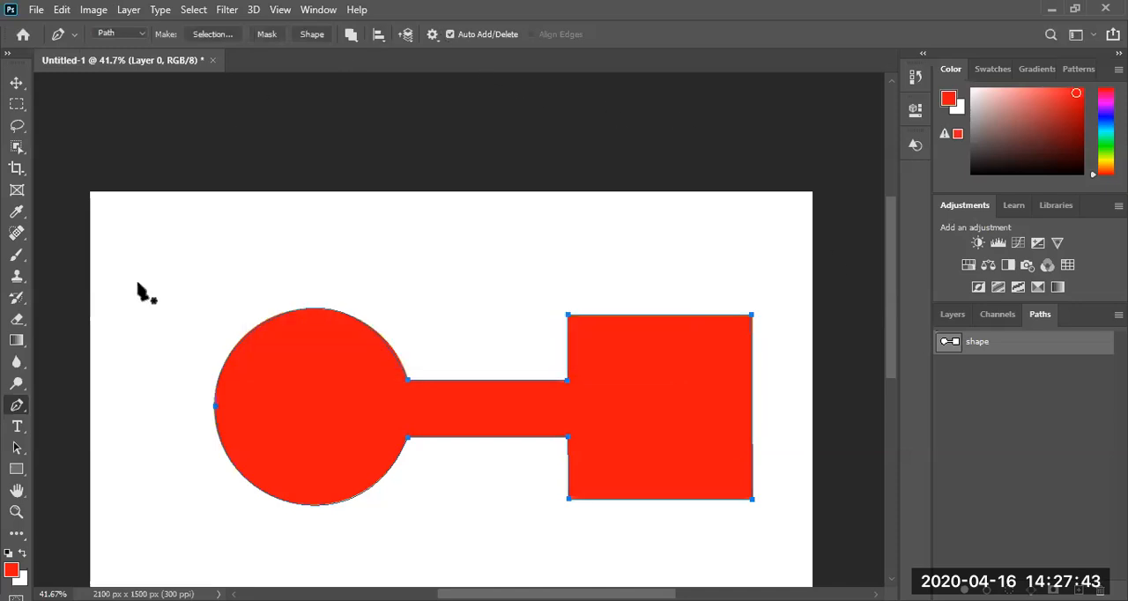
# Draw a small copy of the custom 'Shape' preset, about 604×253 px, near the canvas top
pyautogui.click(17, 469)
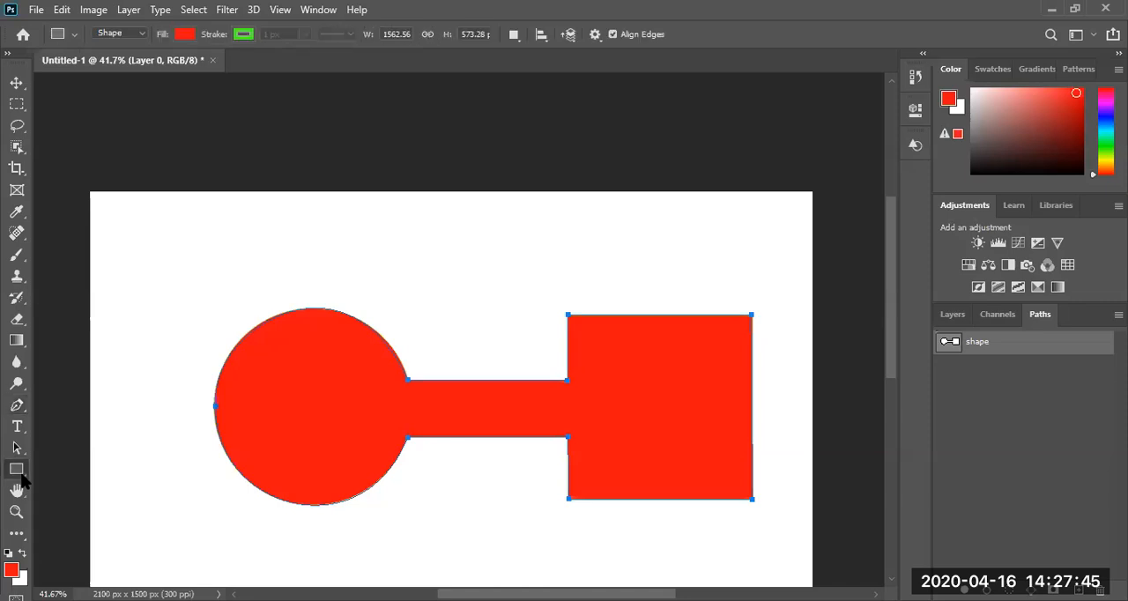
pyautogui.click(17, 468)
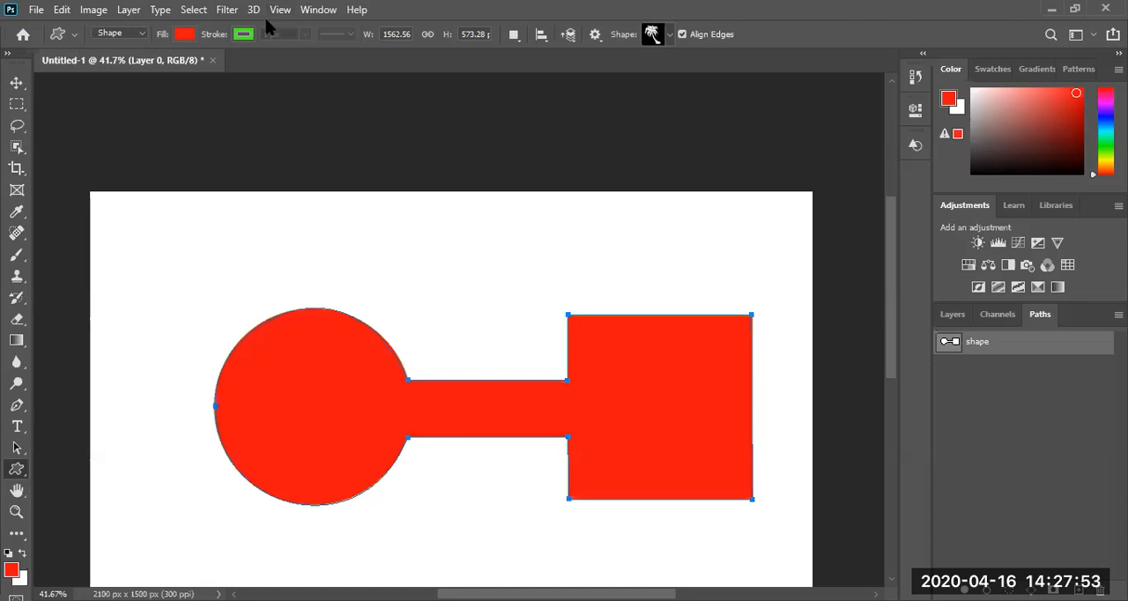
pyautogui.moveTo(670, 44)
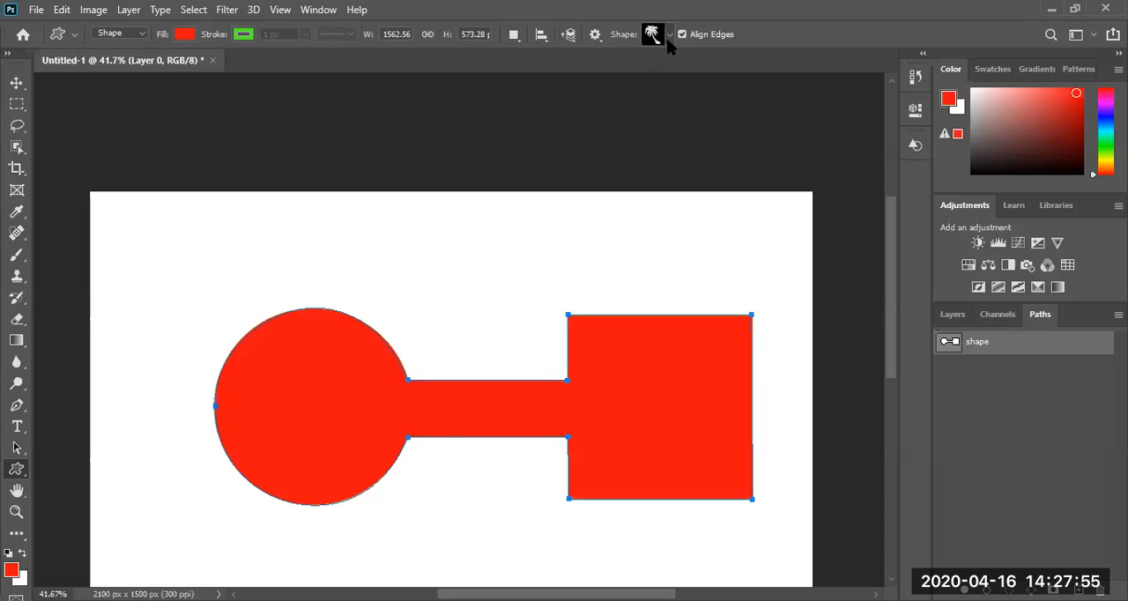
pyautogui.click(652, 34)
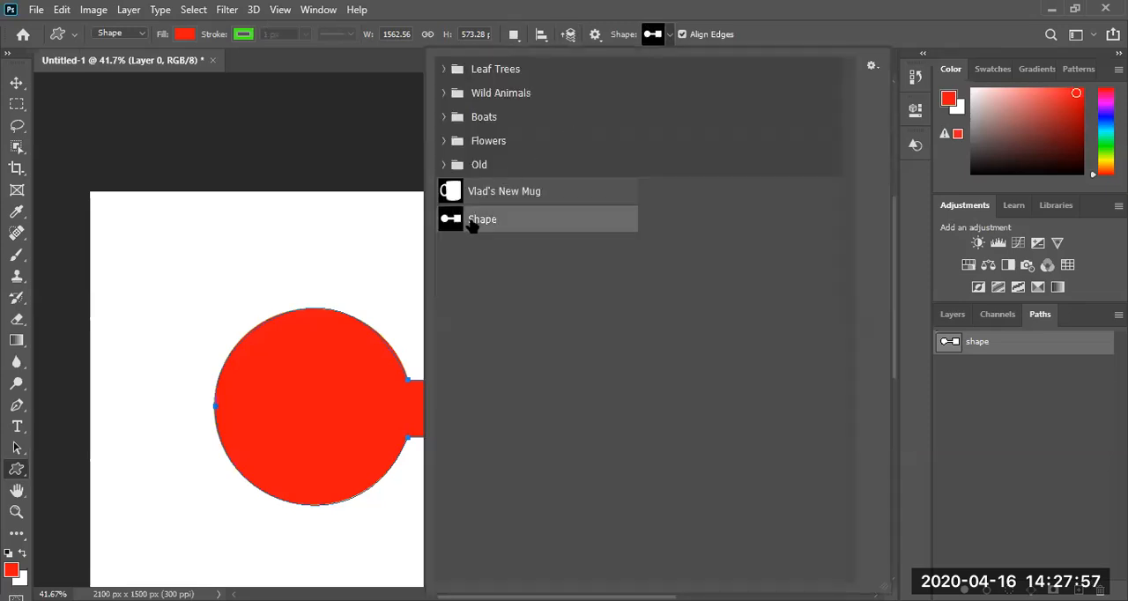
pyautogui.moveTo(229, 255)
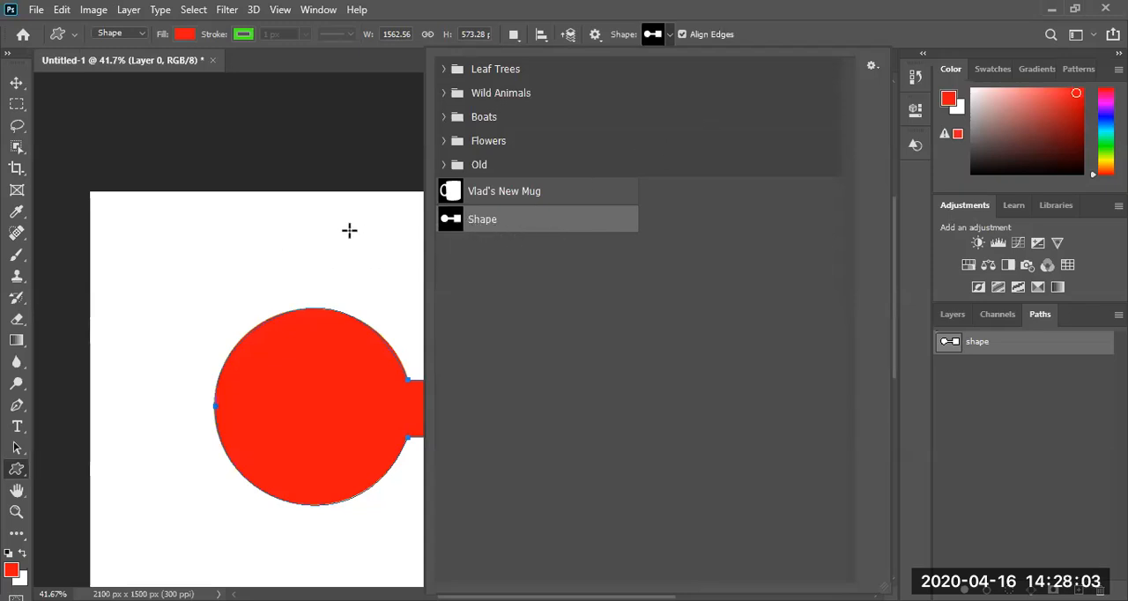
pyautogui.moveTo(674, 42)
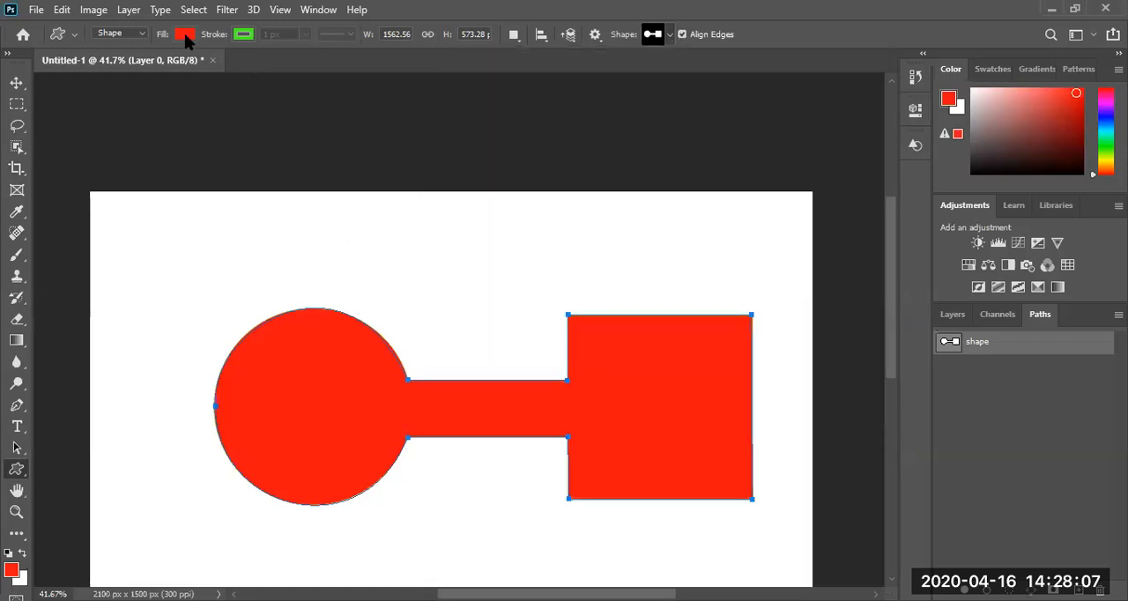
pyautogui.click(185, 33)
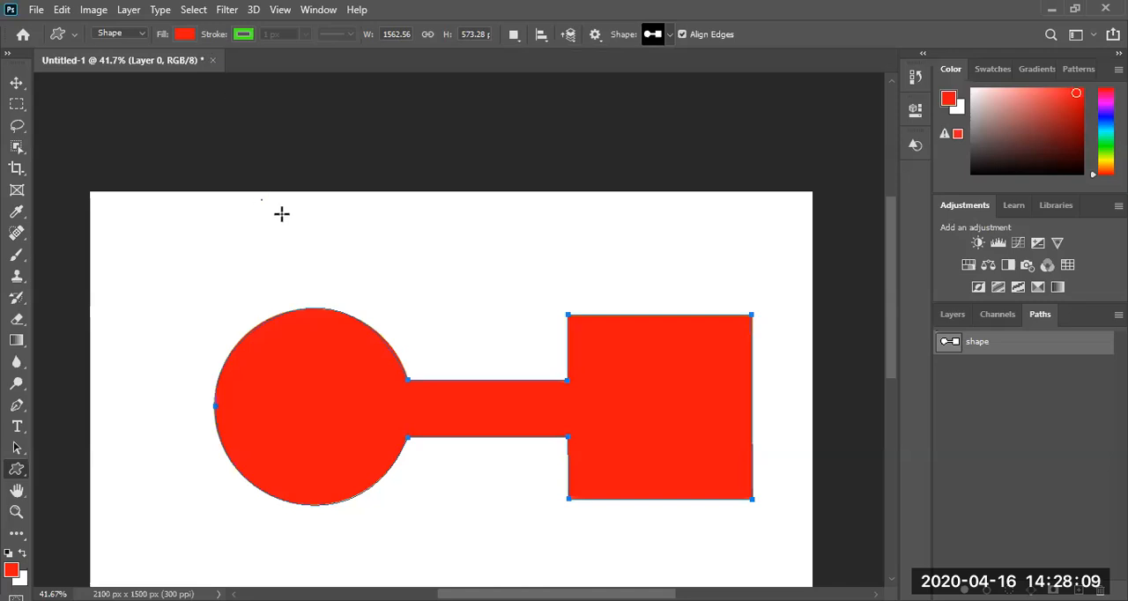
pyautogui.moveTo(282, 212); pyautogui.dragTo(467, 286)
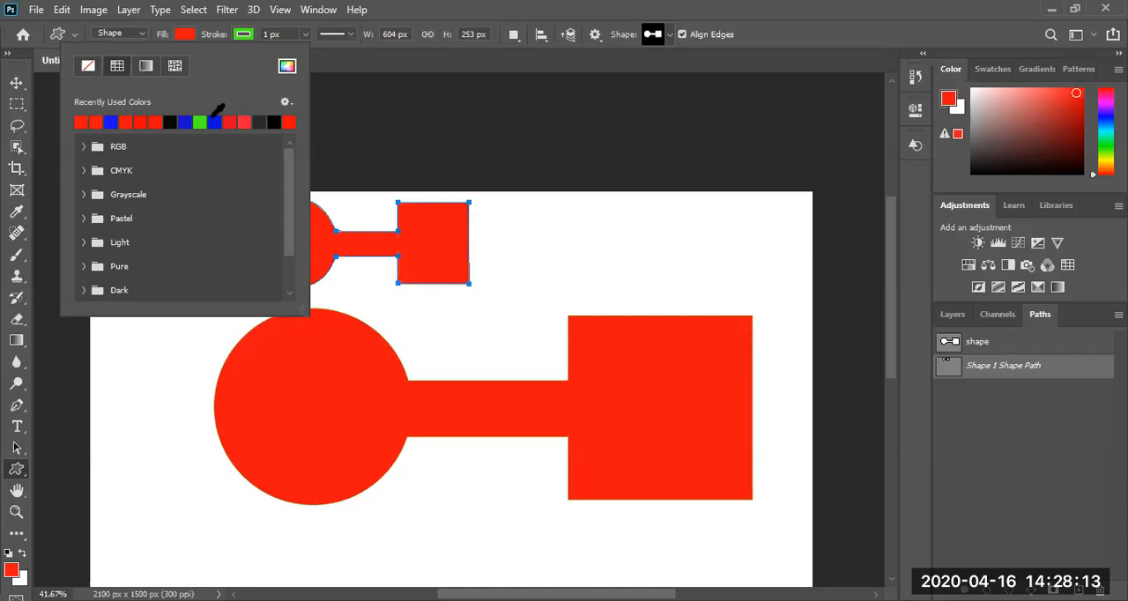
# Fill the small custom shape copy with green from the recently used colors
pyautogui.click(79, 121)
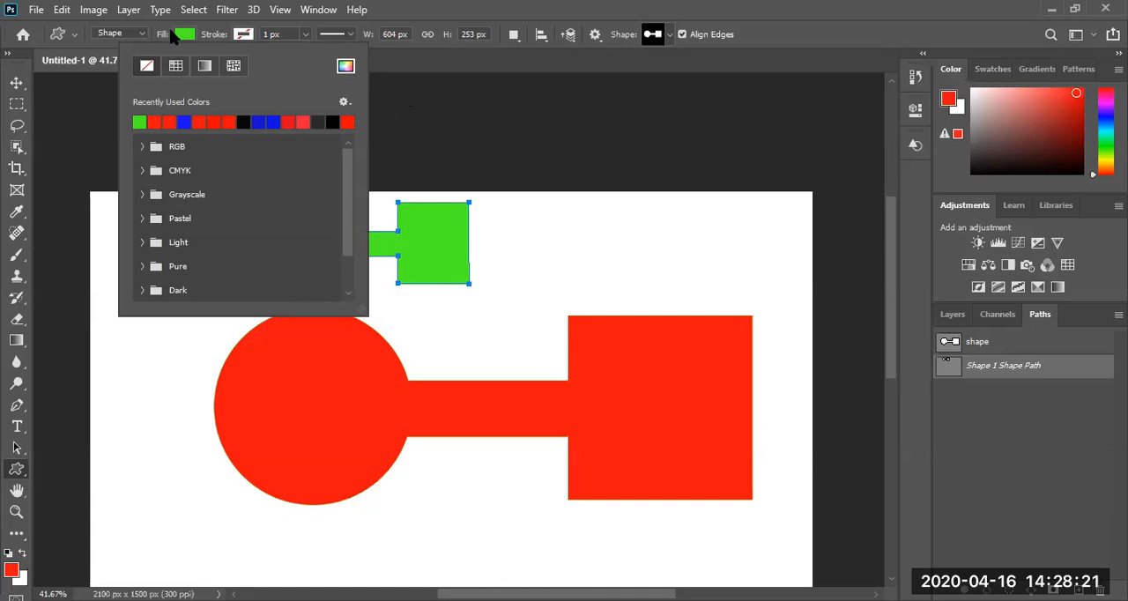
pyautogui.click(119, 33)
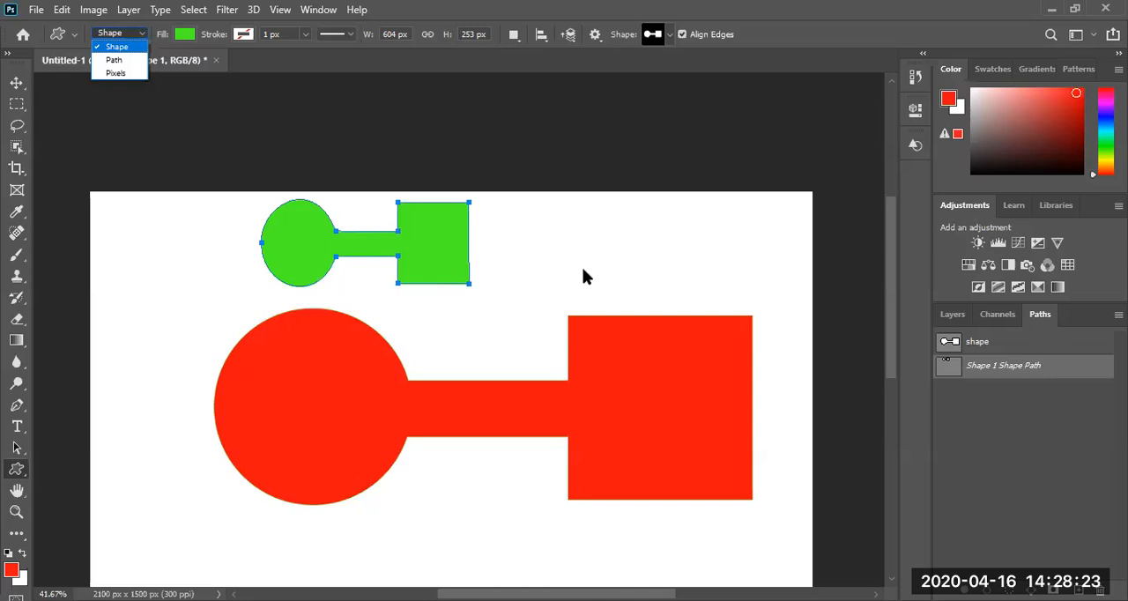
pyautogui.moveTo(477, 414)
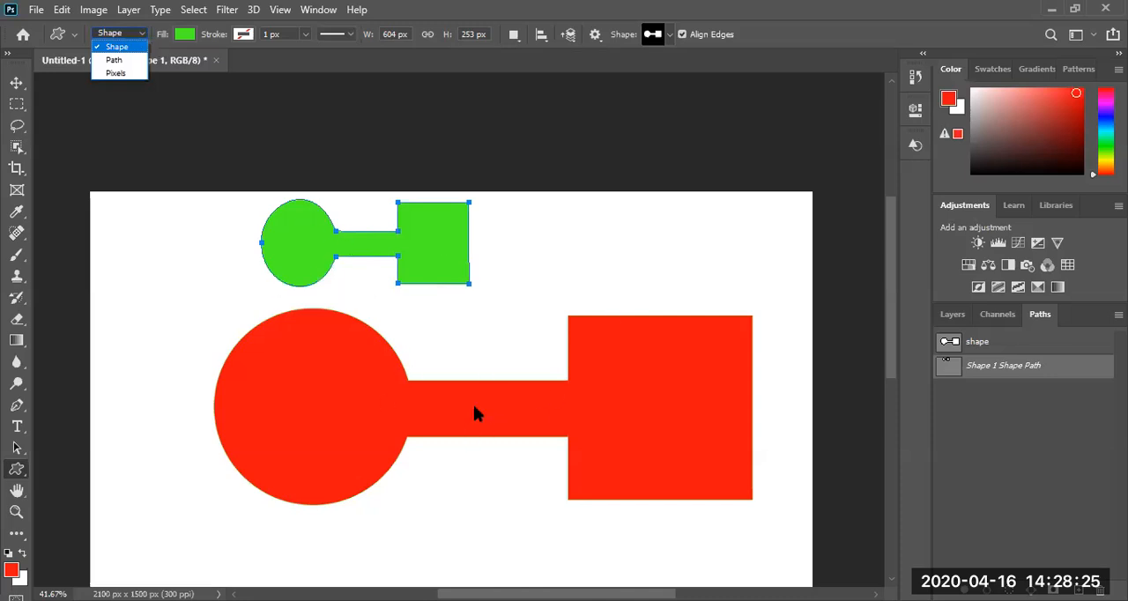
pyautogui.moveTo(440, 473)
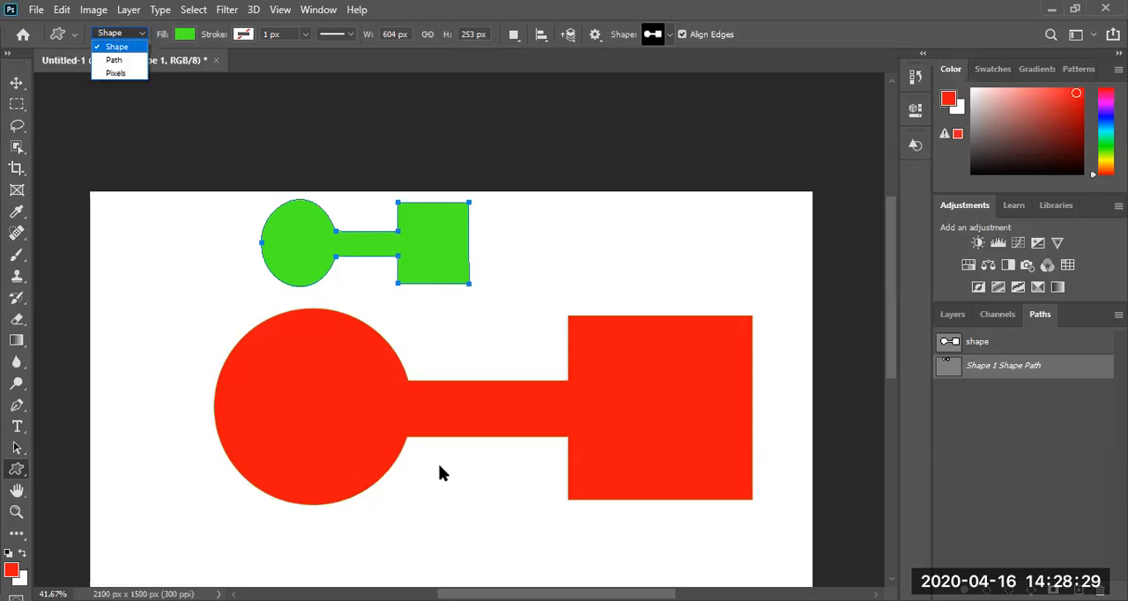
pyautogui.moveTo(414, 390)
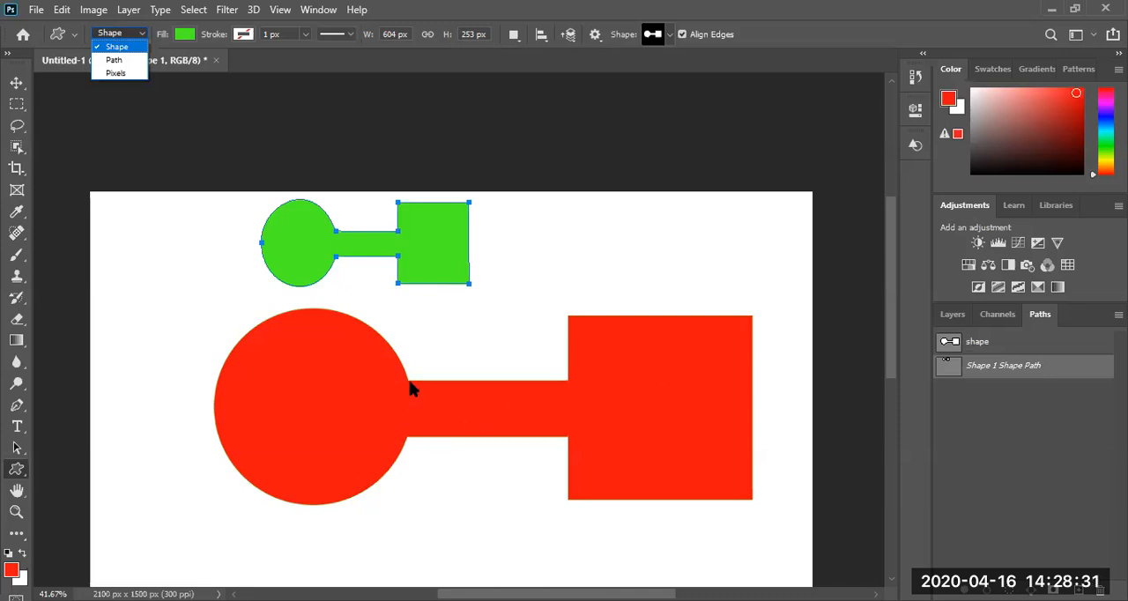
pyautogui.moveTo(590, 333)
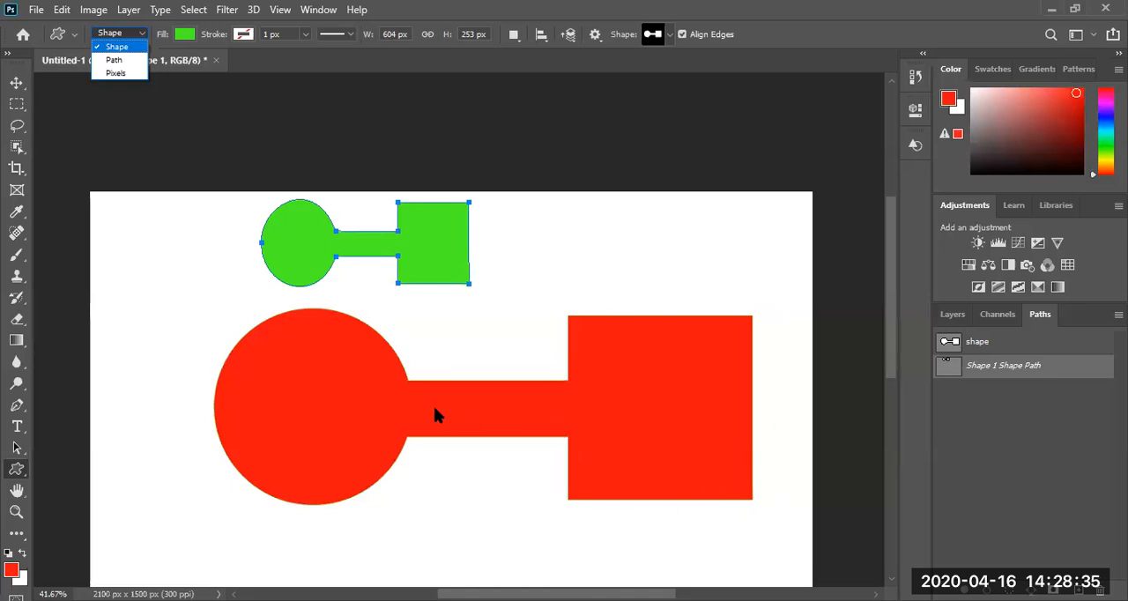
pyautogui.moveTo(383, 235)
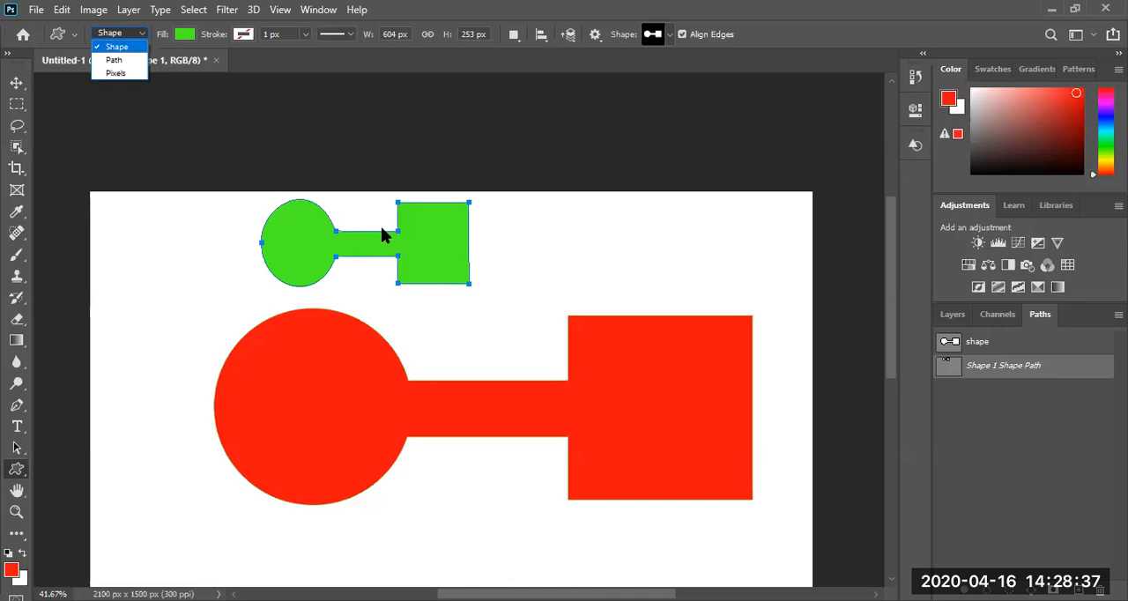
pyautogui.moveTo(297, 262)
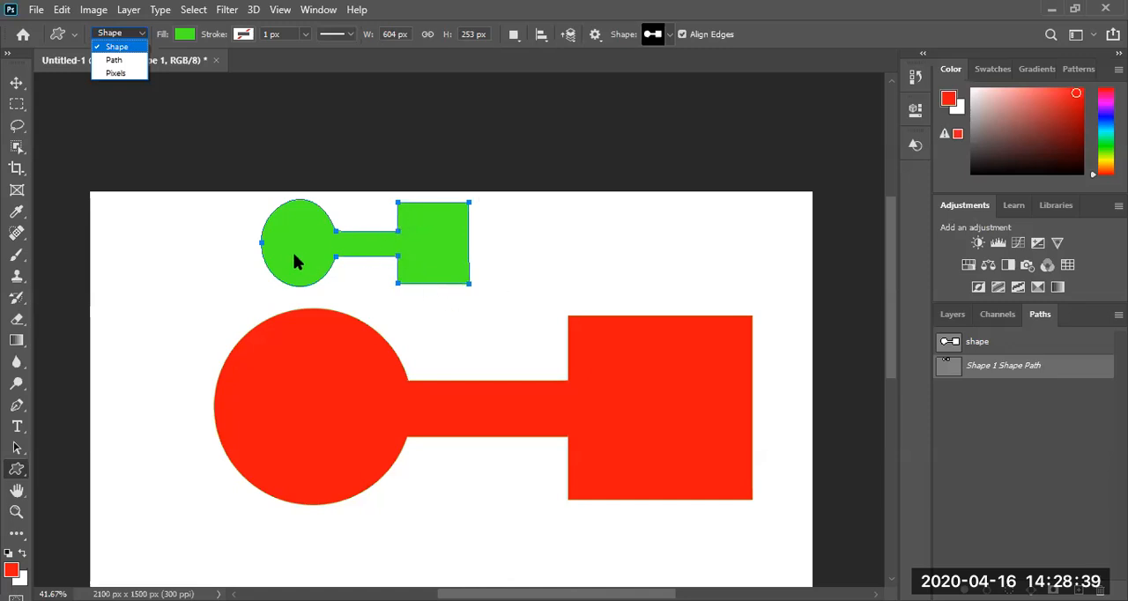
pyautogui.moveTo(330, 274)
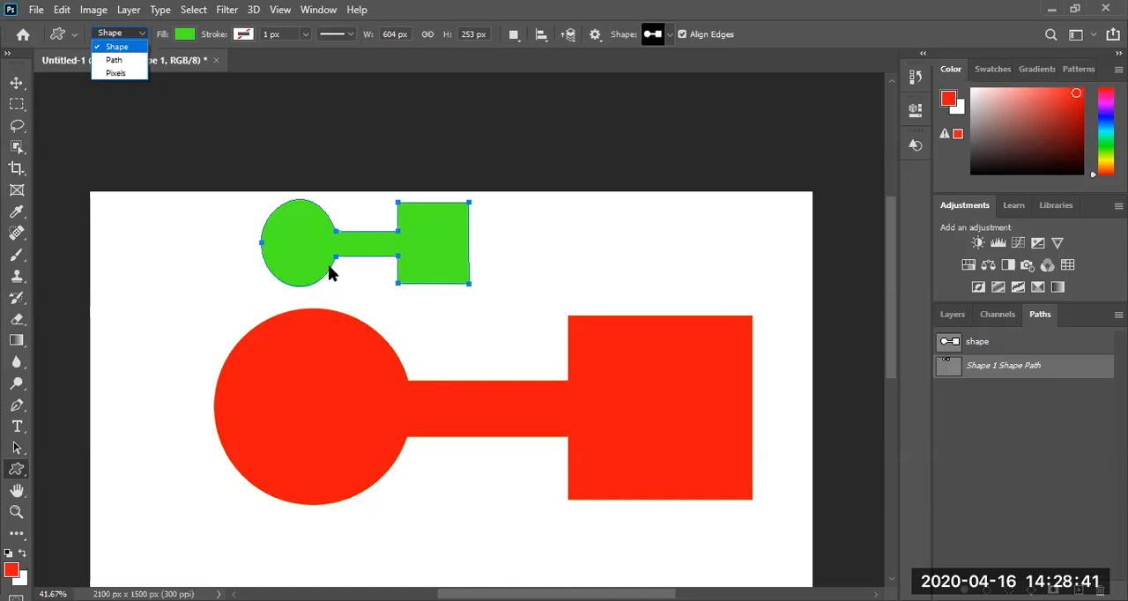
pyautogui.moveTo(18, 397)
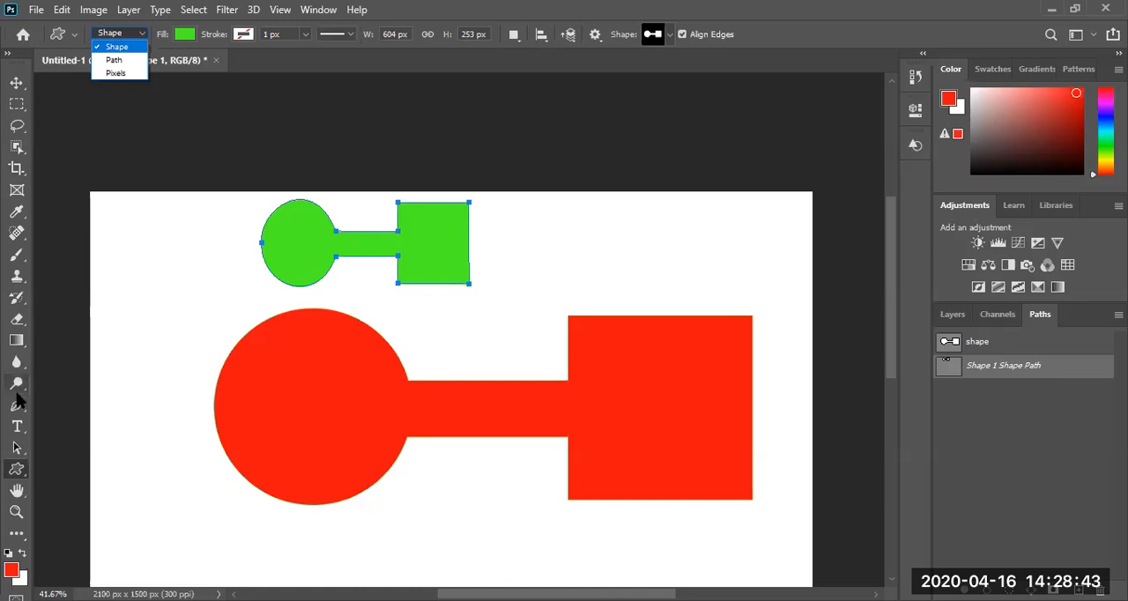
pyautogui.click(116, 46)
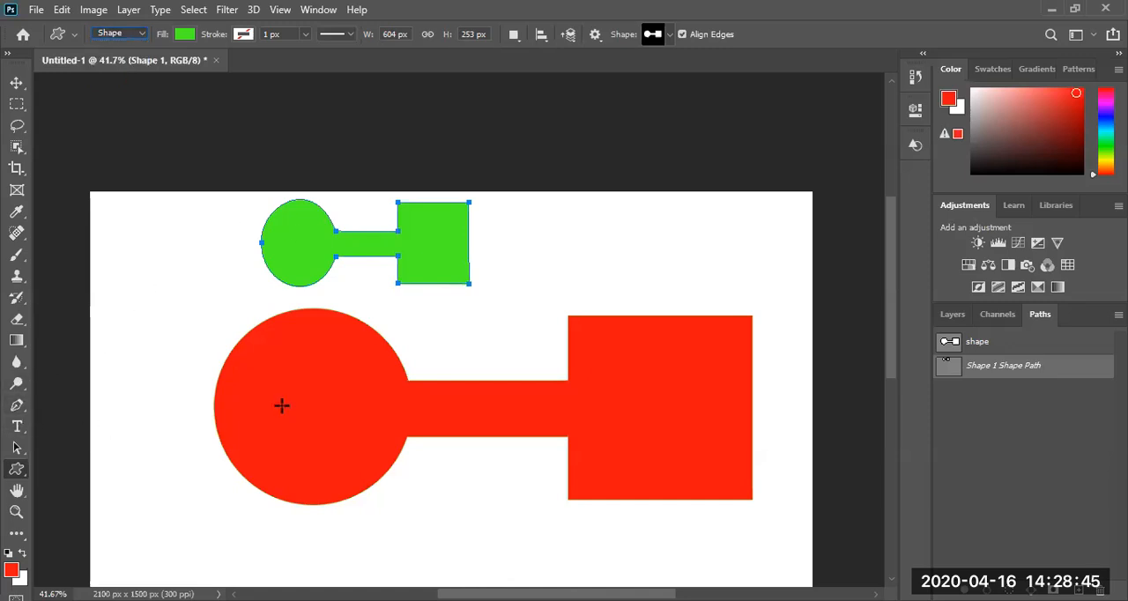
pyautogui.moveTo(577, 431)
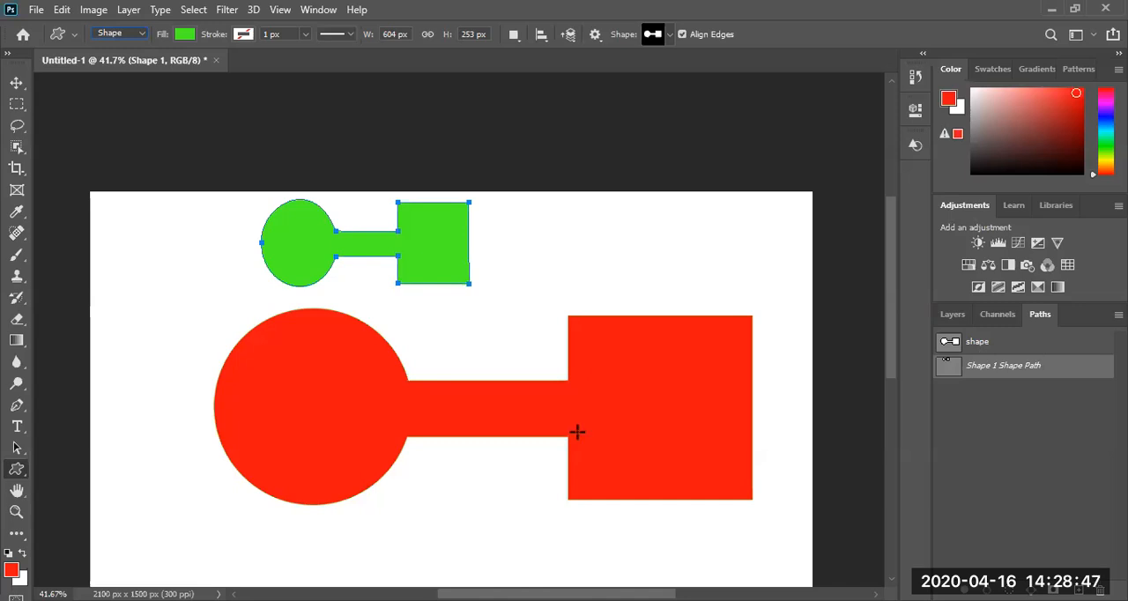
pyautogui.moveTo(566, 380)
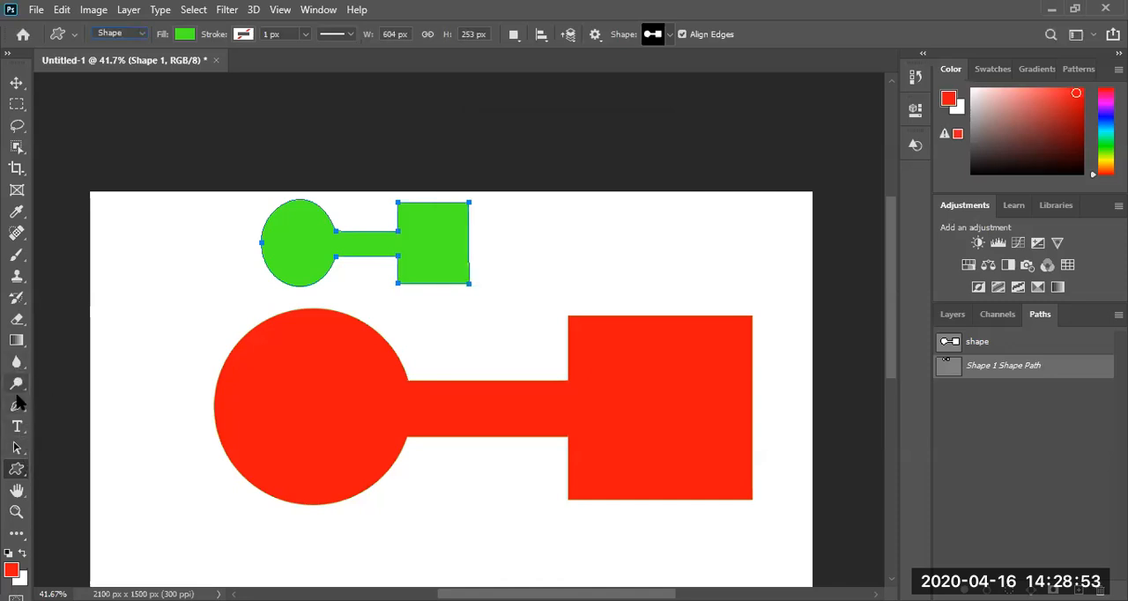
# Begin tracing the large red circle-and-square outline with the Pen tool
pyautogui.click(16, 404)
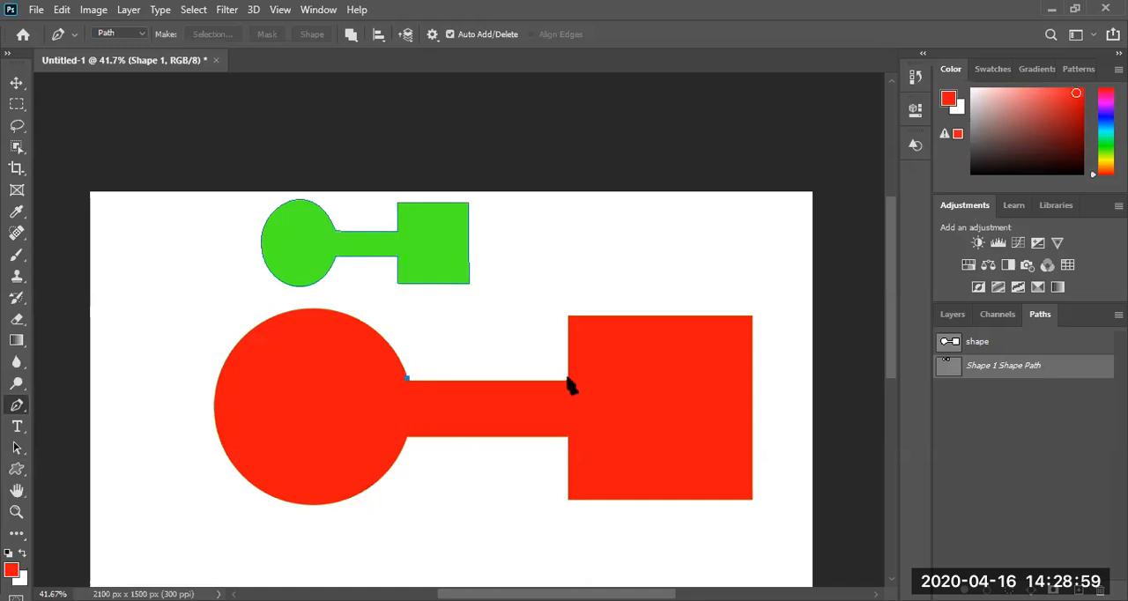
pyautogui.moveTo(568, 388); pyautogui.dragTo(568, 315)
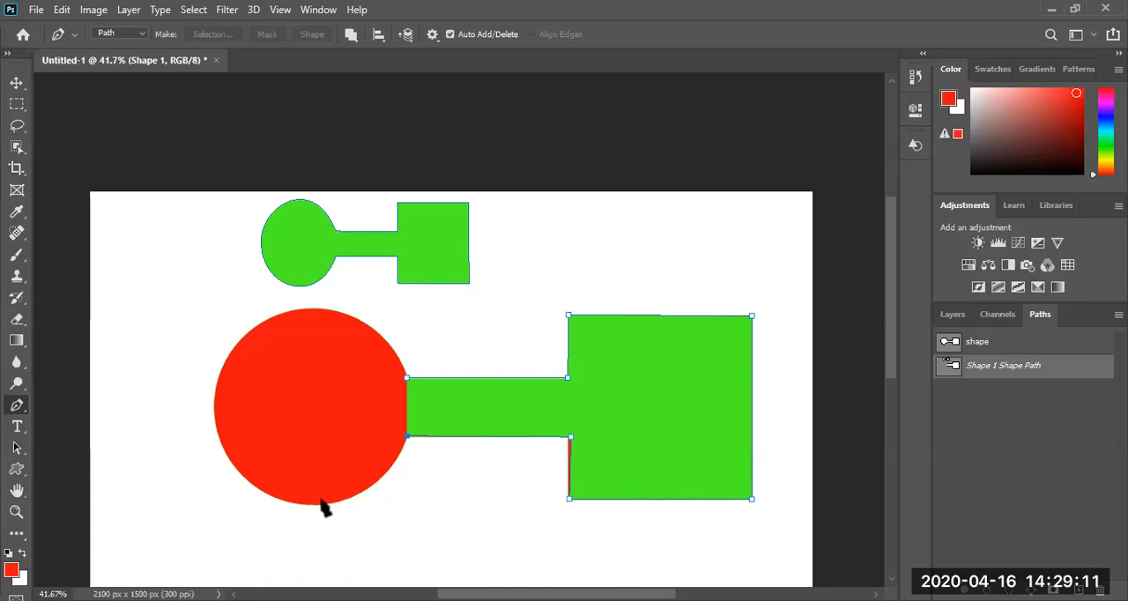
pyautogui.moveTo(364, 509)
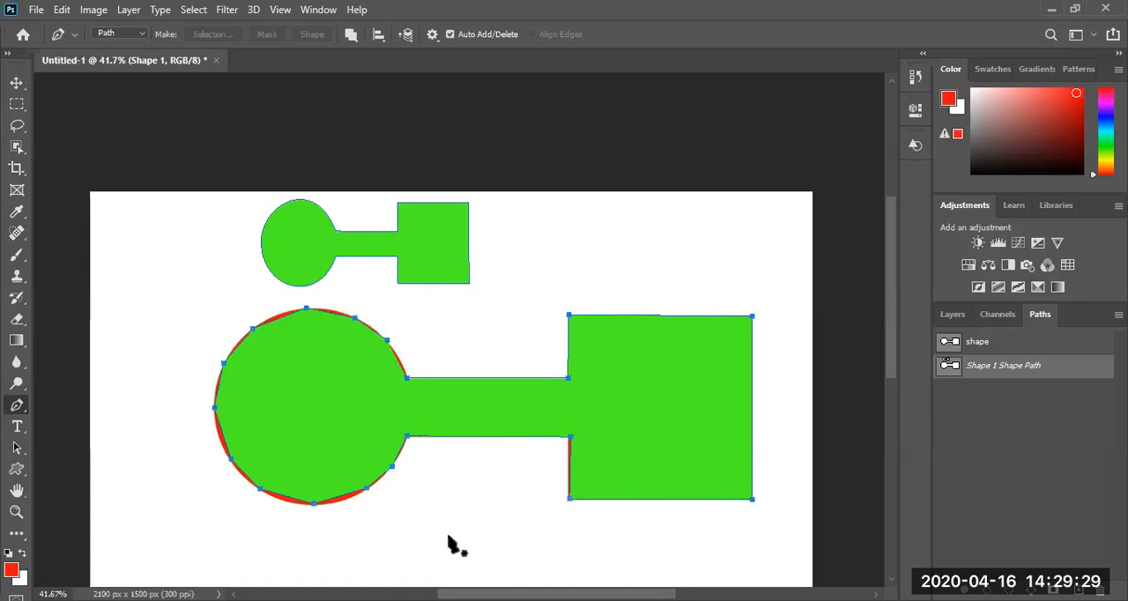
pyautogui.moveTo(295, 317)
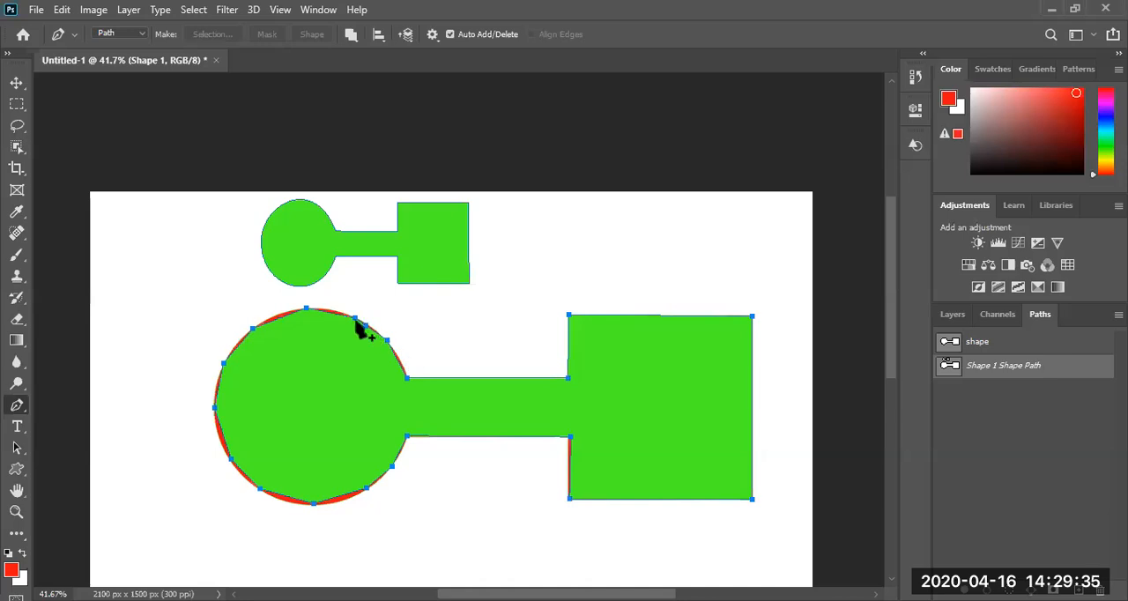
pyautogui.moveTo(291, 344)
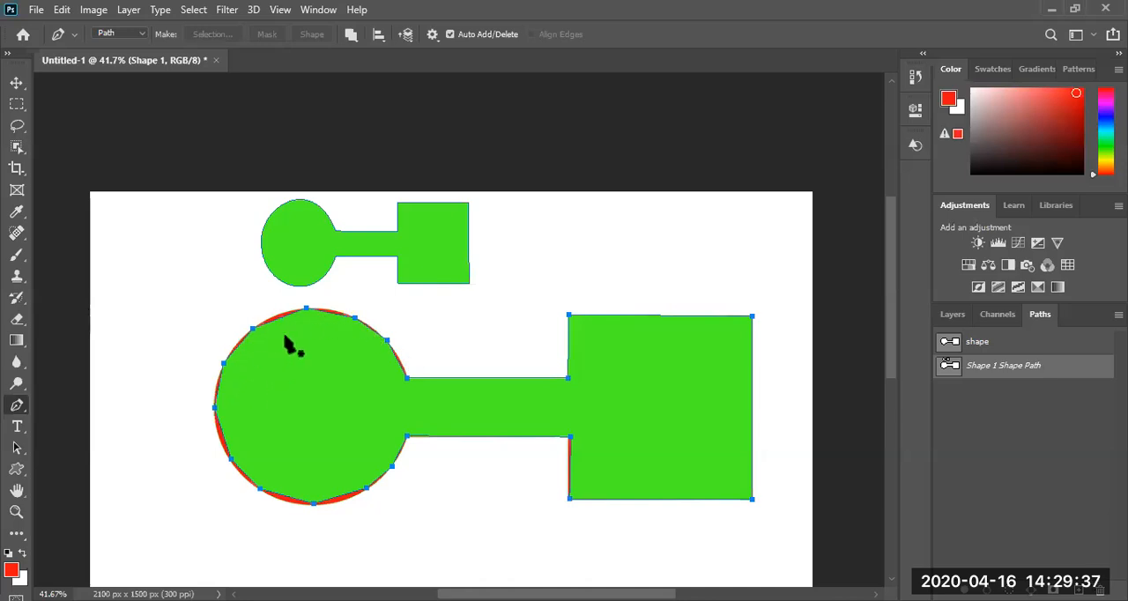
pyautogui.moveTo(577, 454)
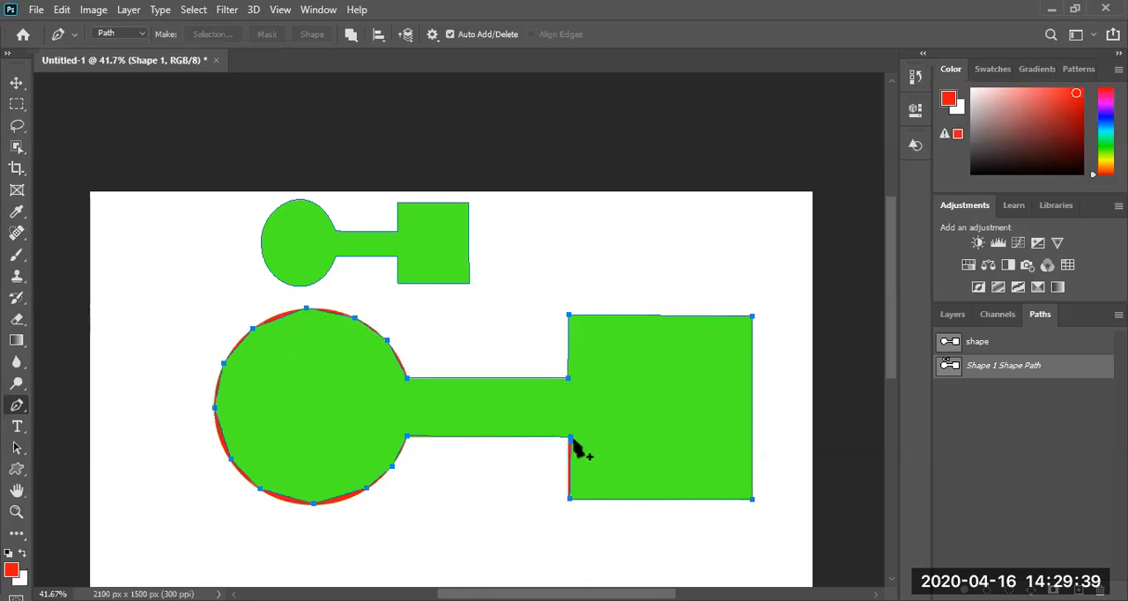
pyautogui.moveTo(571, 441)
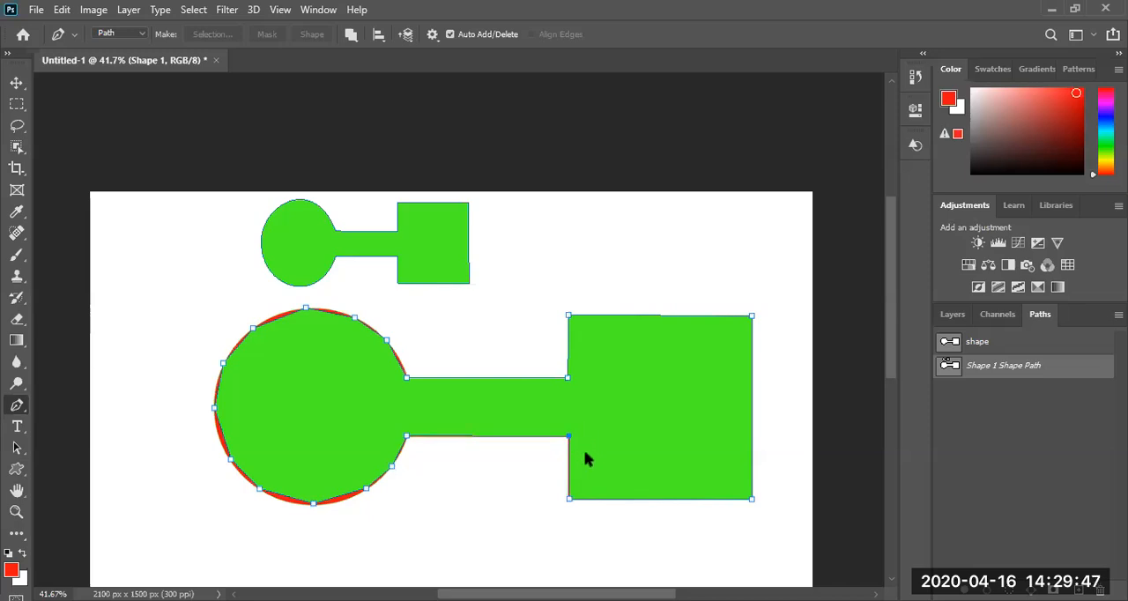
# Keep the Pen tool in Path mode while refining the traced circle
pyautogui.click(119, 32)
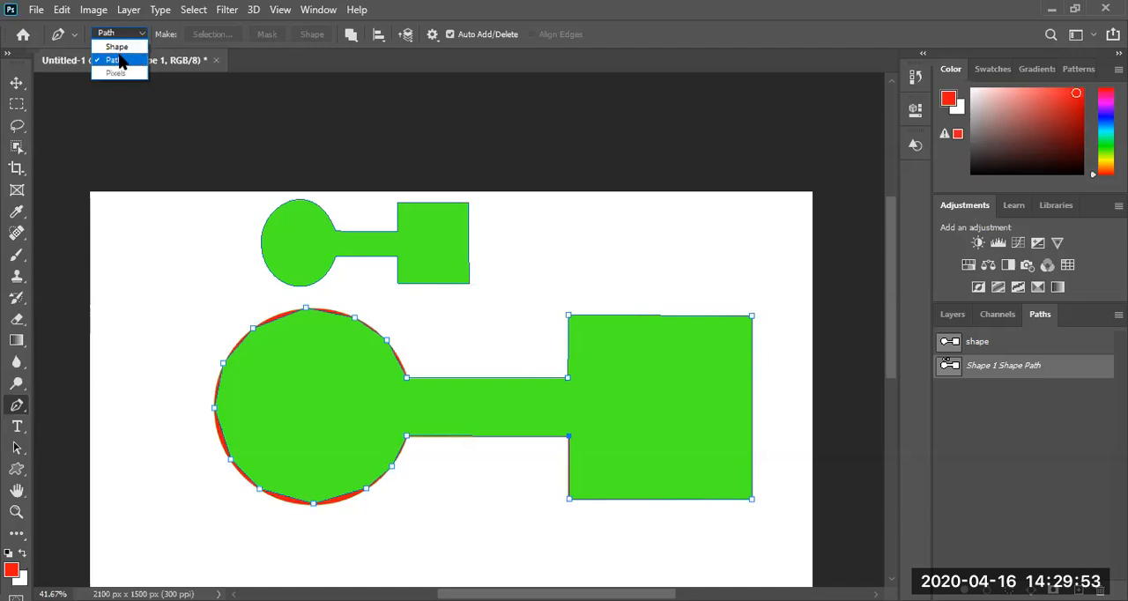
pyautogui.click(113, 59)
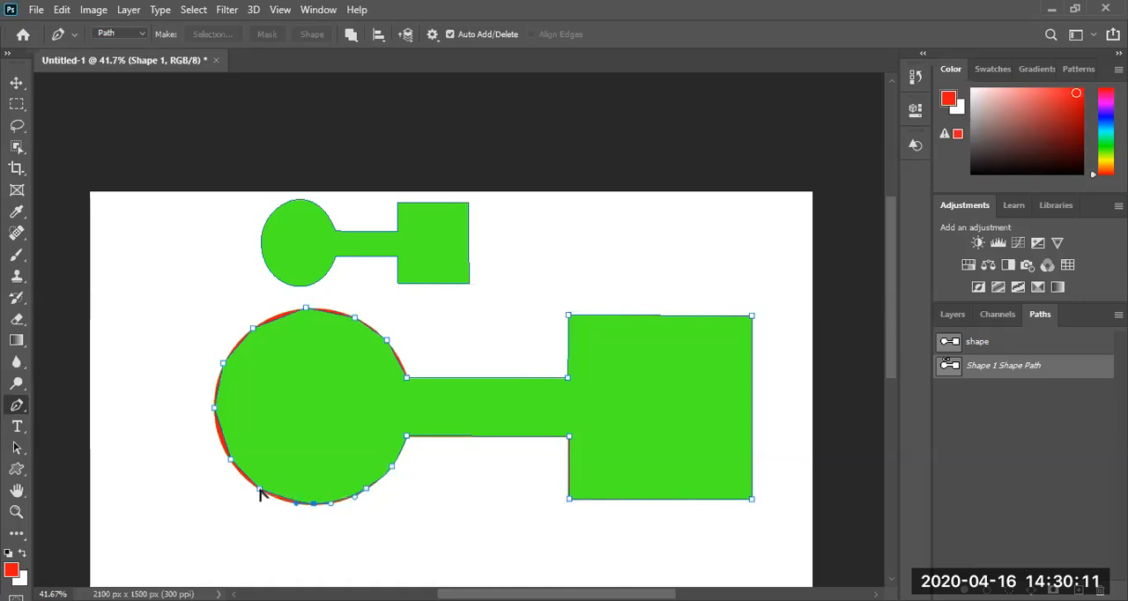
pyautogui.moveTo(236, 479)
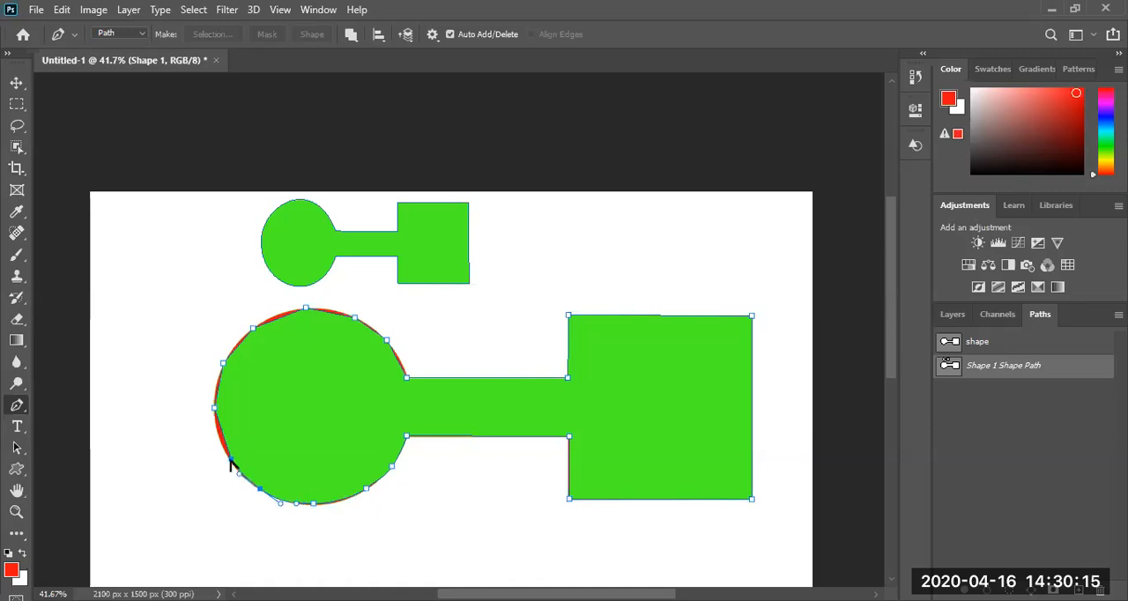
pyautogui.moveTo(218, 445)
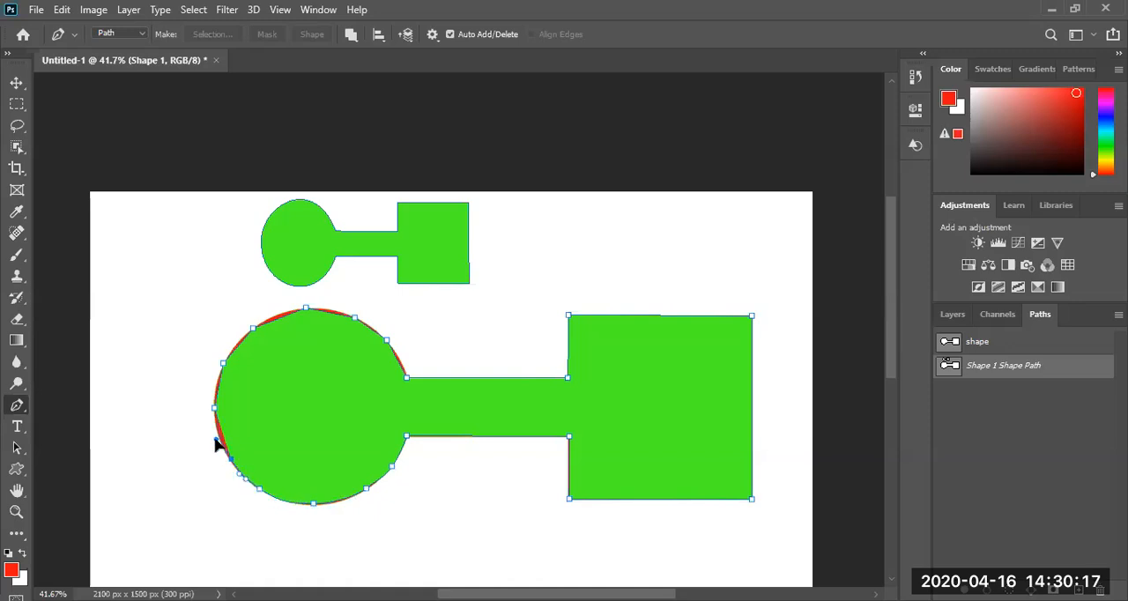
pyautogui.moveTo(217, 403)
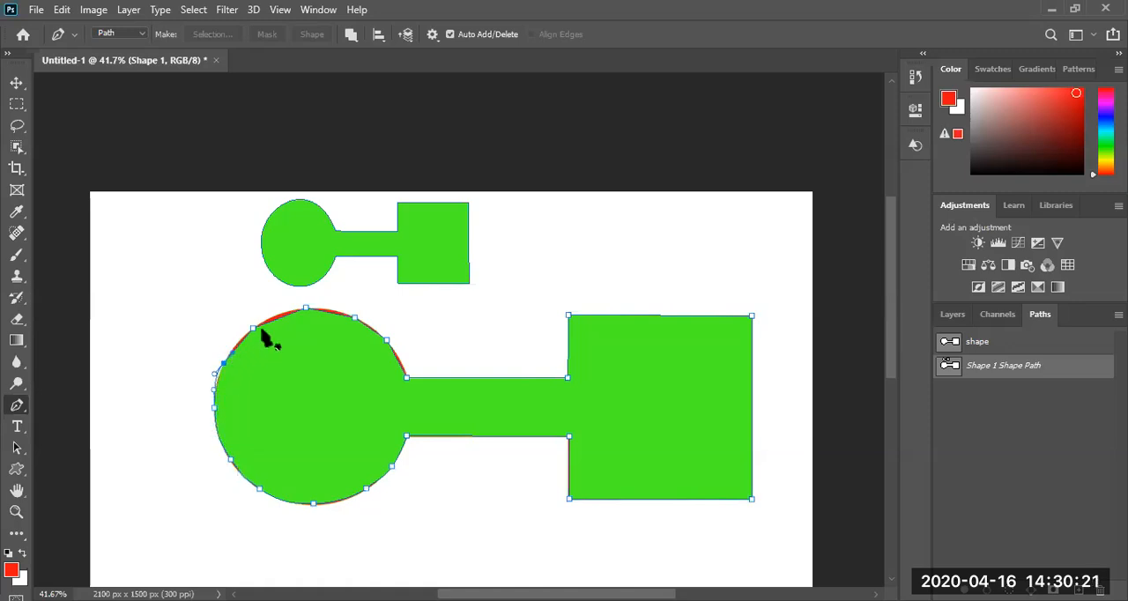
pyautogui.moveTo(225, 364)
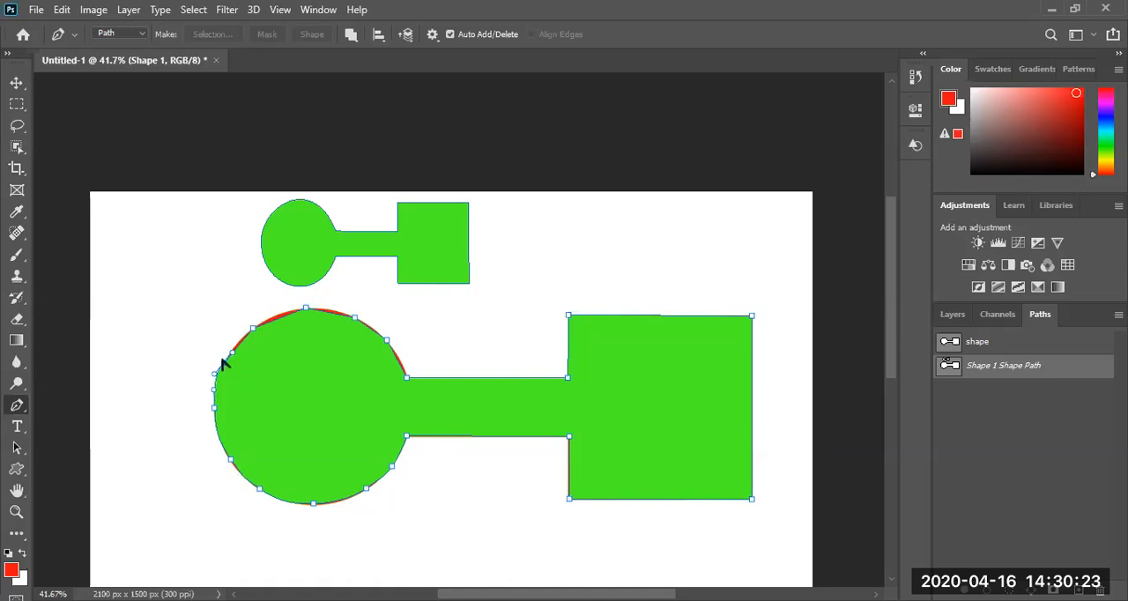
pyautogui.moveTo(233, 348)
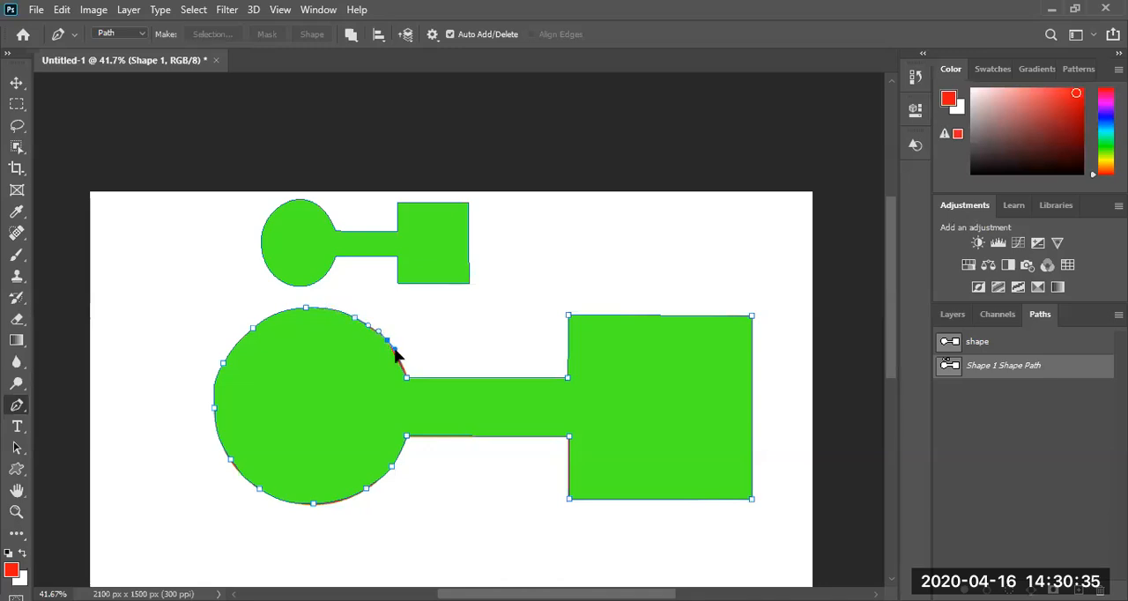
pyautogui.moveTo(344, 333)
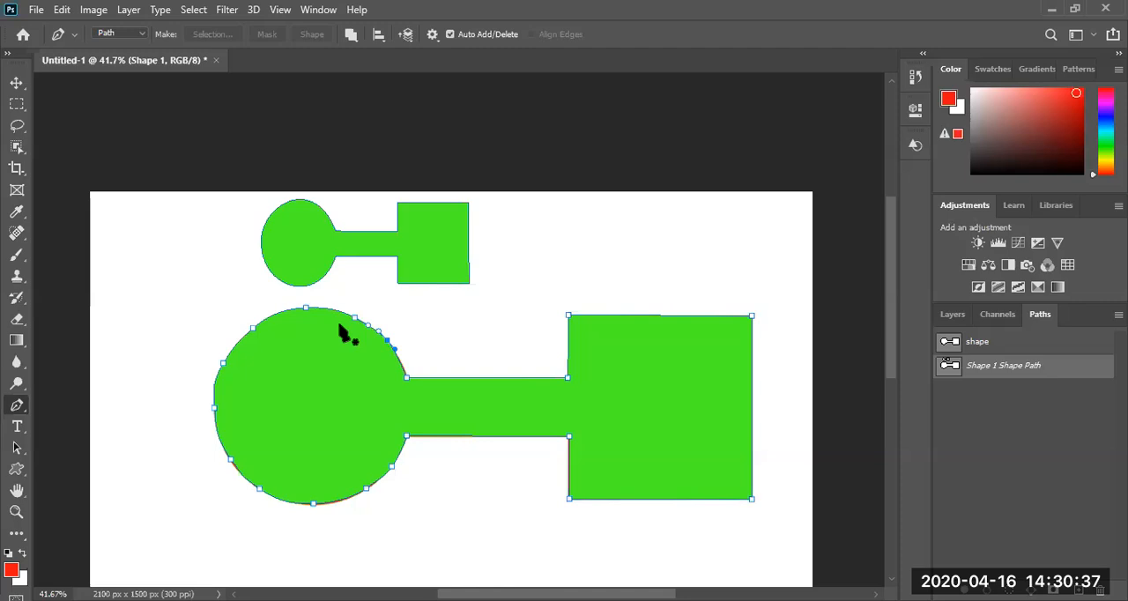
pyautogui.moveTo(328, 187)
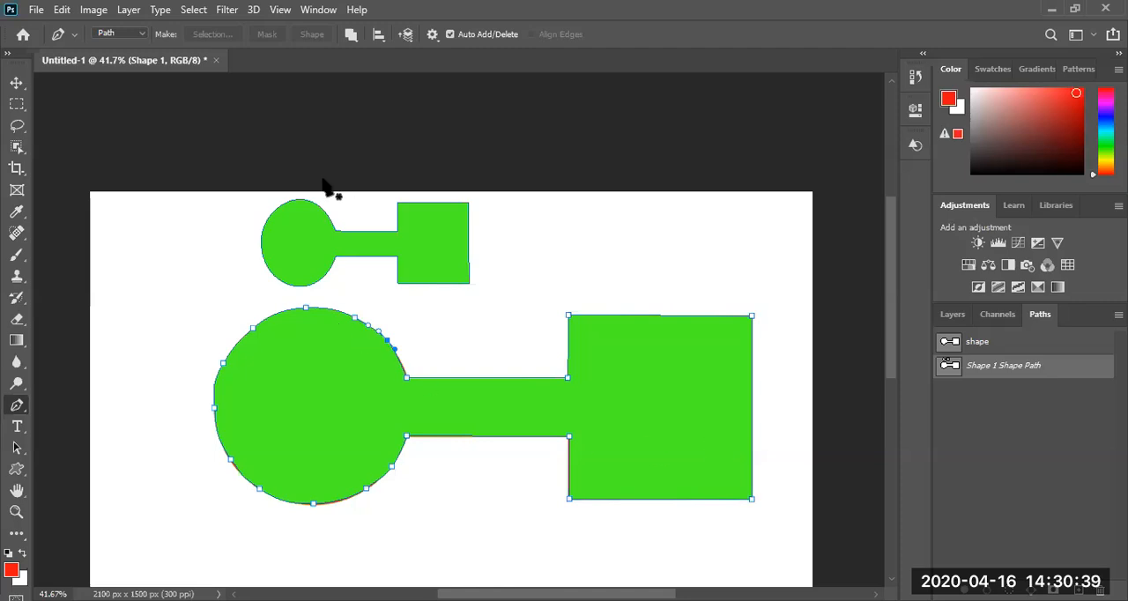
# Define the traced path as a custom shape named 'Shape 316' via Edit menu
pyautogui.click(62, 10)
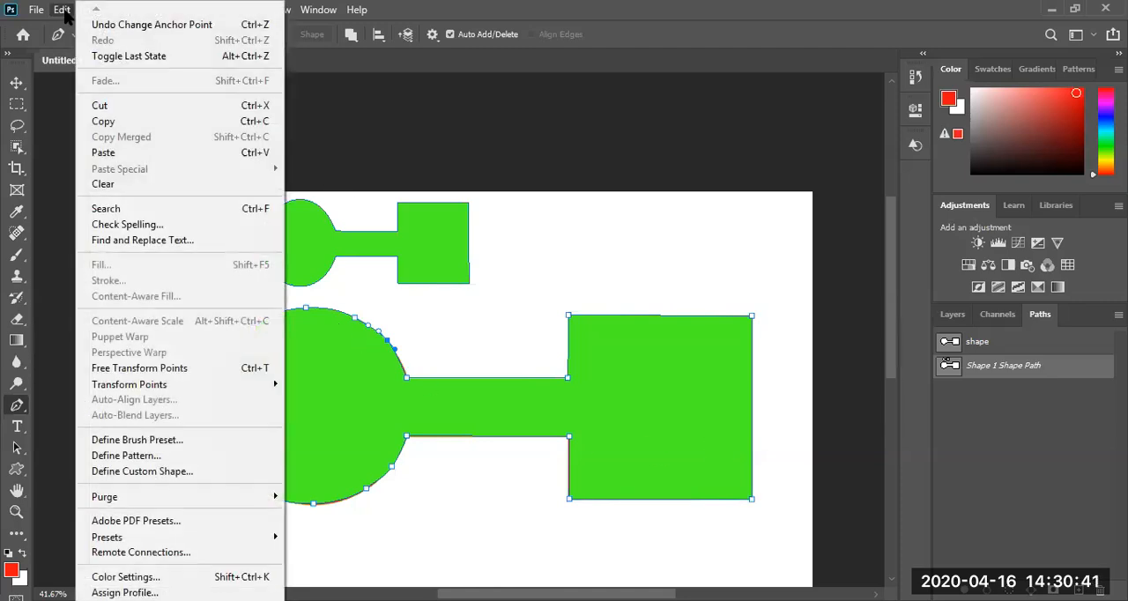
pyautogui.moveTo(141, 472)
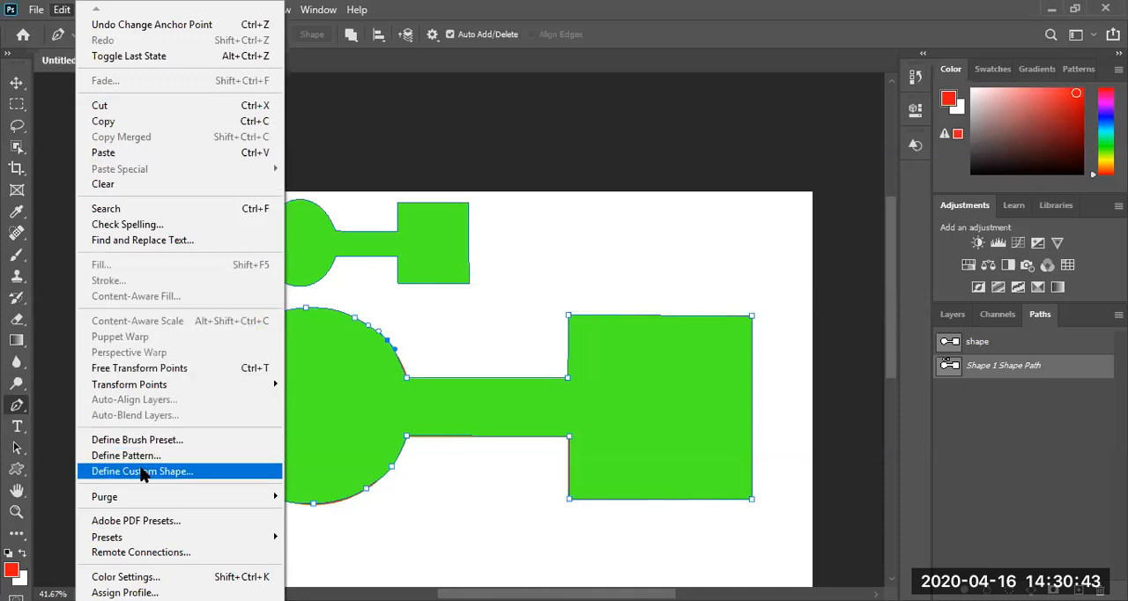
pyautogui.click(142, 471)
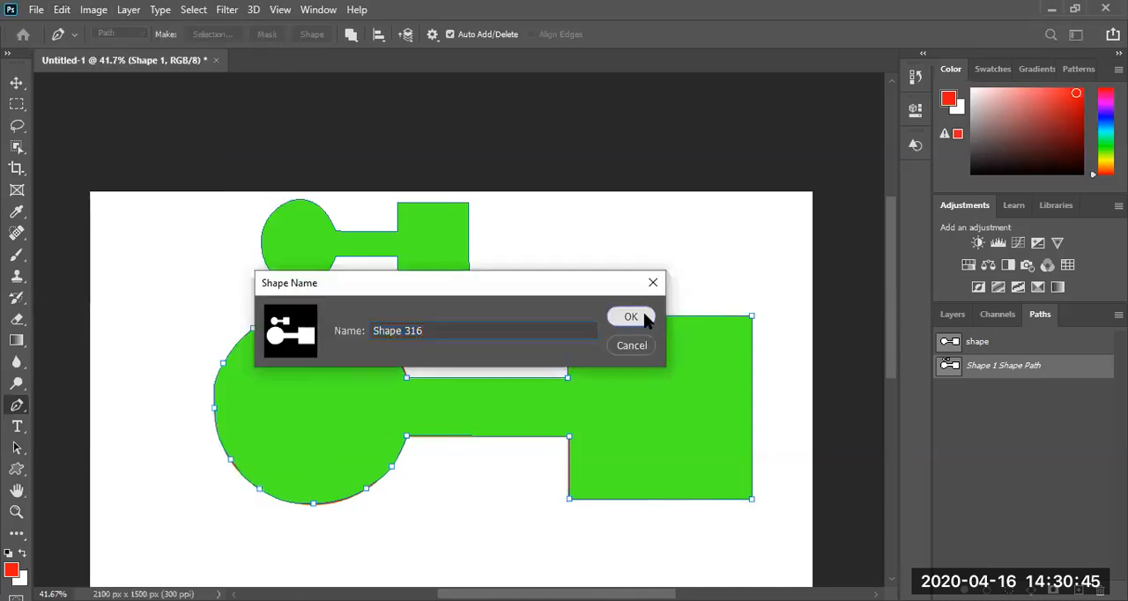
pyautogui.click(631, 316)
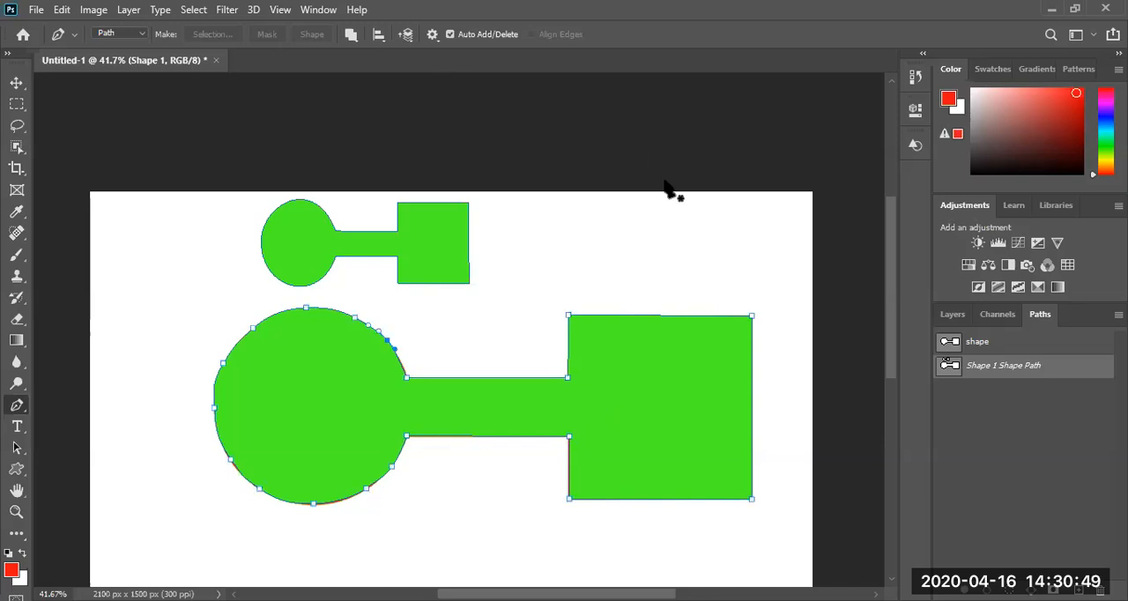
pyautogui.moveTo(982, 378)
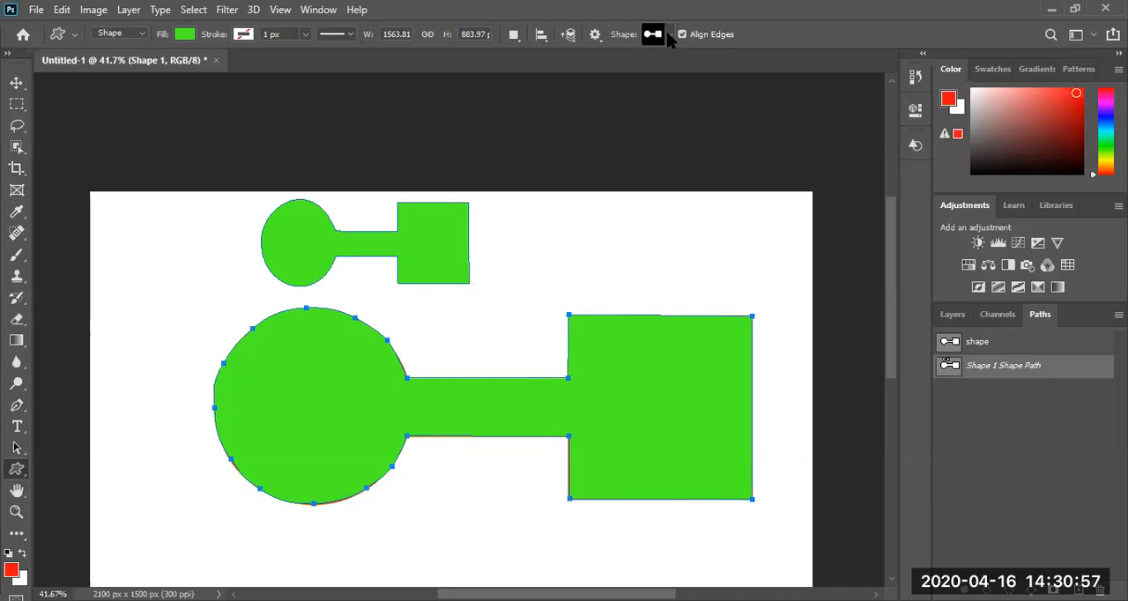
# Place Shape 316 near the canvas bottom, about 616×371 px, dismissing the size prompt
pyautogui.click(653, 34)
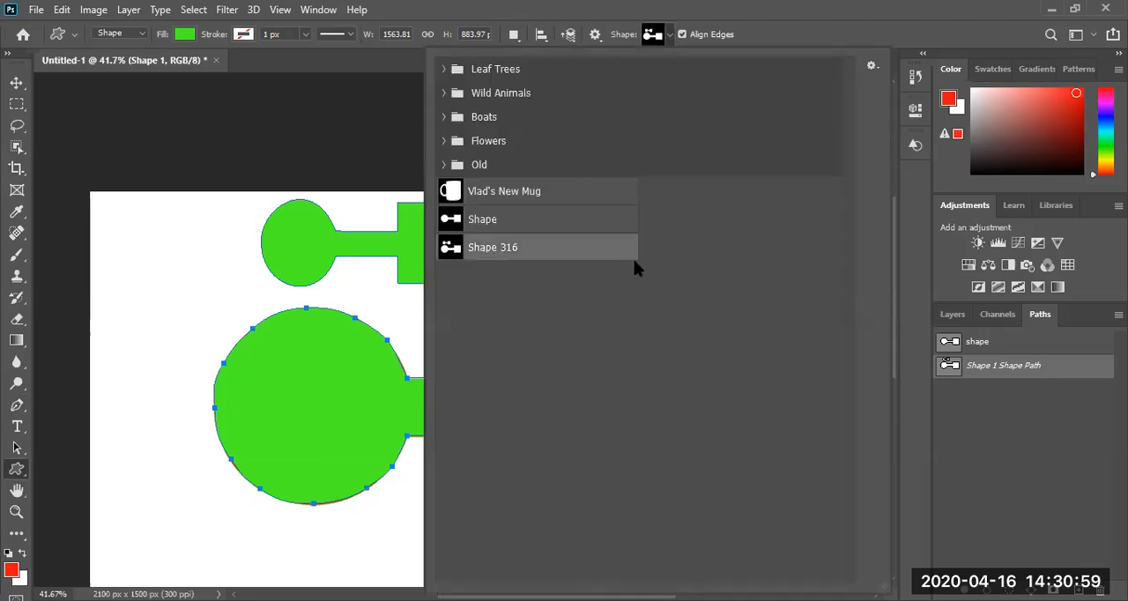
pyautogui.moveTo(496, 252)
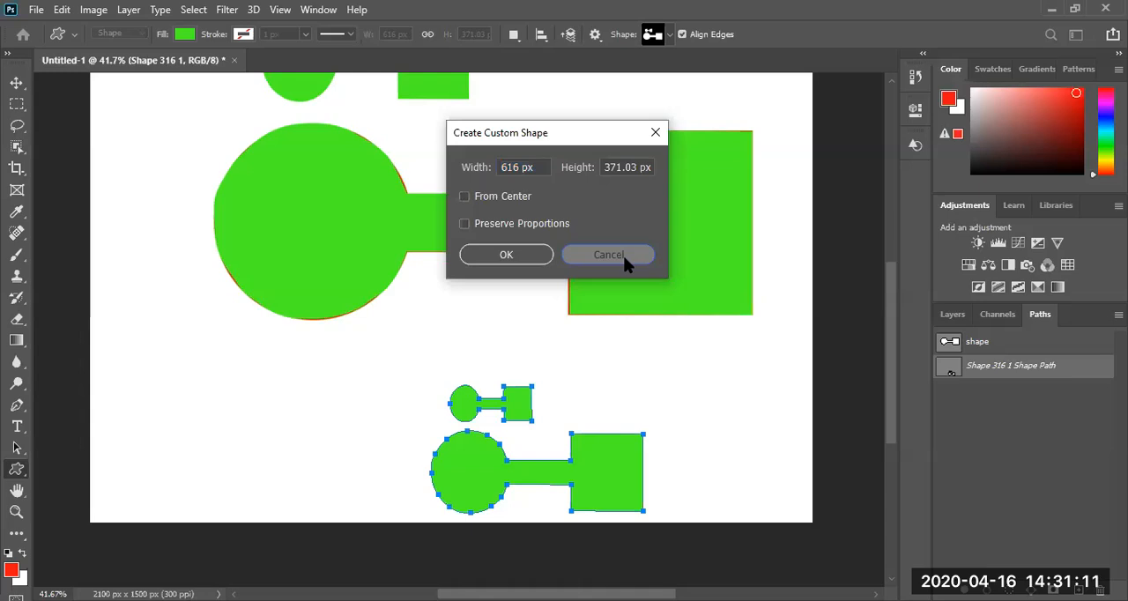
pyautogui.click(608, 254)
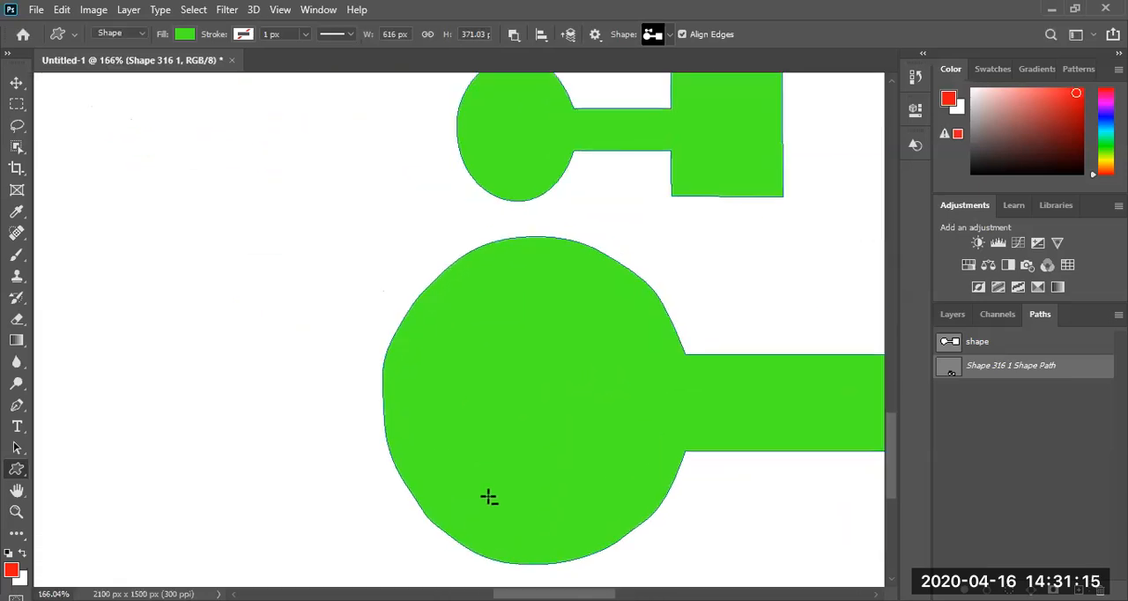
pyautogui.moveTo(437, 247)
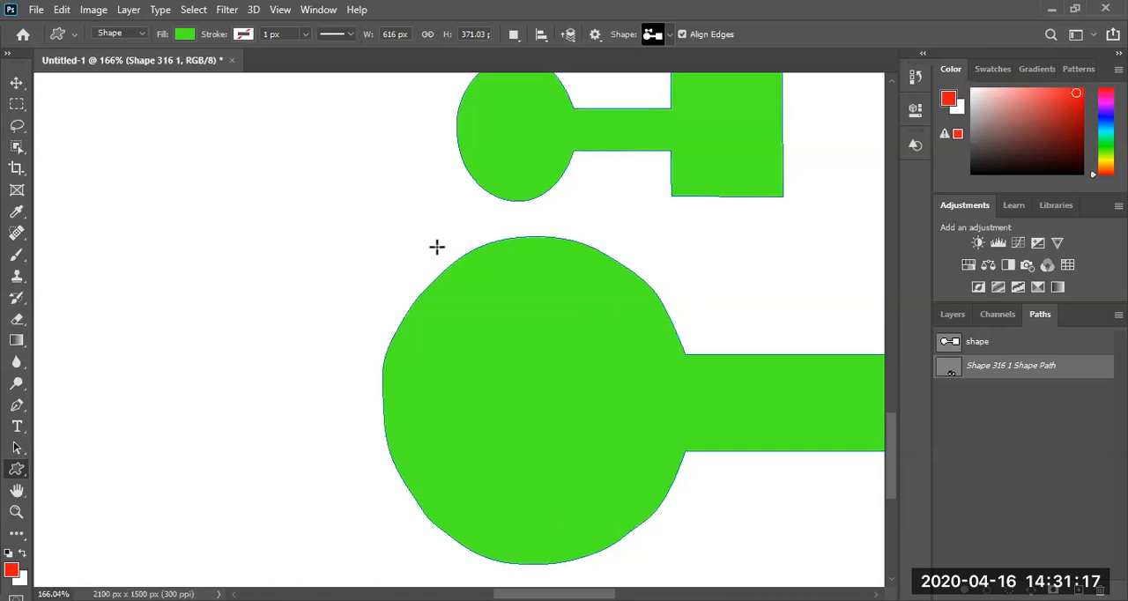
pyautogui.moveTo(358, 304)
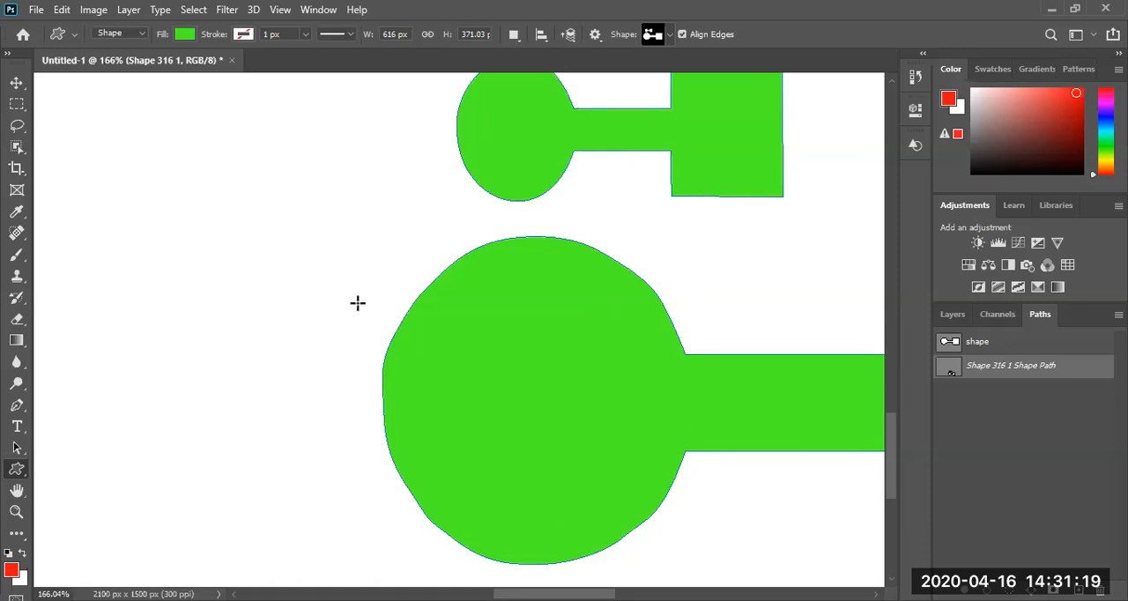
pyautogui.moveTo(425, 549)
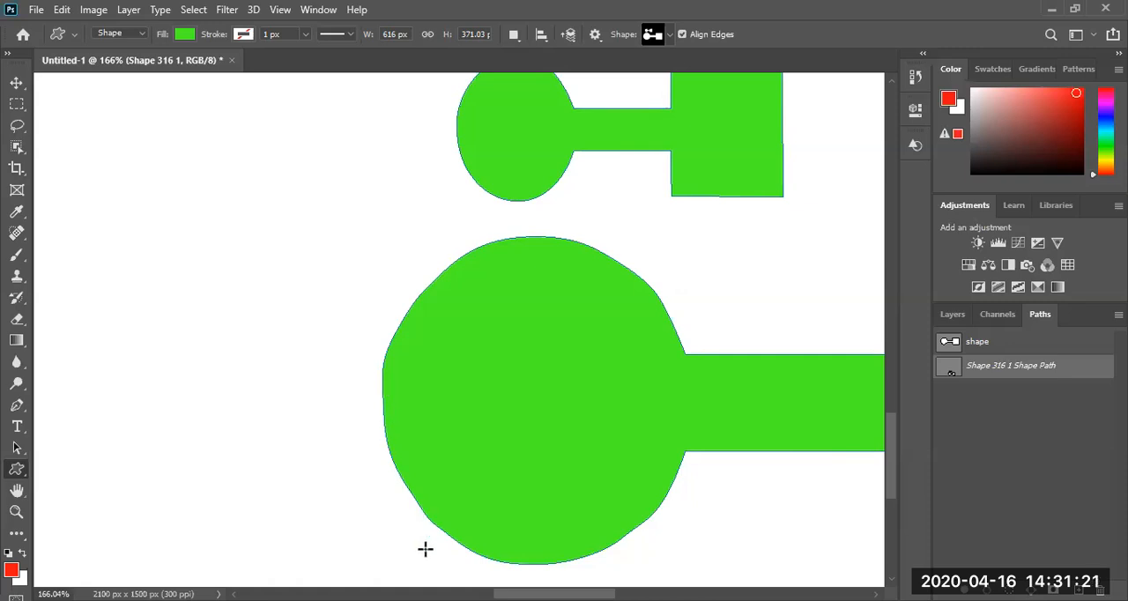
pyautogui.moveTo(555, 412)
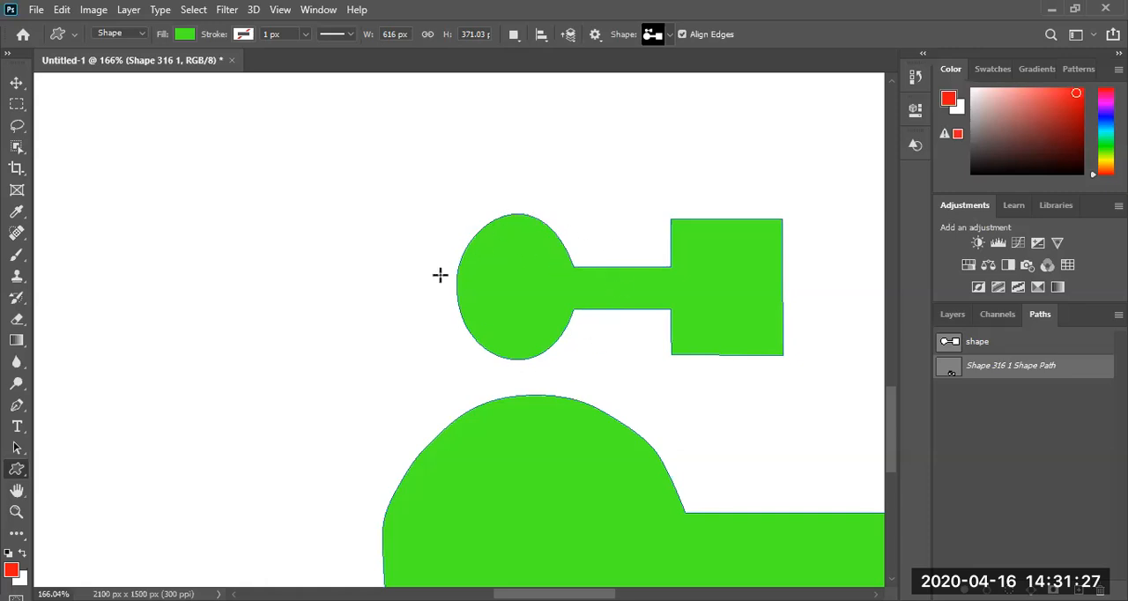
pyautogui.moveTo(451, 242)
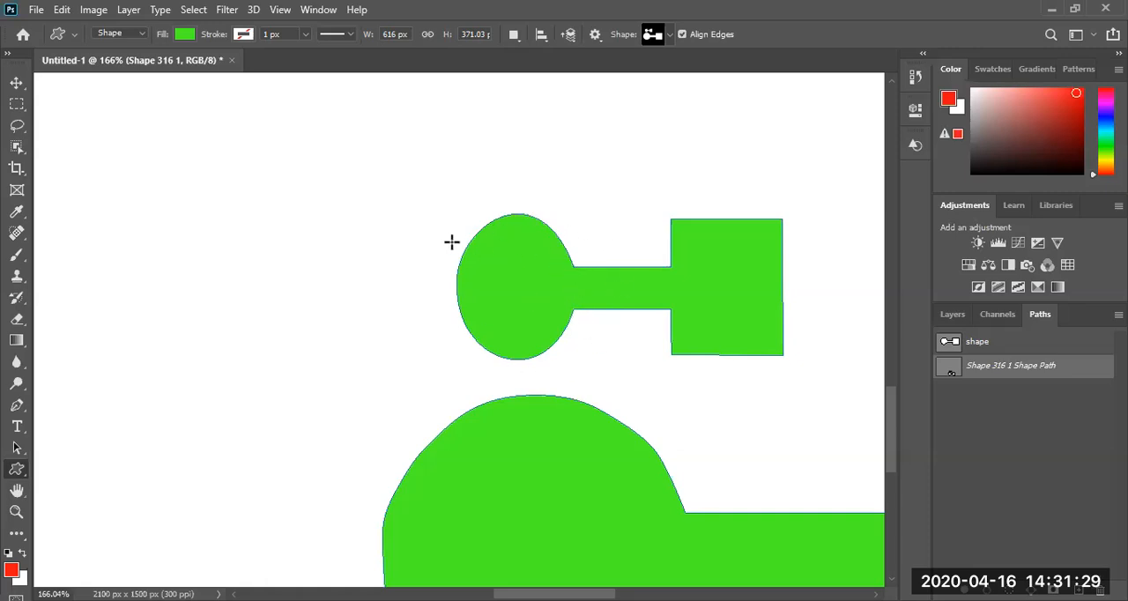
pyautogui.moveTo(455, 305)
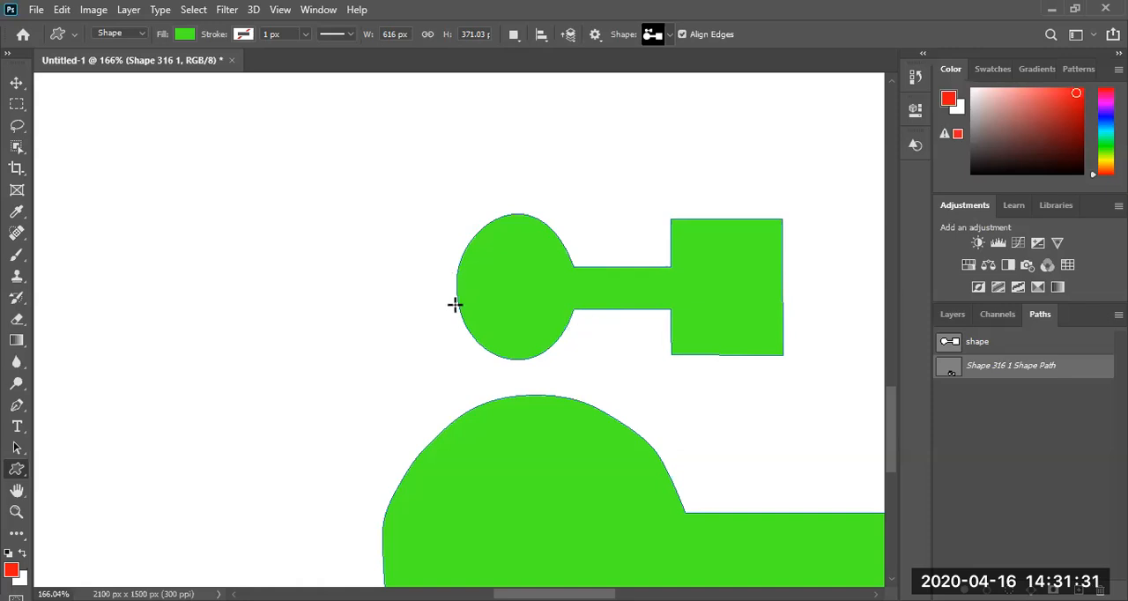
# Scroll around the canvas to compare the edges of both custom shape copies
pyautogui.scroll(-3)
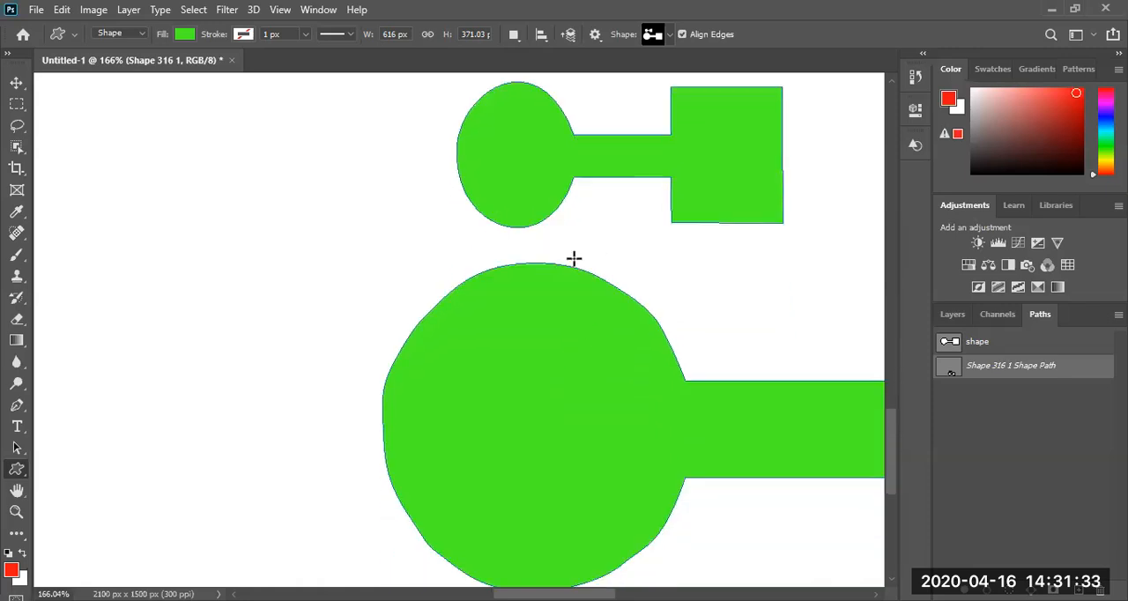
pyautogui.scroll(-3)
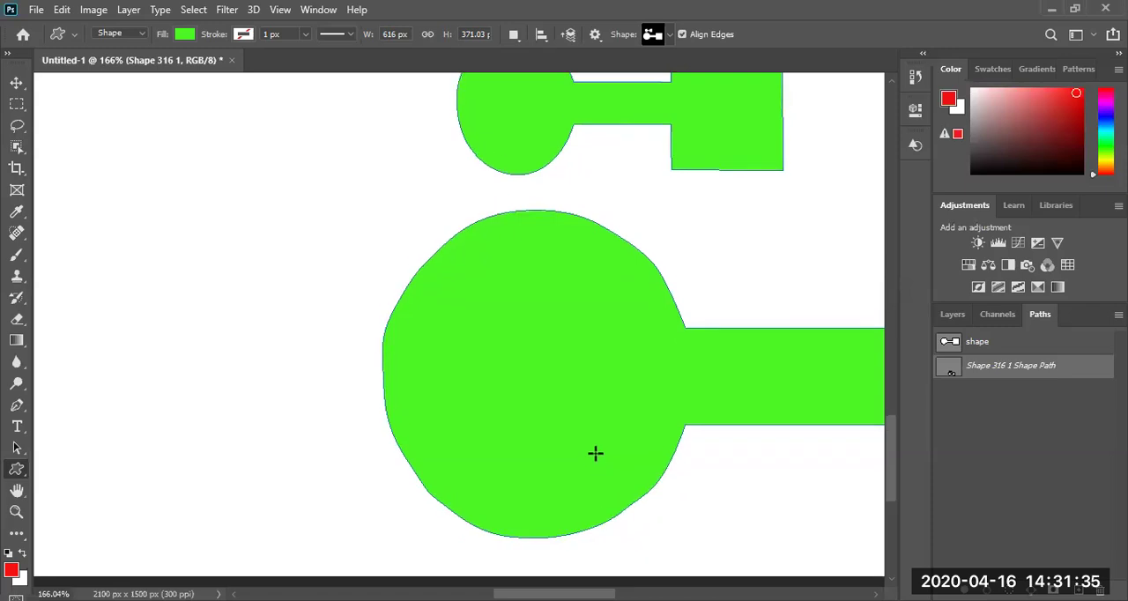
pyautogui.scroll(3)
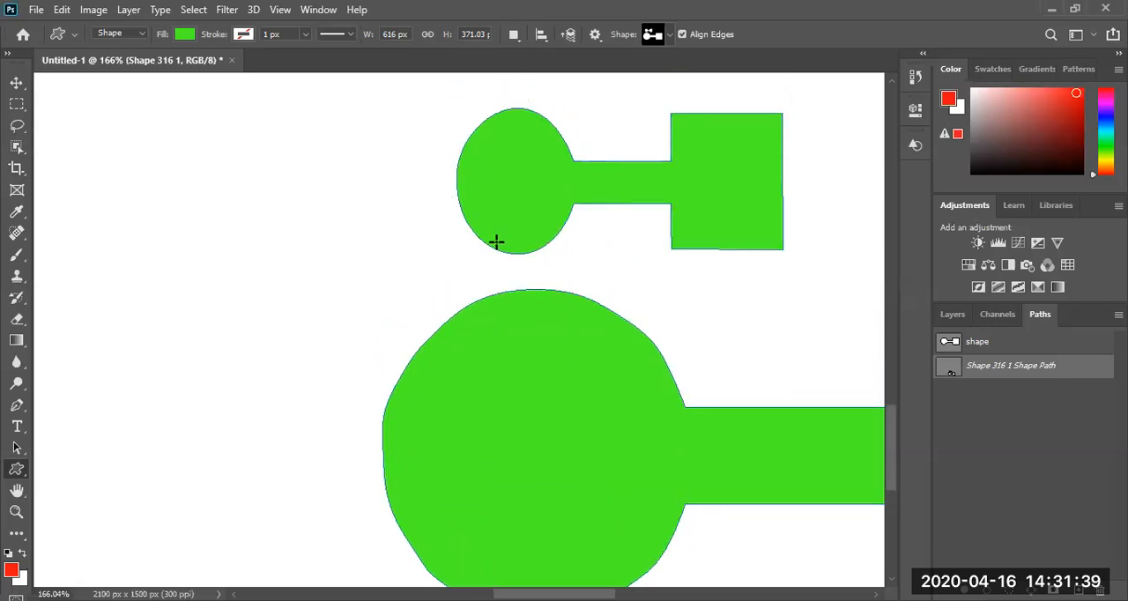
pyautogui.scroll(-3)
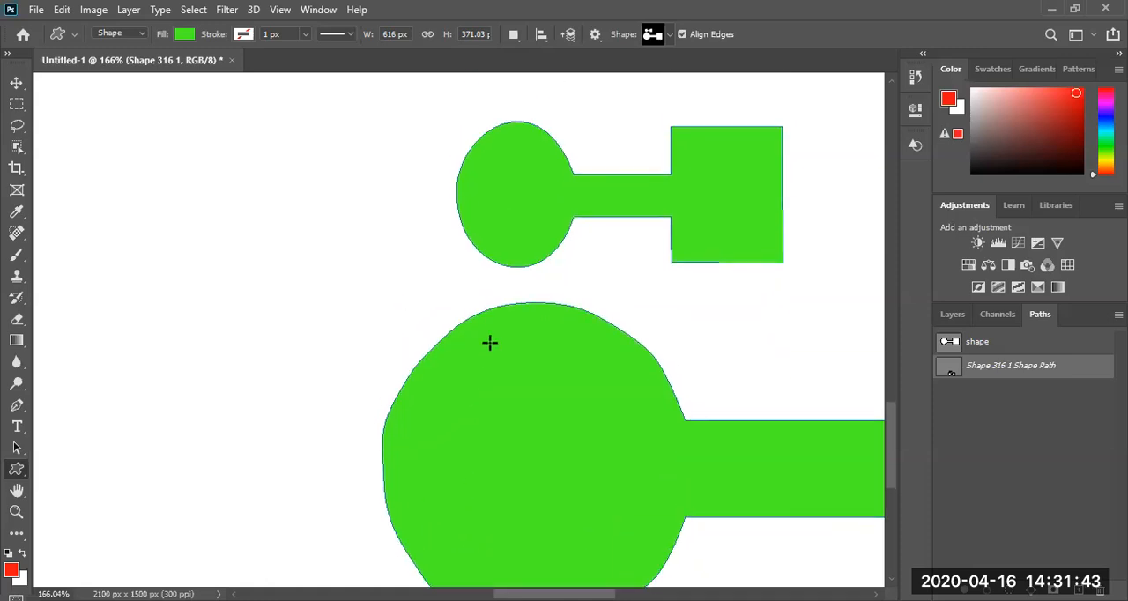
pyautogui.moveTo(557, 292)
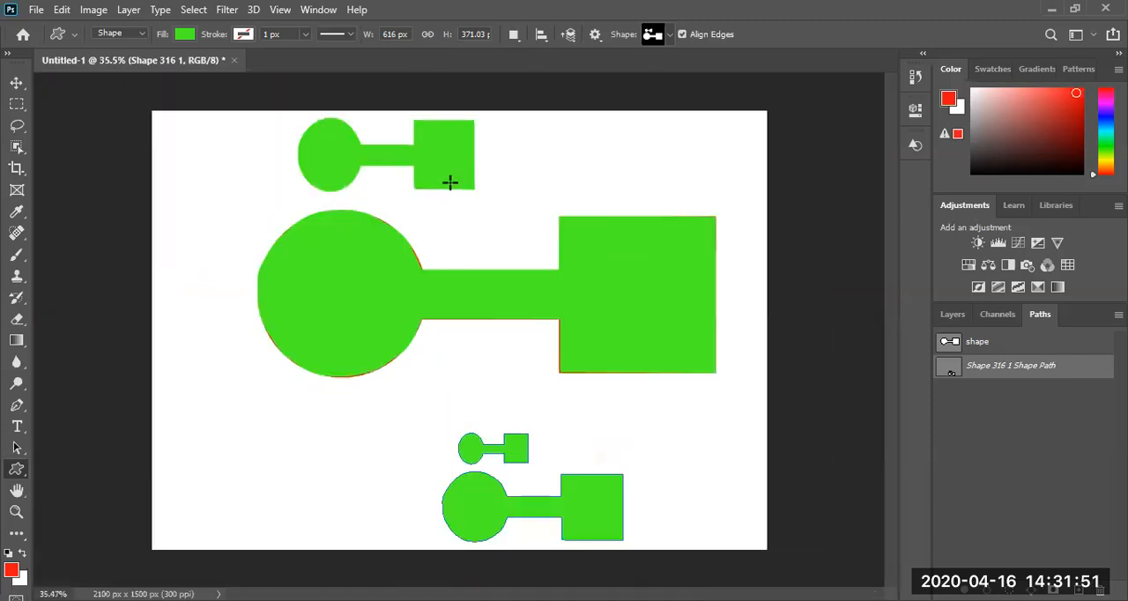
pyautogui.moveTo(670, 42)
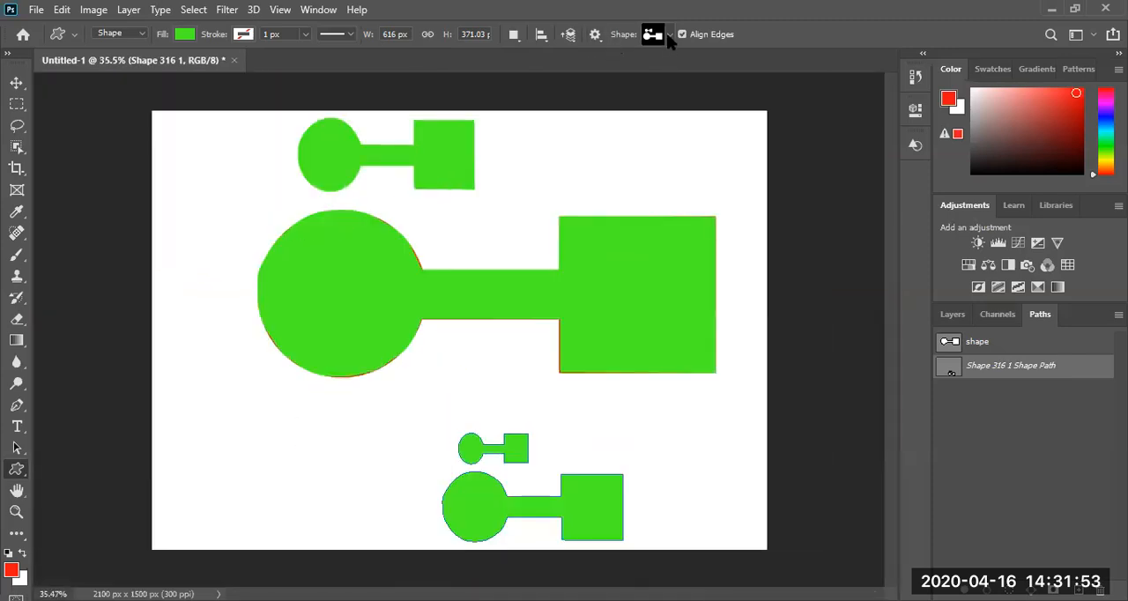
# Delete the green custom shape copies using the Paths and Layers panels
pyautogui.click(652, 34)
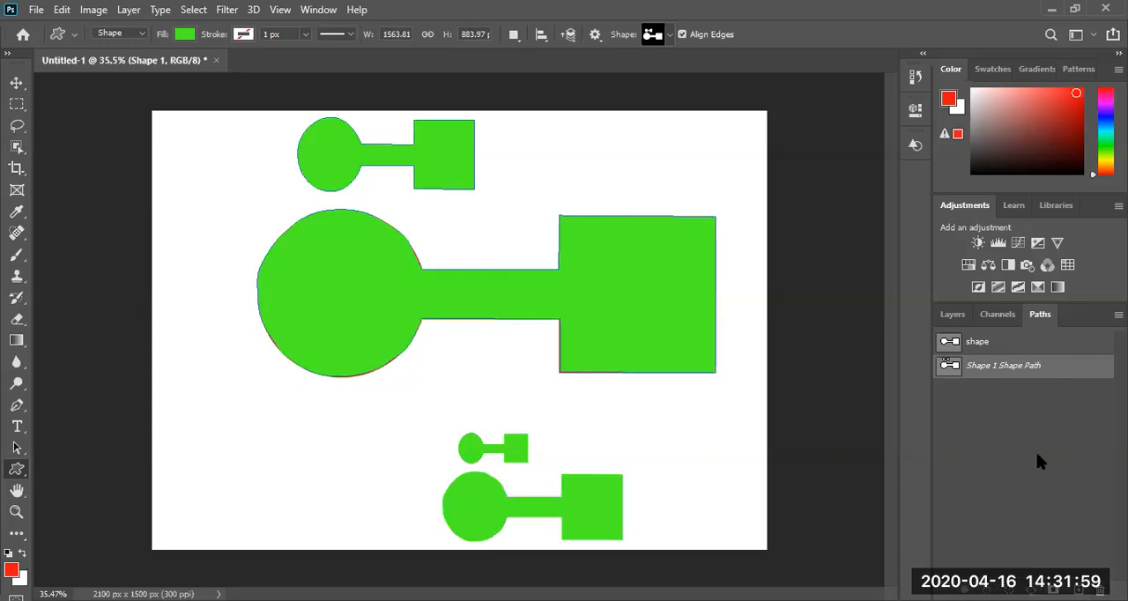
pyautogui.click(976, 340)
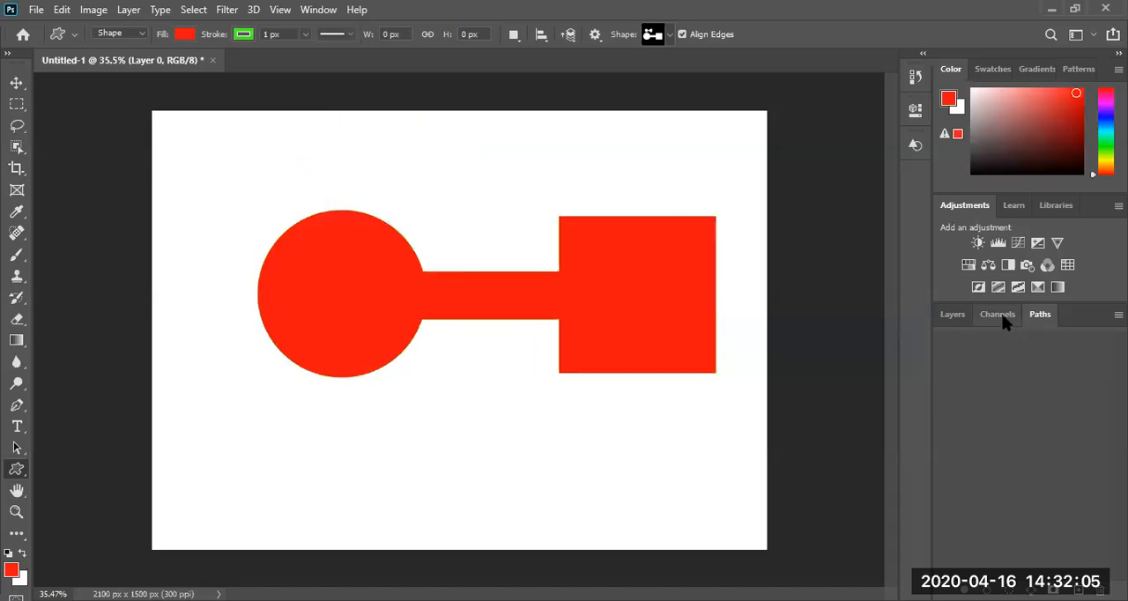
pyautogui.click(952, 314)
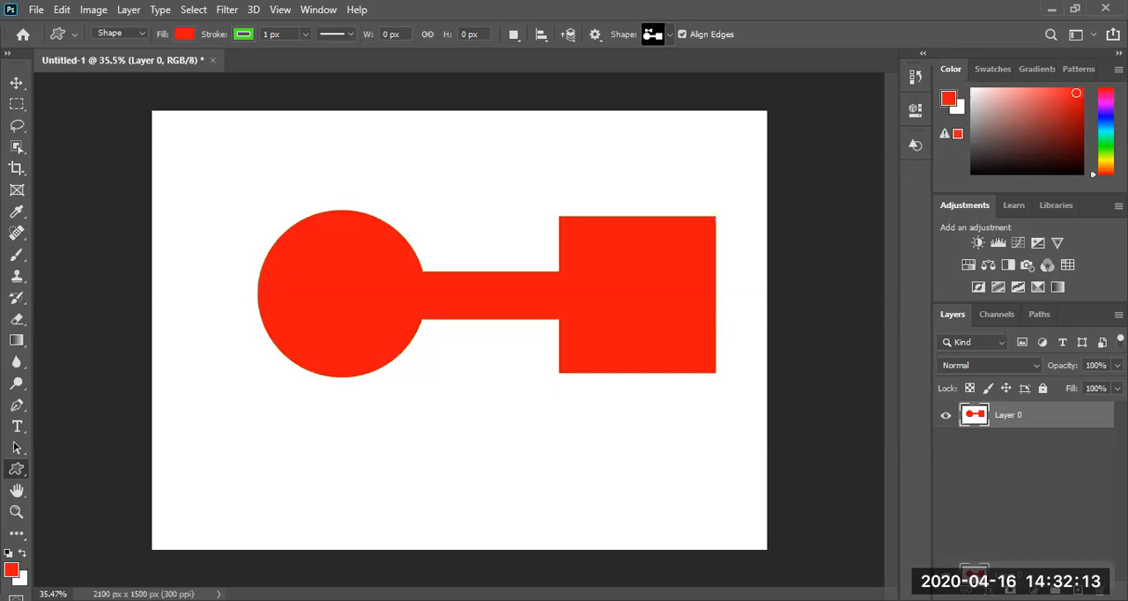
pyautogui.moveTo(1019, 427)
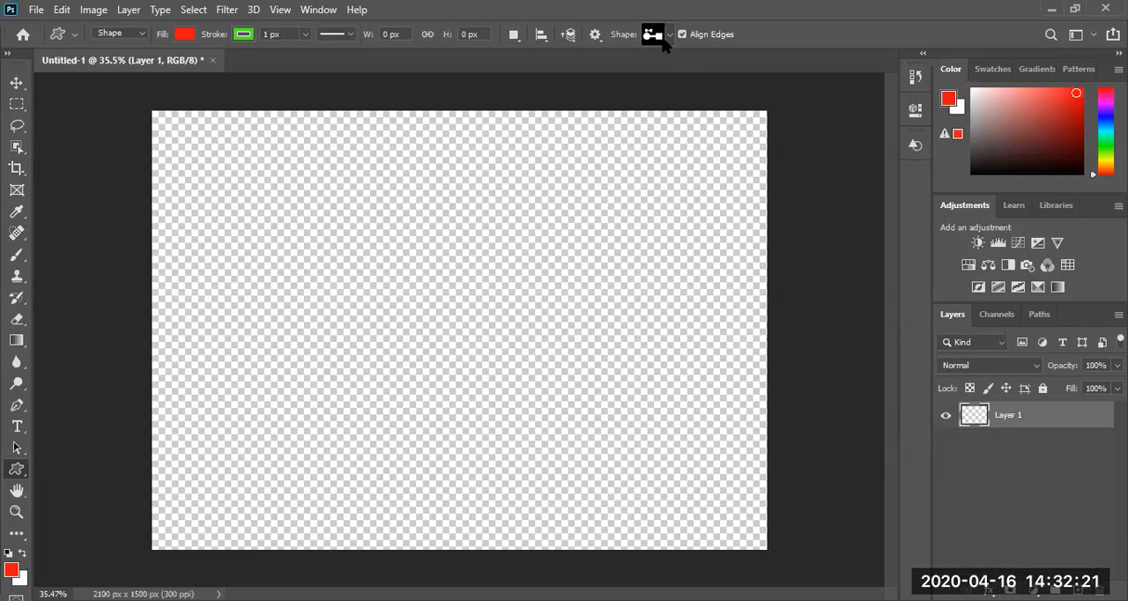
# Delete Shape 316 from the shape picker and file Shape under the Old group
pyautogui.click(669, 35)
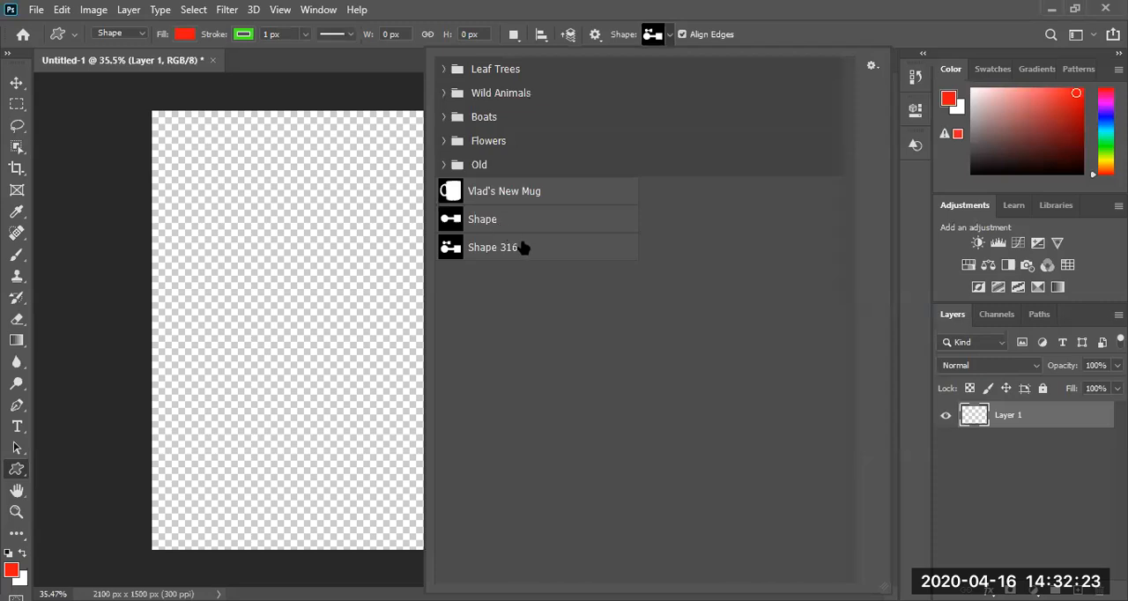
pyautogui.rightClick(492, 247)
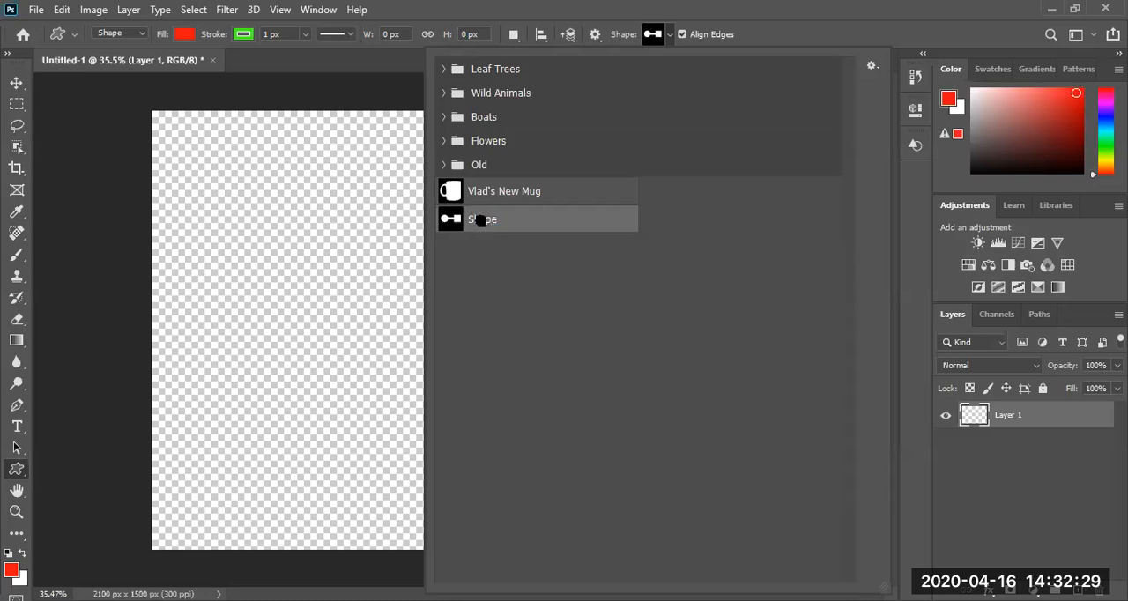
pyautogui.rightClick(482, 219)
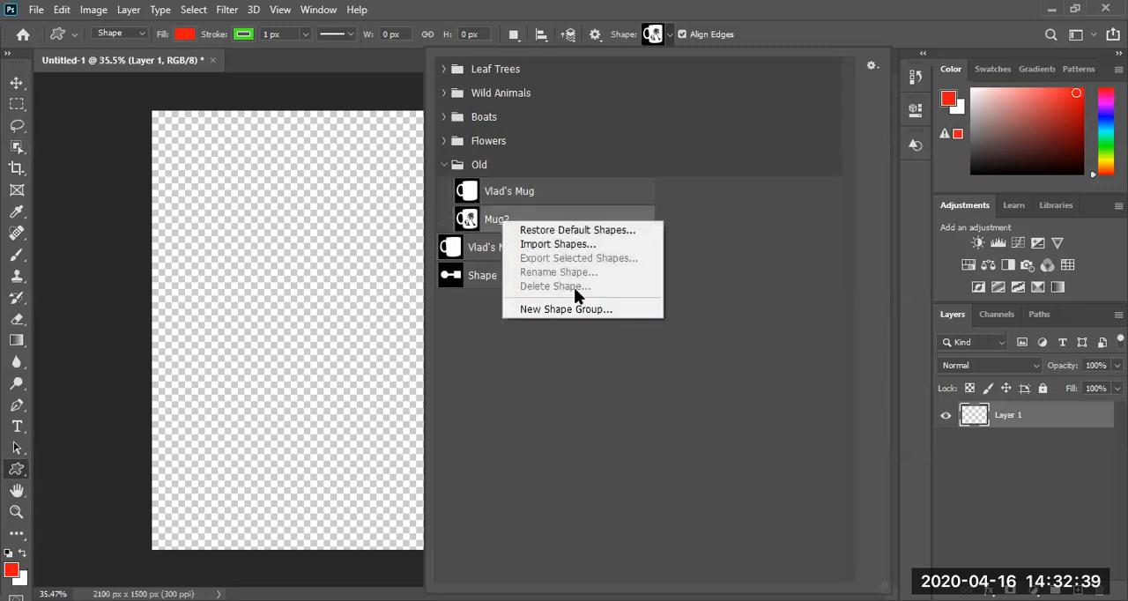
pyautogui.moveTo(908, 317)
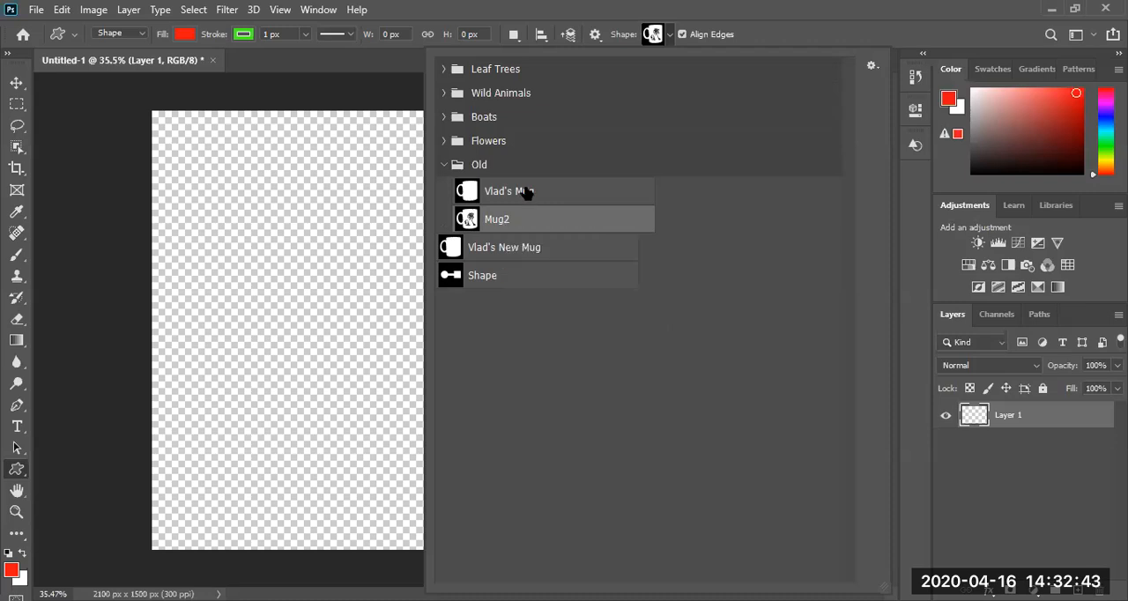
pyautogui.rightClick(508, 190)
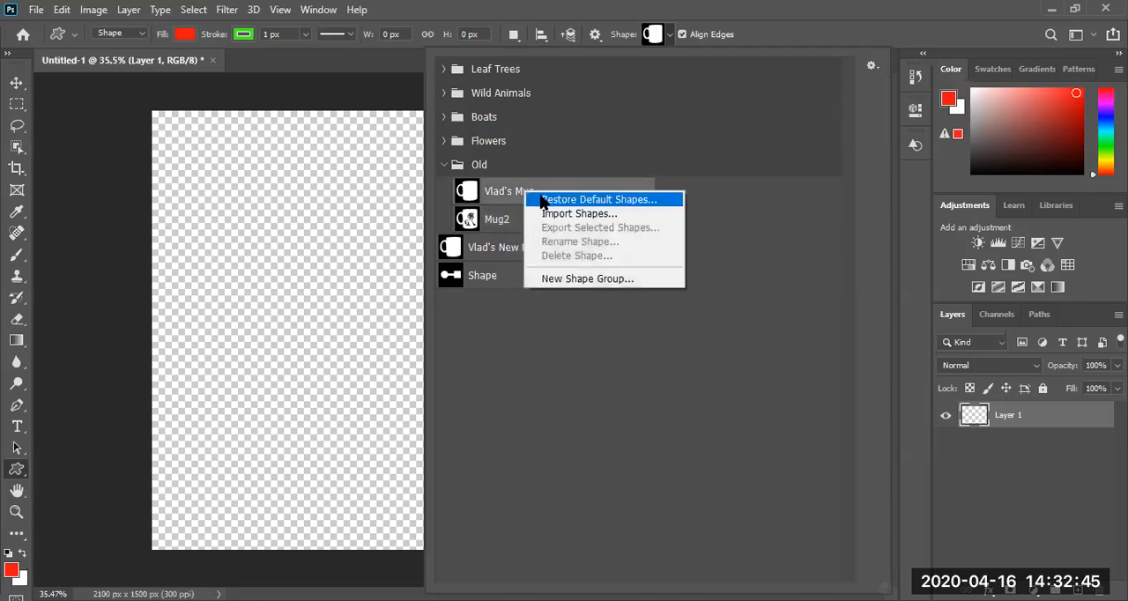
pyautogui.moveTo(545, 292)
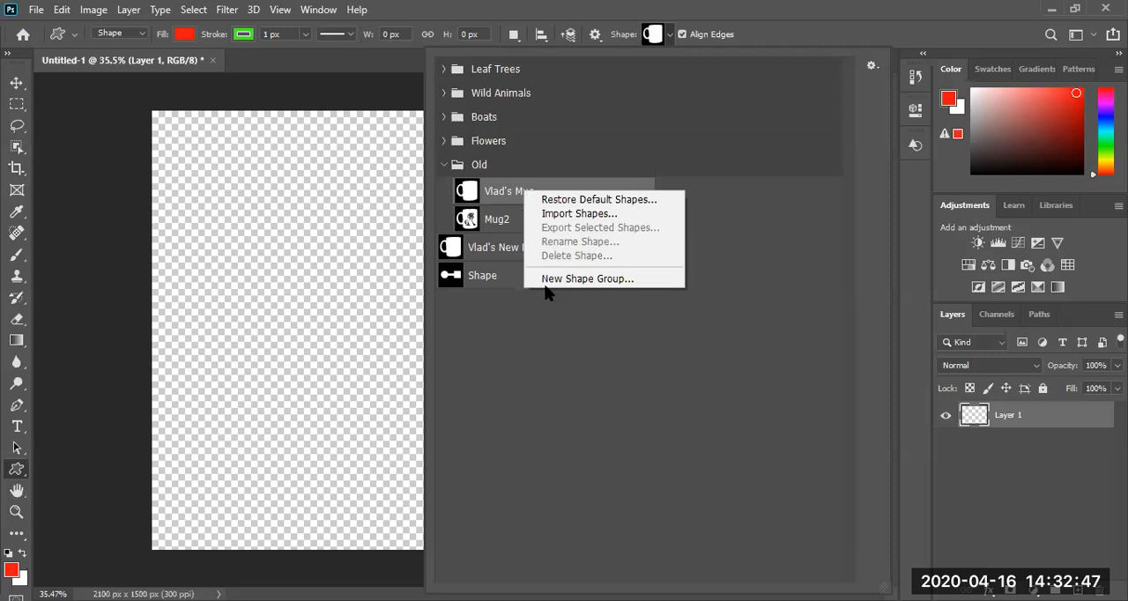
pyautogui.click(580, 241)
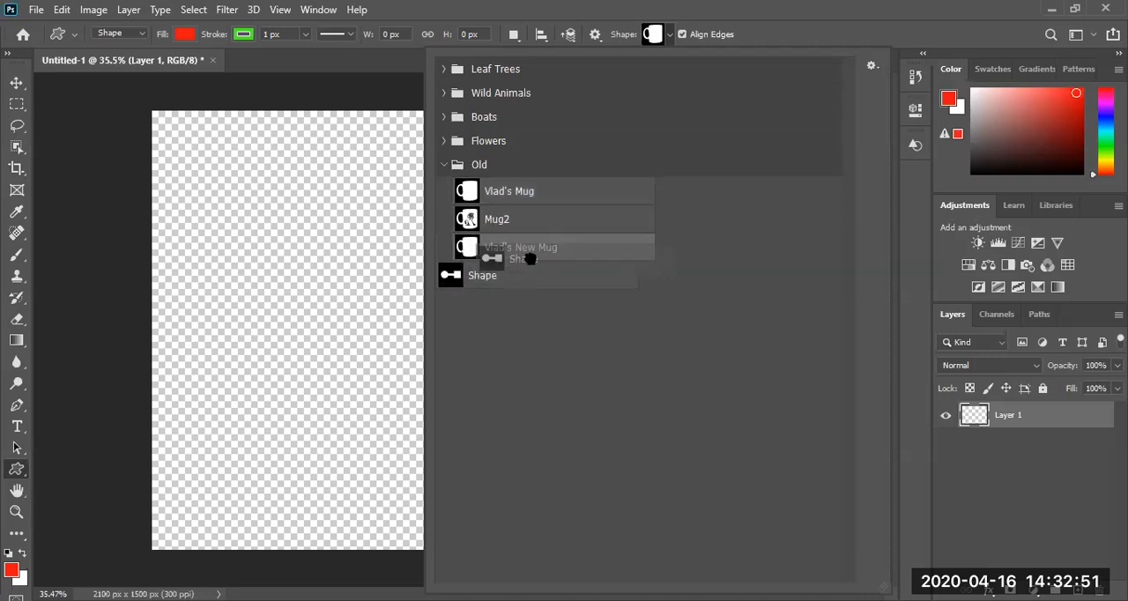
pyautogui.rightClick(499, 246)
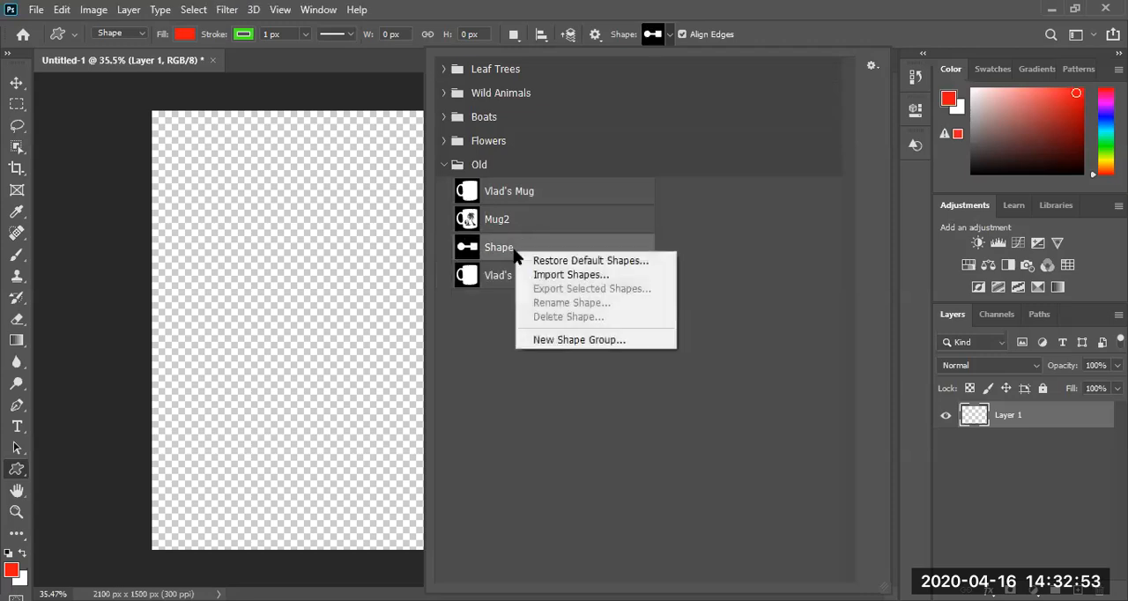
pyautogui.moveTo(557, 322)
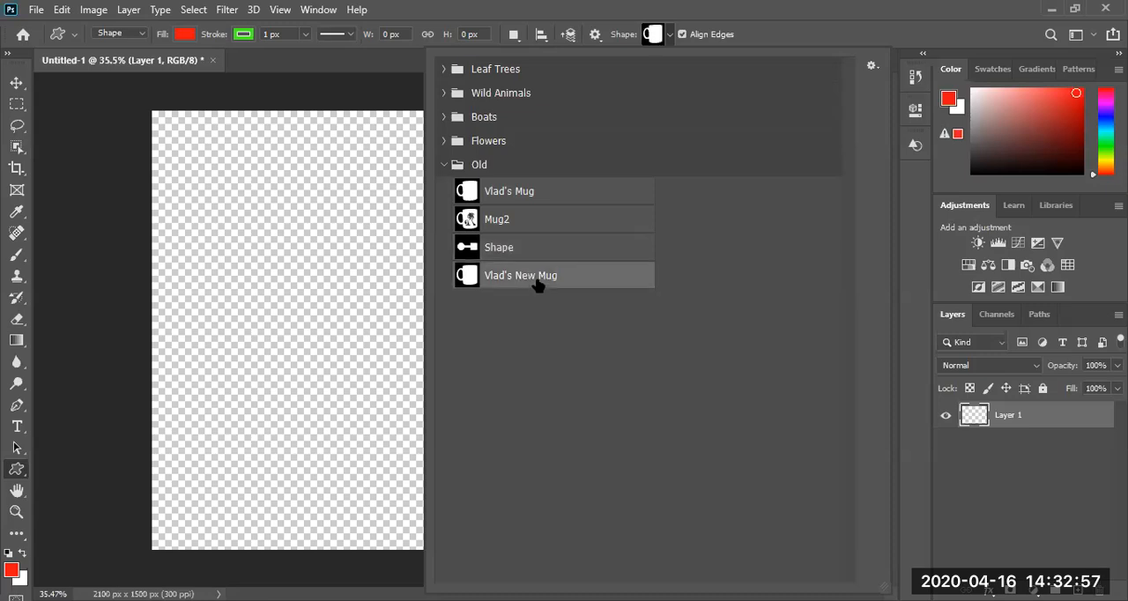
pyautogui.moveTo(498, 182)
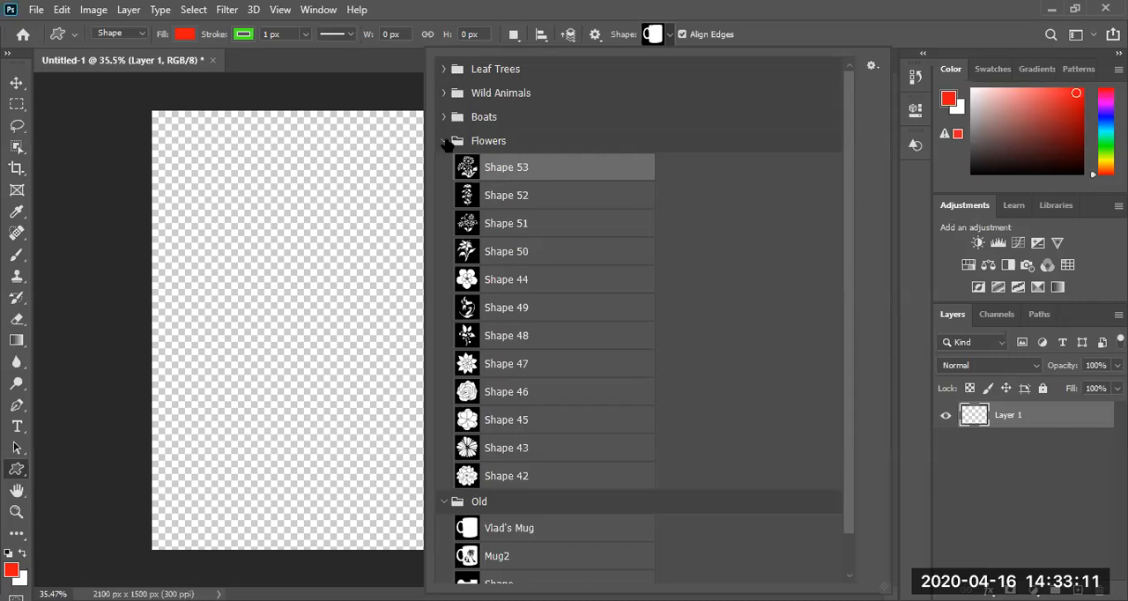
pyautogui.moveTo(591, 155)
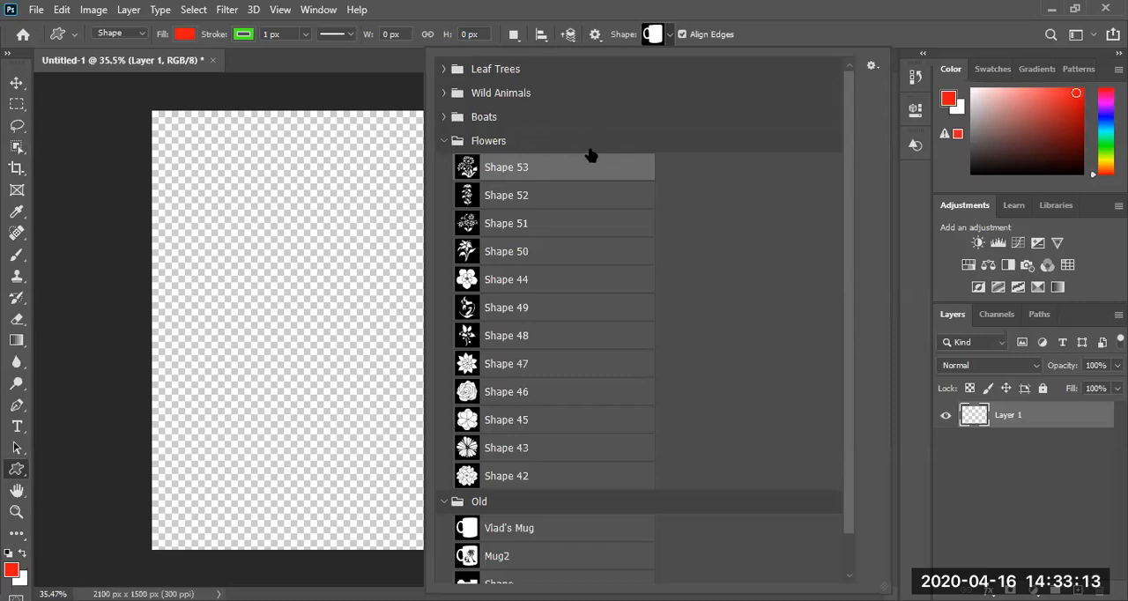
pyautogui.click(568, 34)
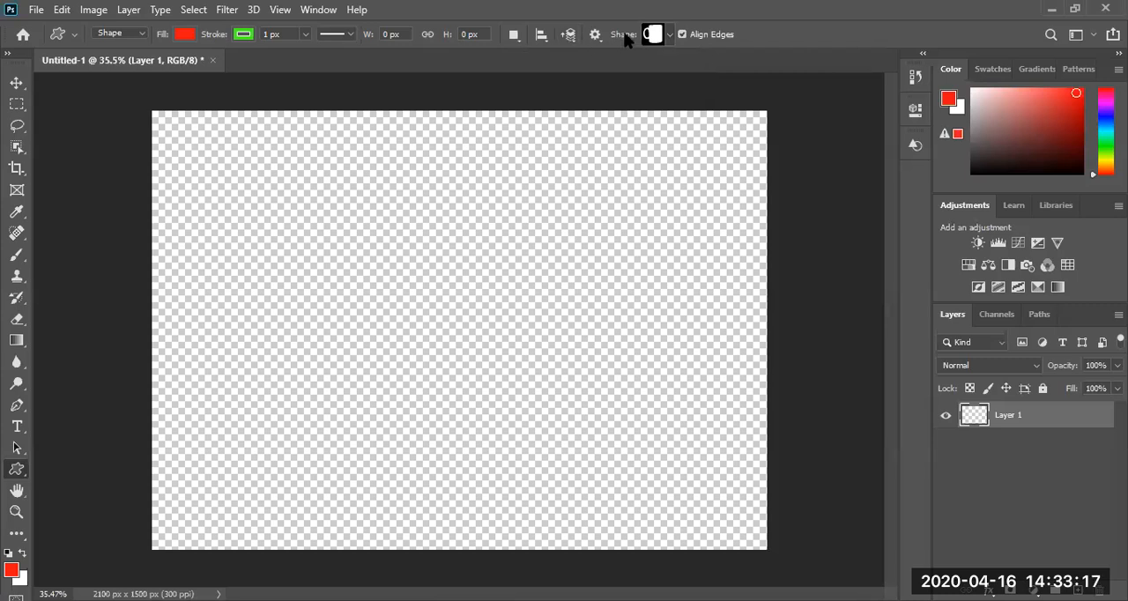
pyautogui.click(594, 34)
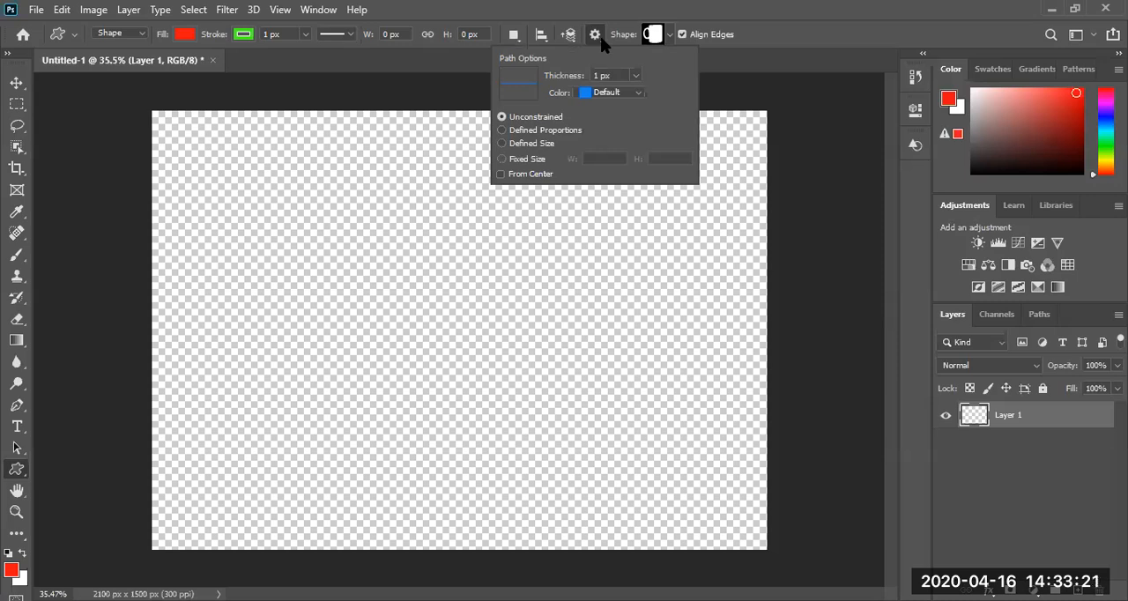
pyautogui.click(594, 34)
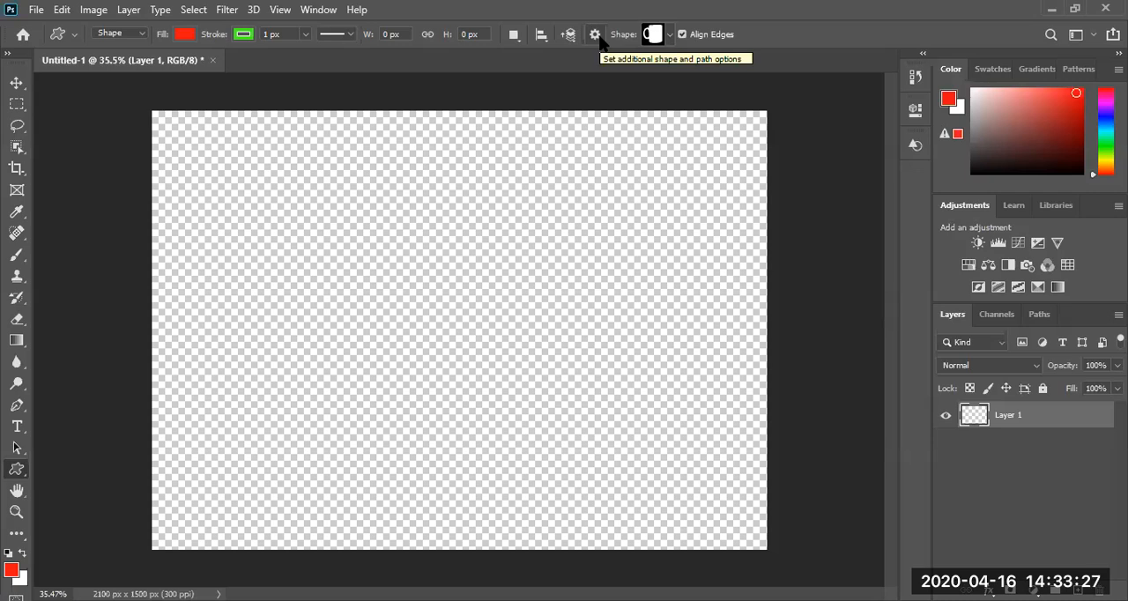
pyautogui.moveTo(601, 42)
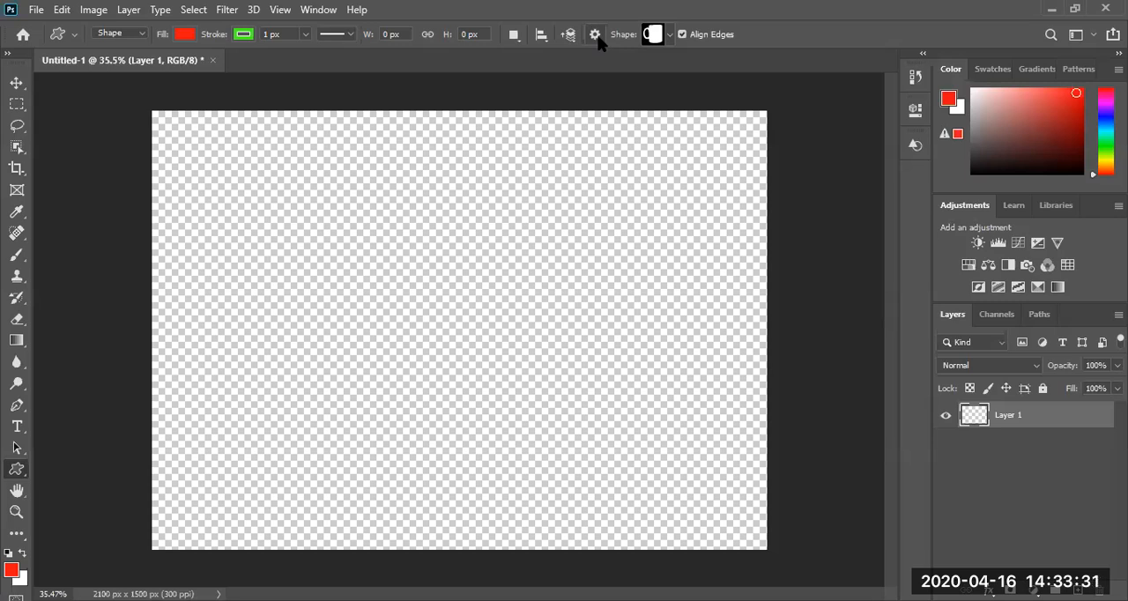
pyautogui.moveTo(696, 37)
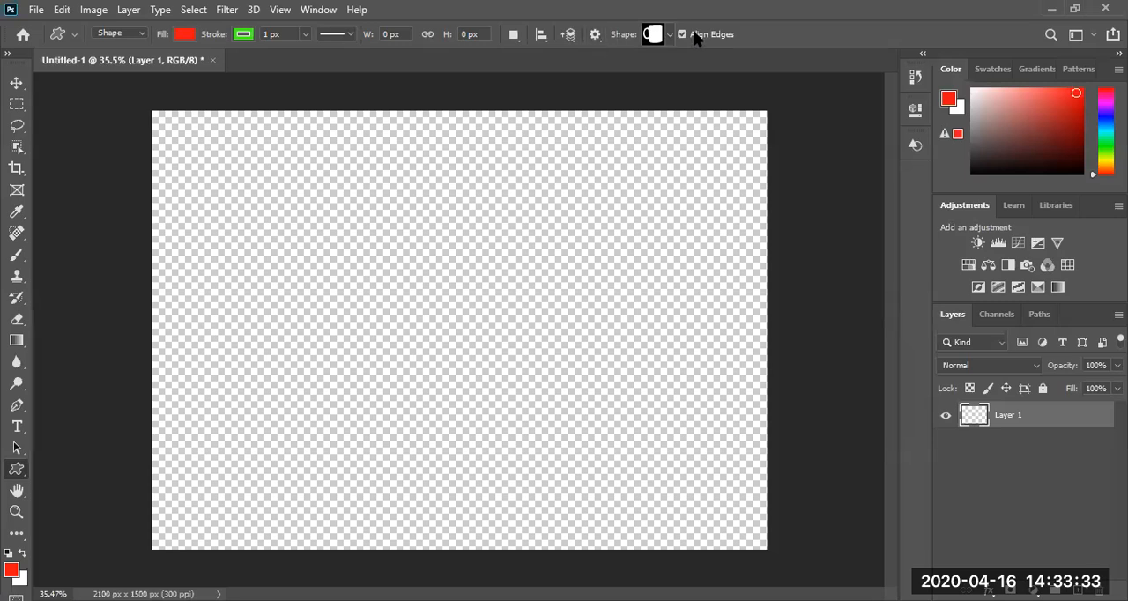